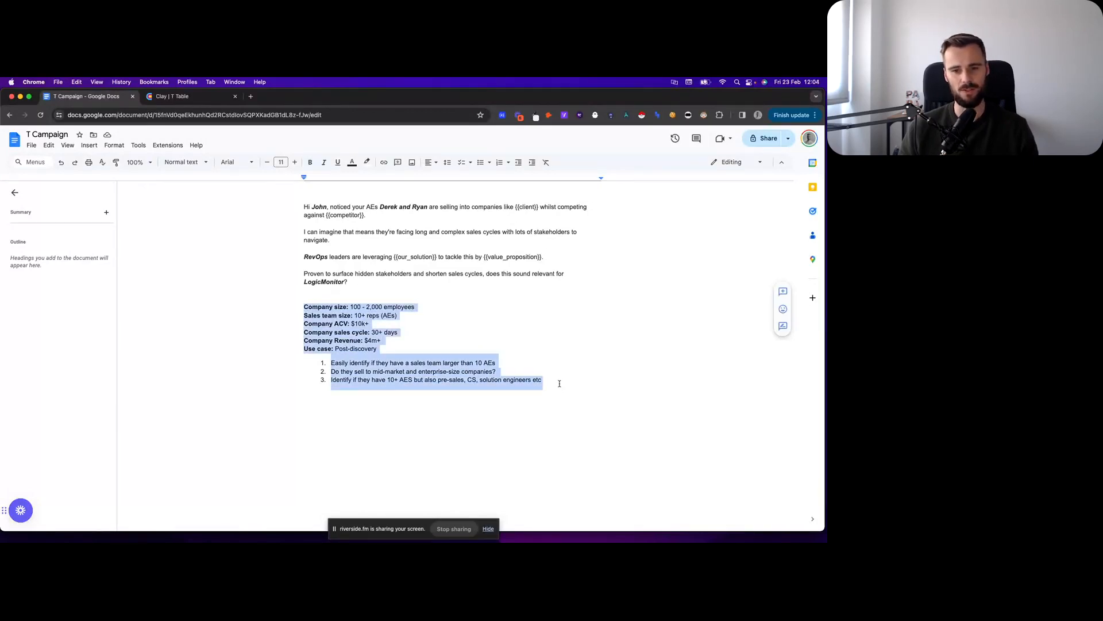
Step: Replace LogicMonitor at the end of the closing question with a {{company}} placeholder
click(328, 296)
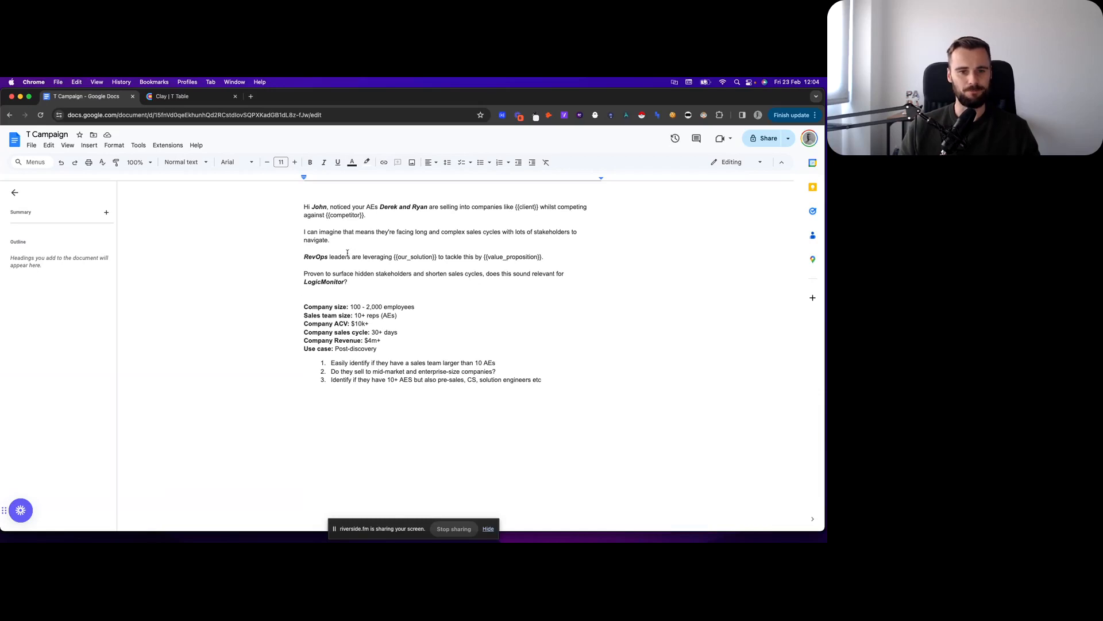
click(324, 282)
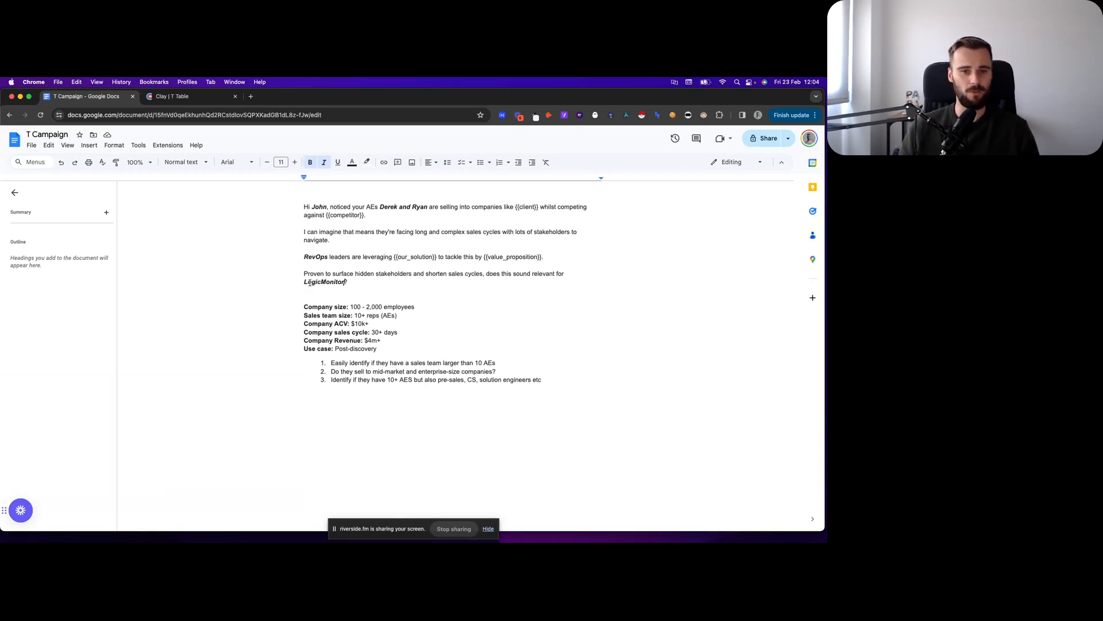
text({{company}}?)
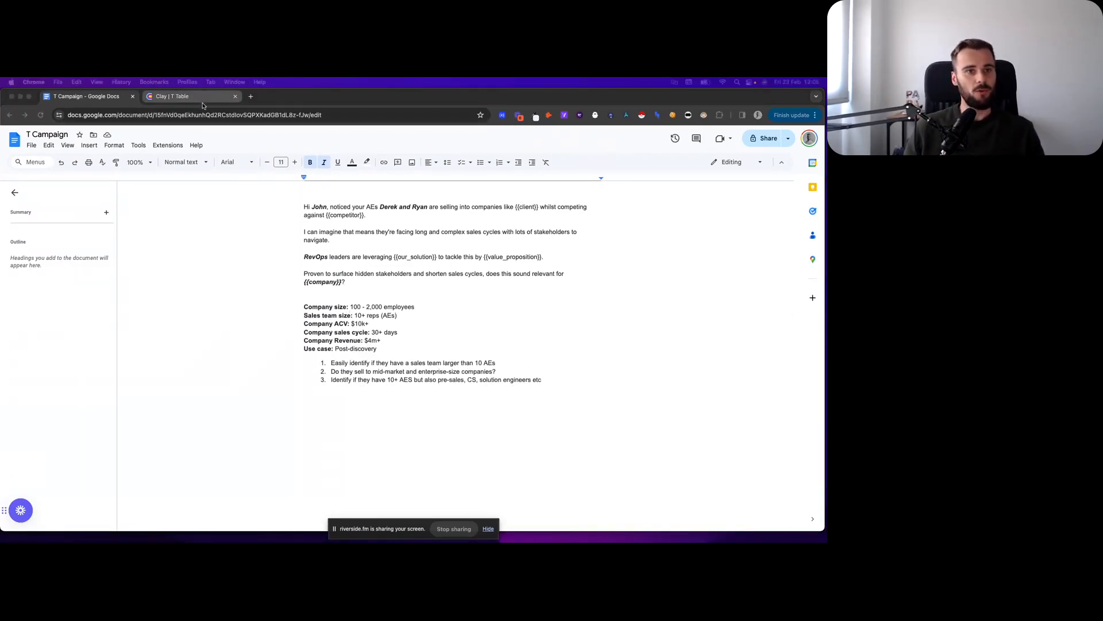
mouse_move(190, 95)
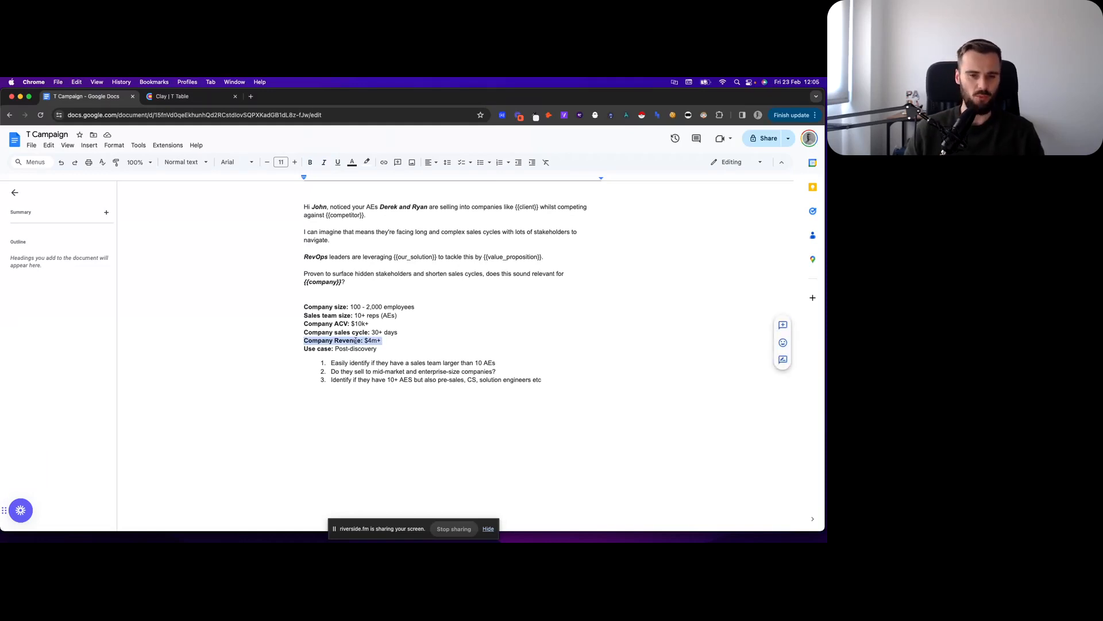
click(384, 340)
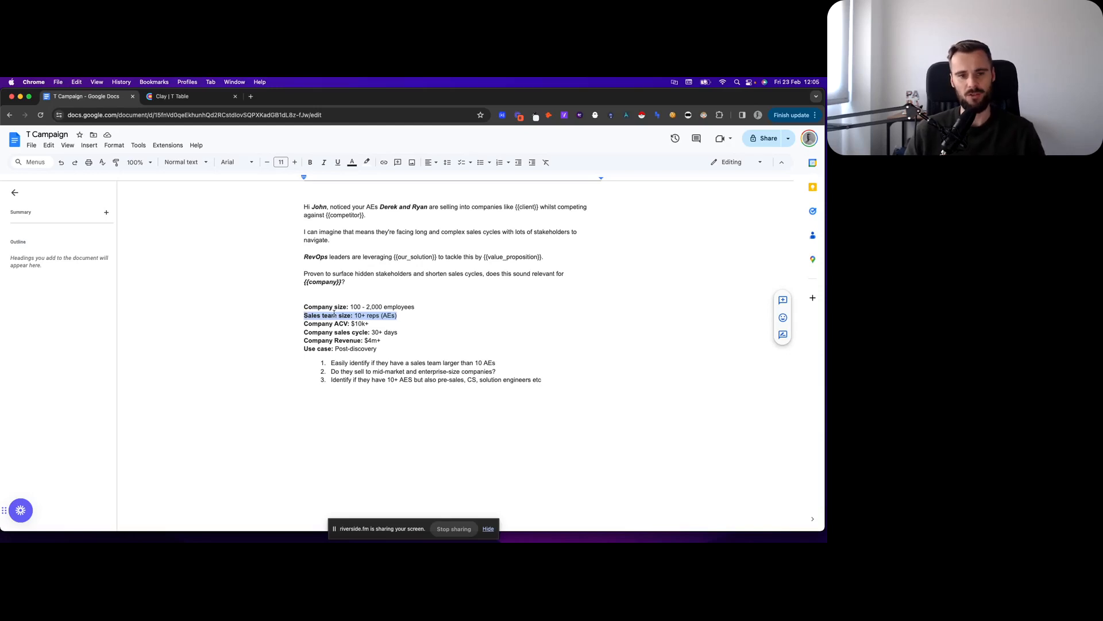
click(414, 306)
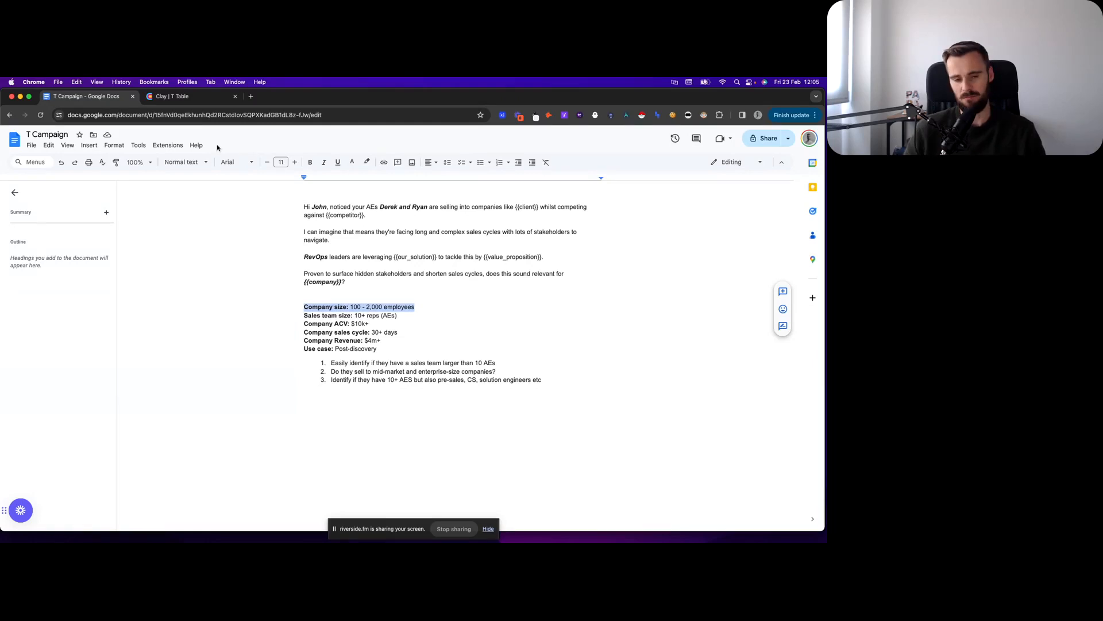
Step: Switch to the Clay company table and review the Find Employee Headcount by Job Title column
click(190, 96)
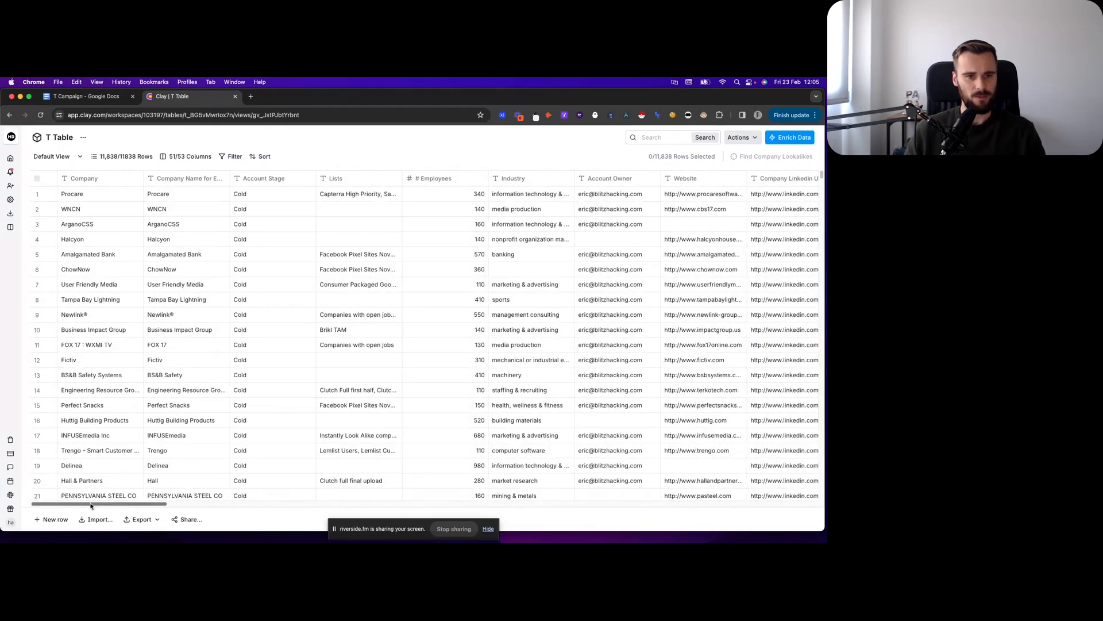
scroll(right, 3)
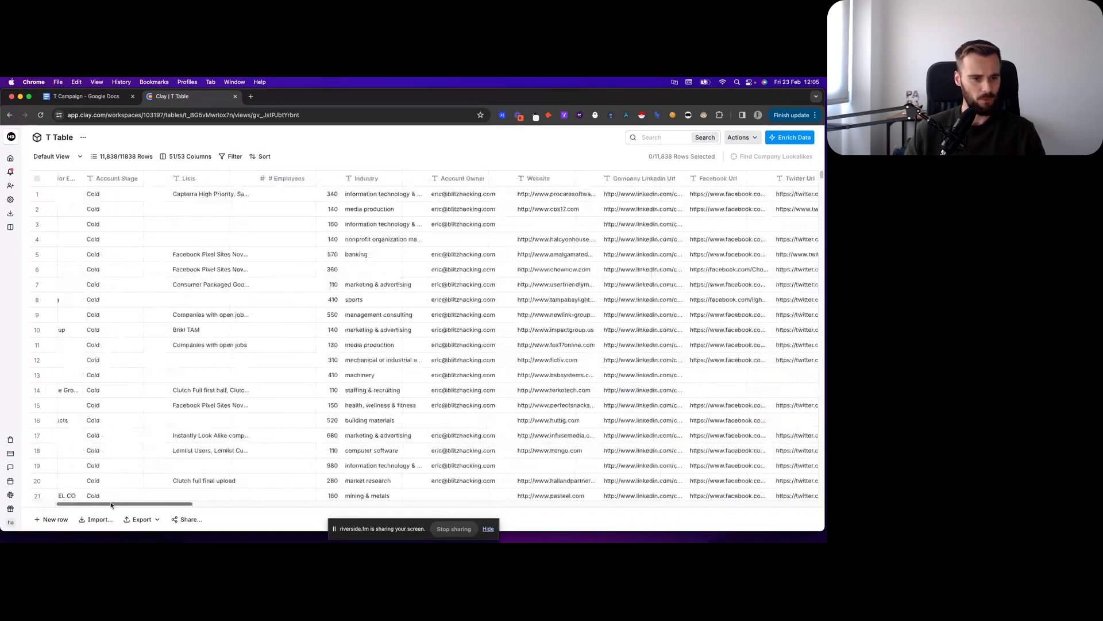
scroll(right, 3)
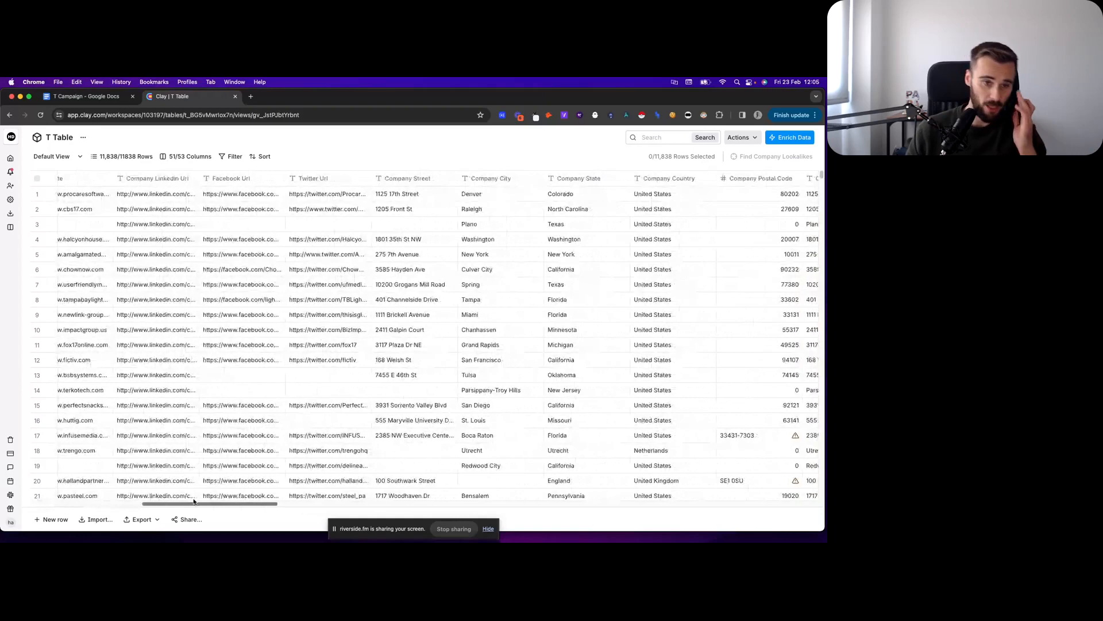
scroll(right, 3)
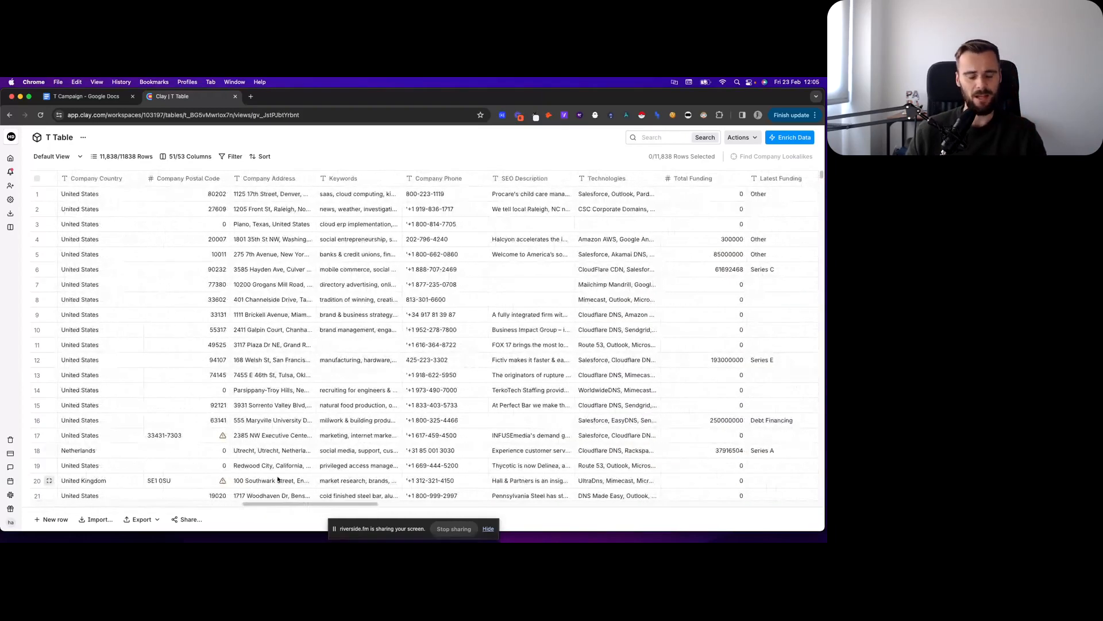
scroll(right, 3)
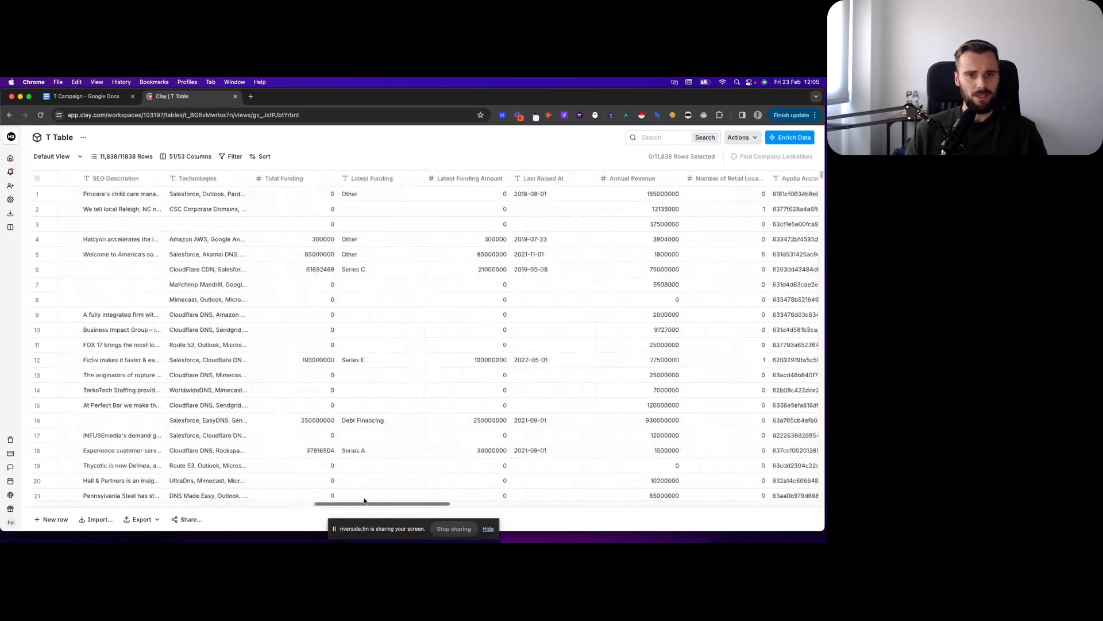
scroll(right, 3)
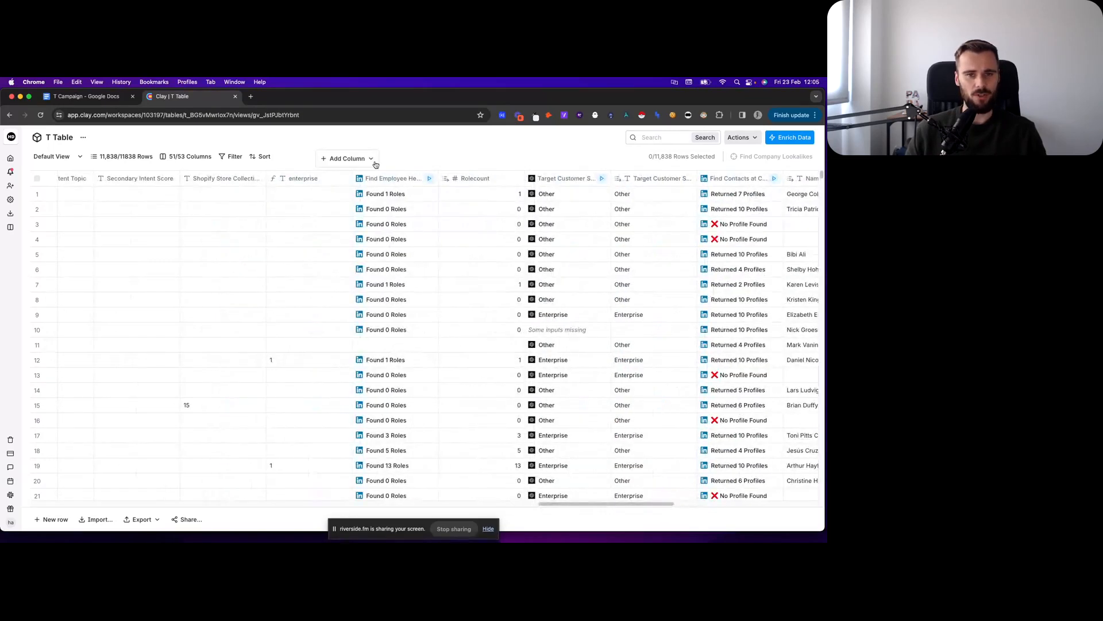
scroll(left, 3)
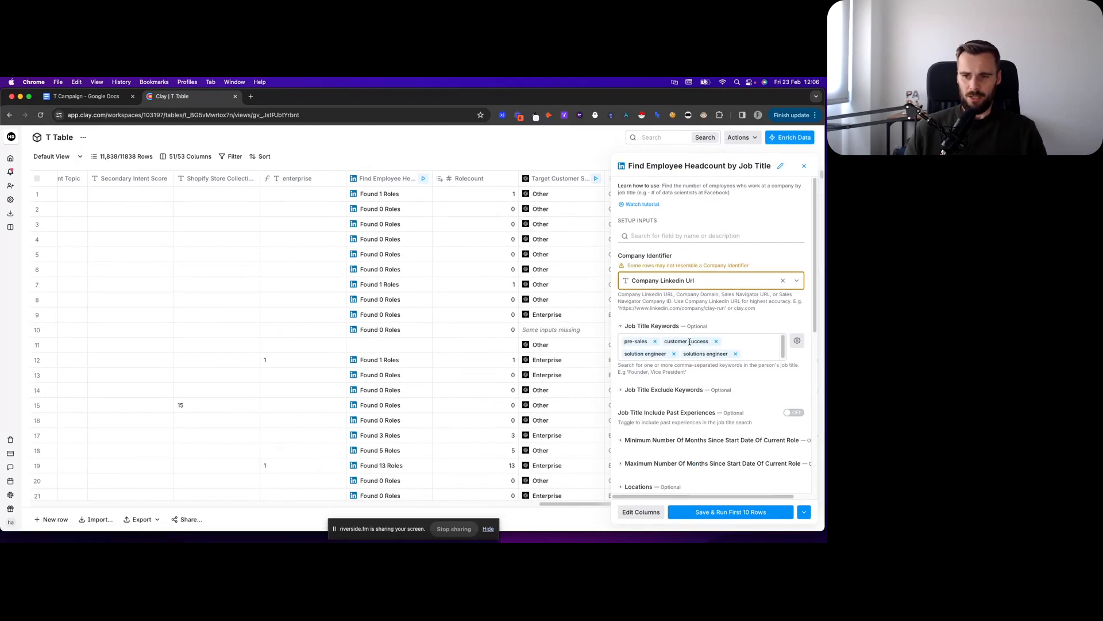
click(804, 165)
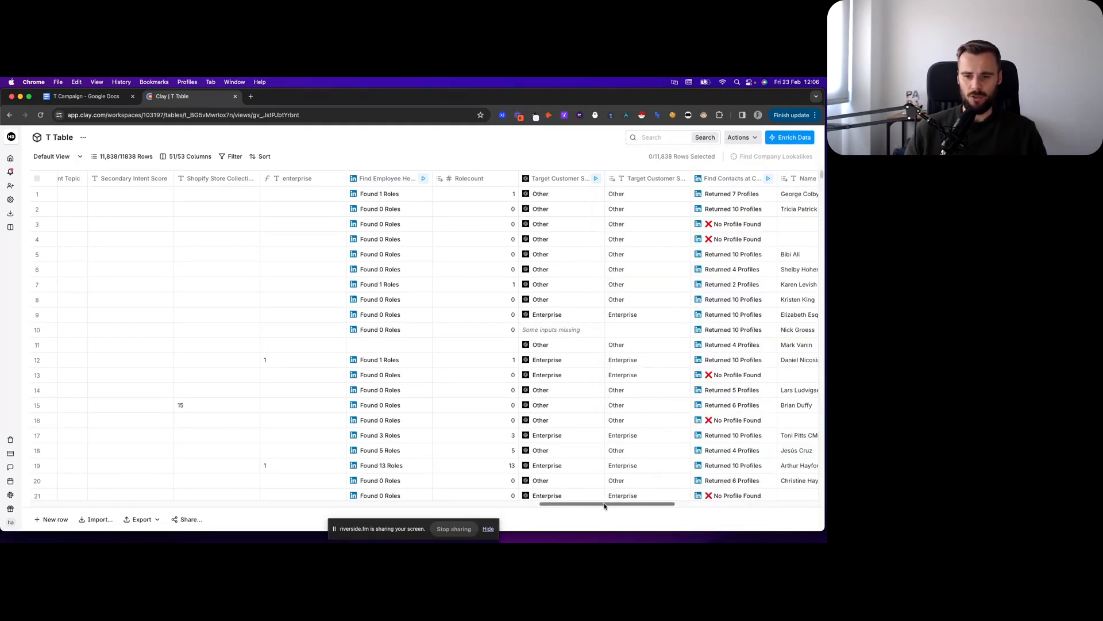
click(86, 95)
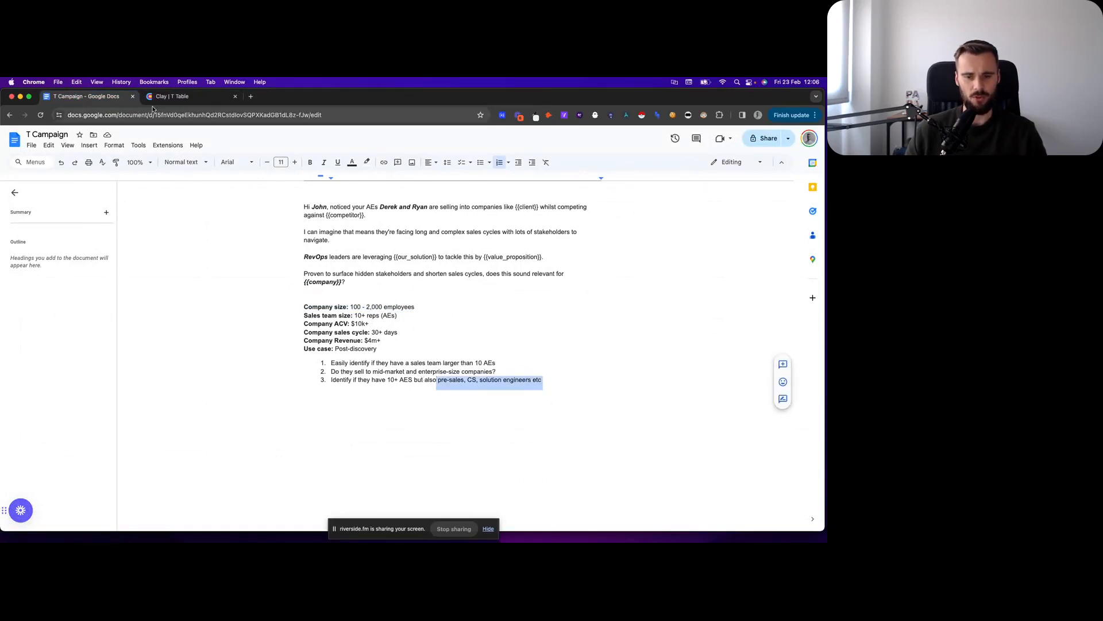
click(189, 95)
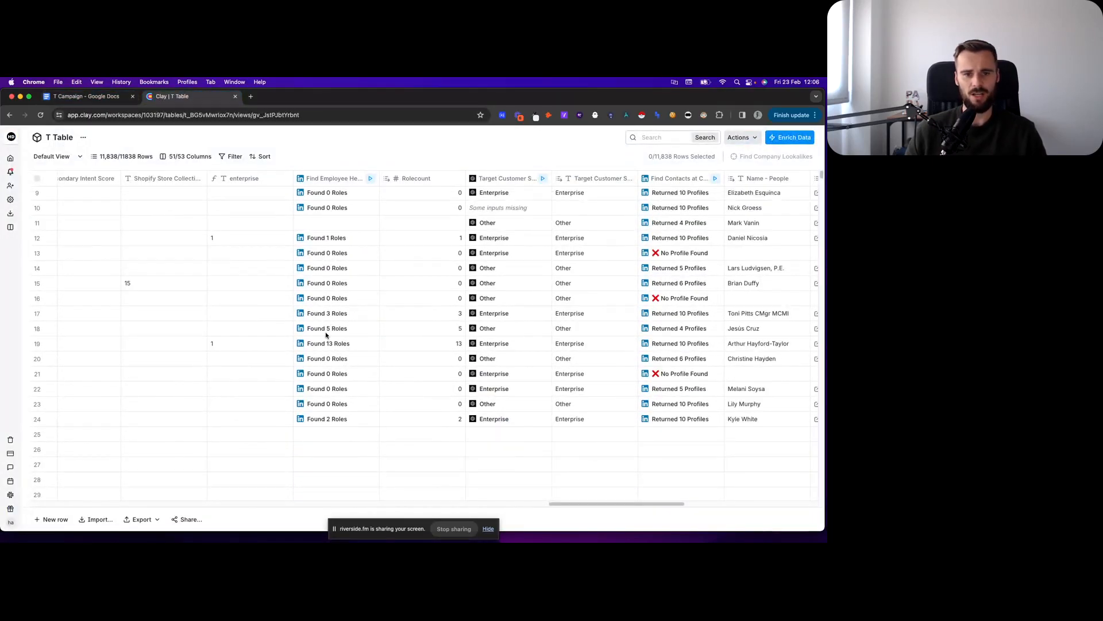
scroll(up, 3)
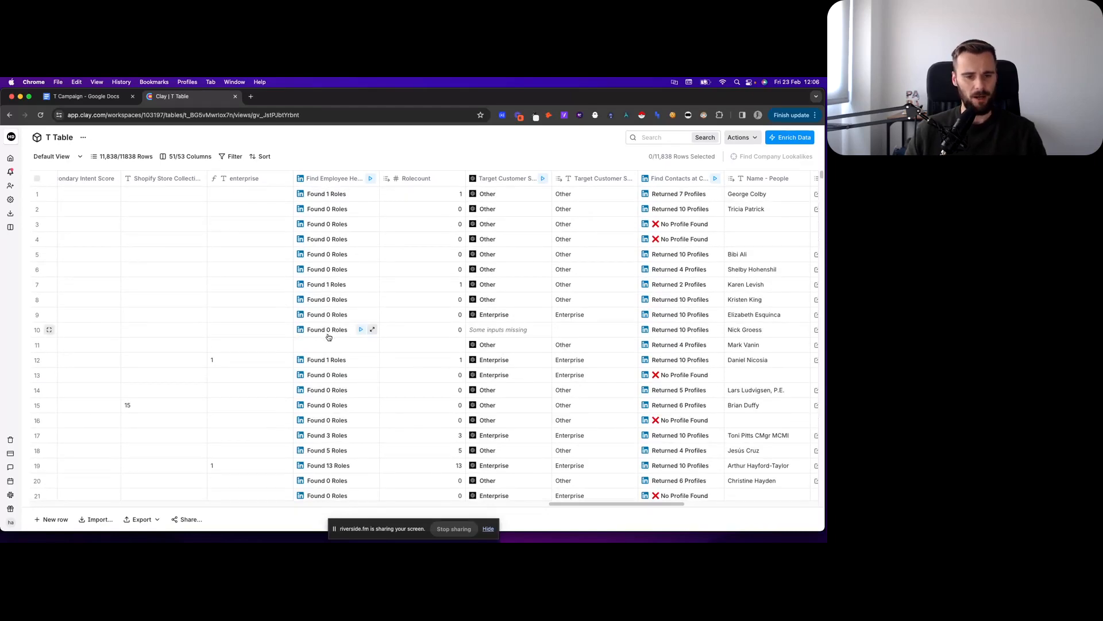
scroll(down, 3)
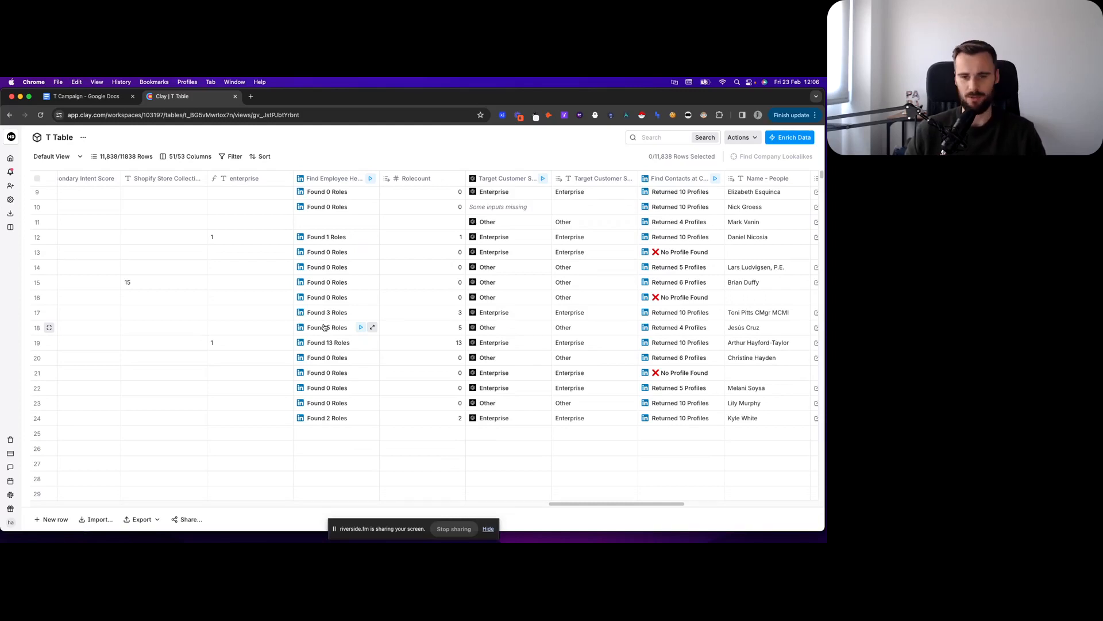
mouse_move(359, 342)
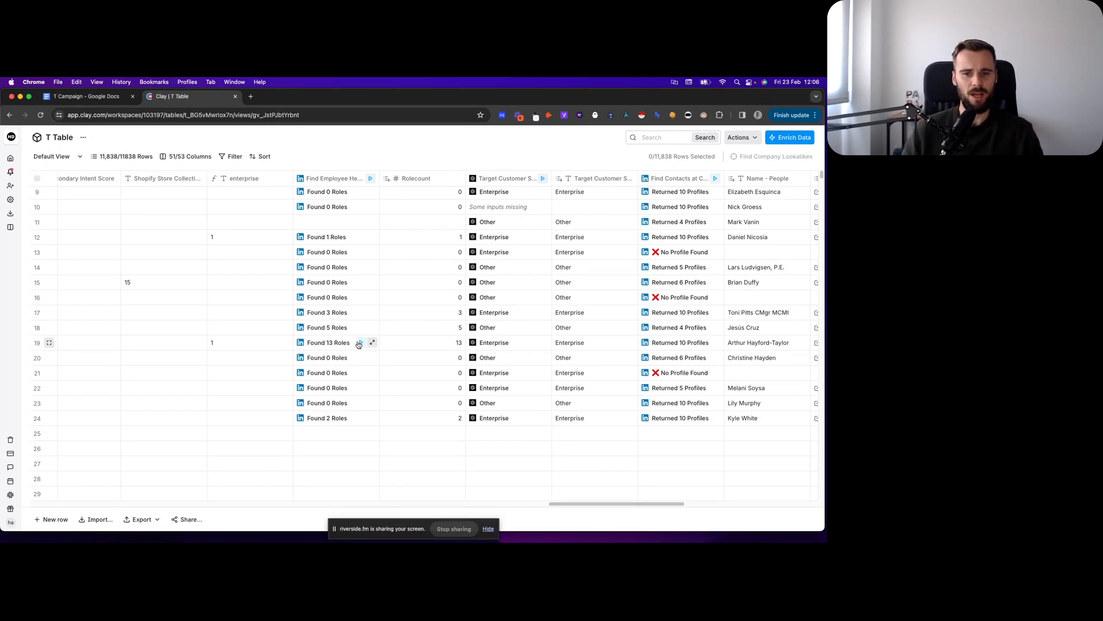
scroll(up, 3)
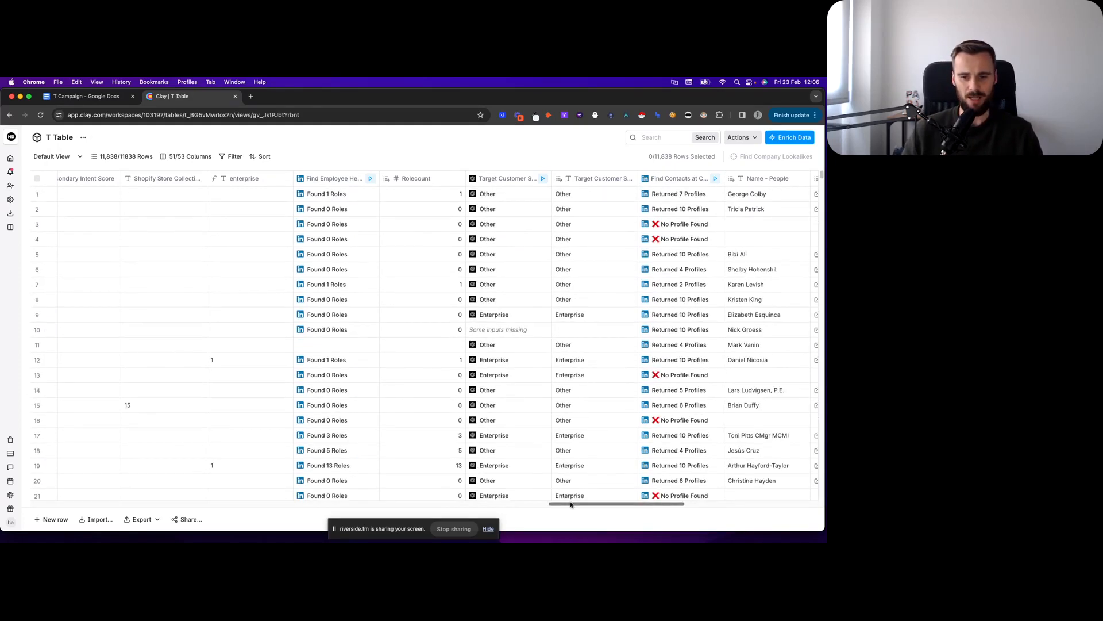
scroll(right, 3)
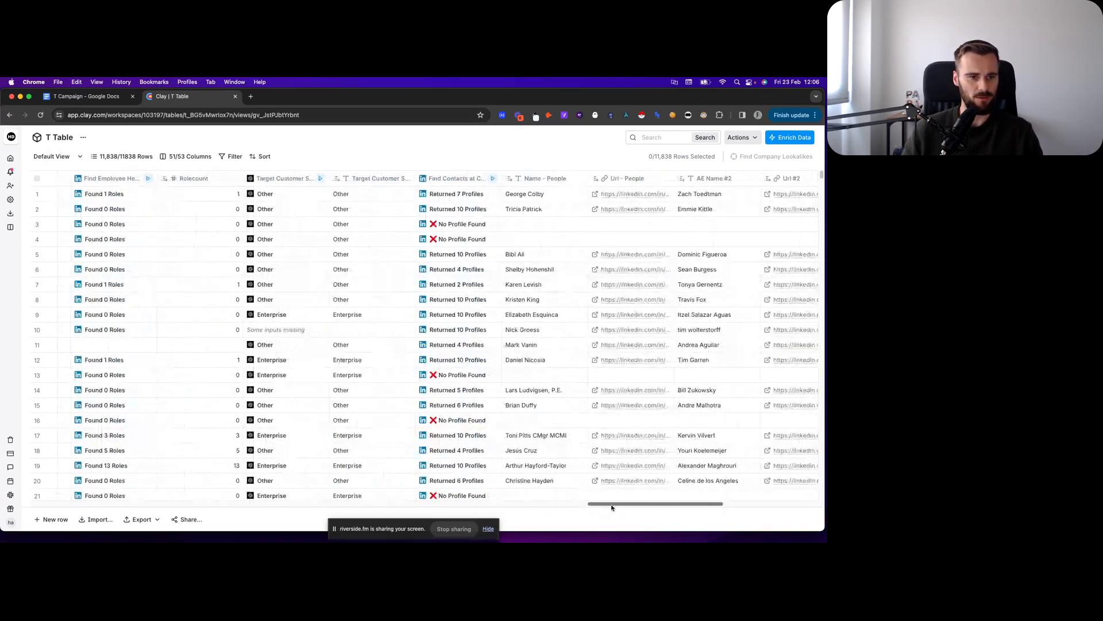
scroll(left, 3)
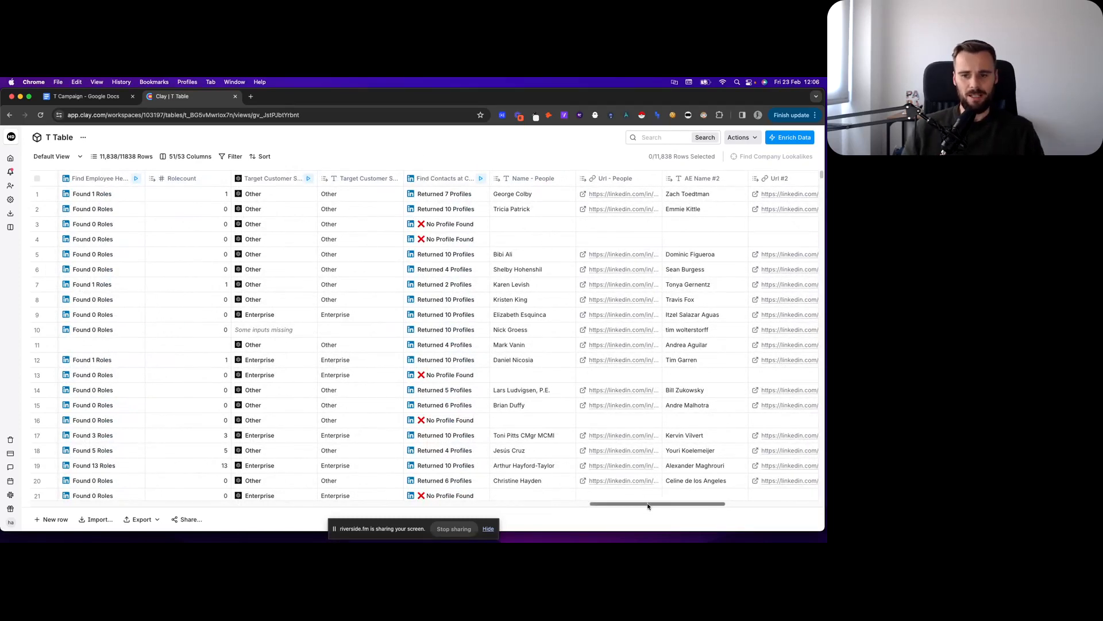
scroll(left, 3)
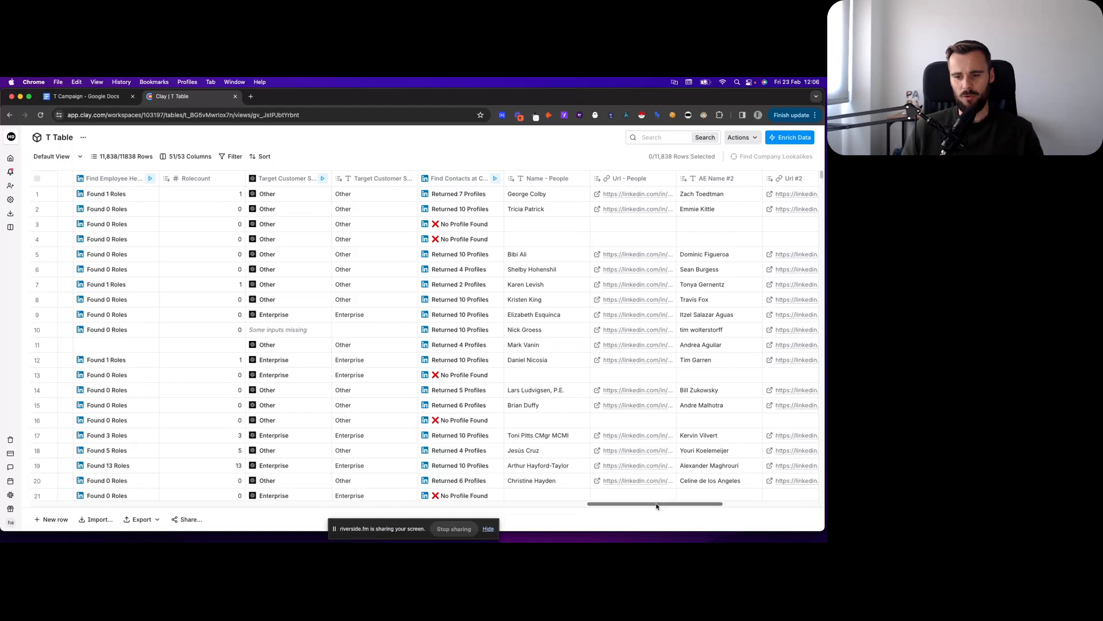
scroll(left, 3)
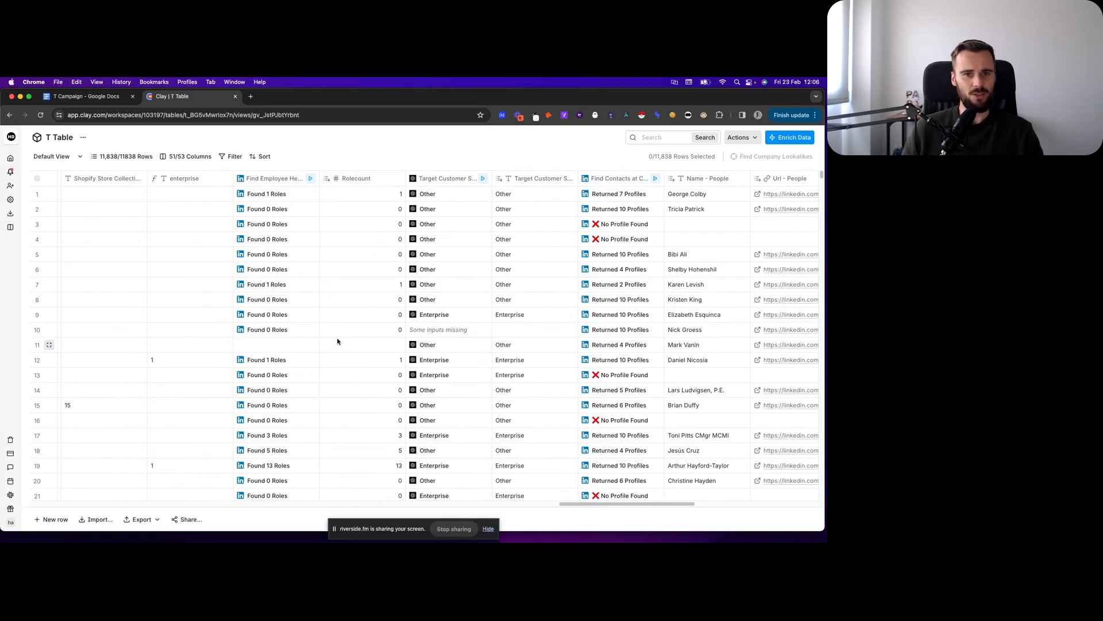
mouse_move(345, 279)
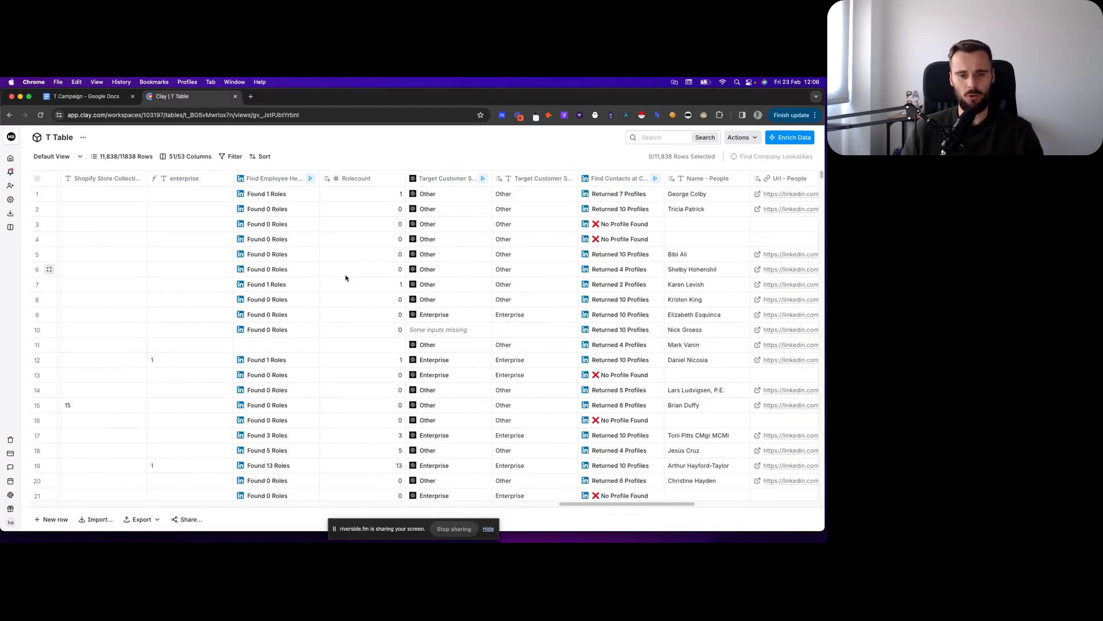
mouse_move(352, 285)
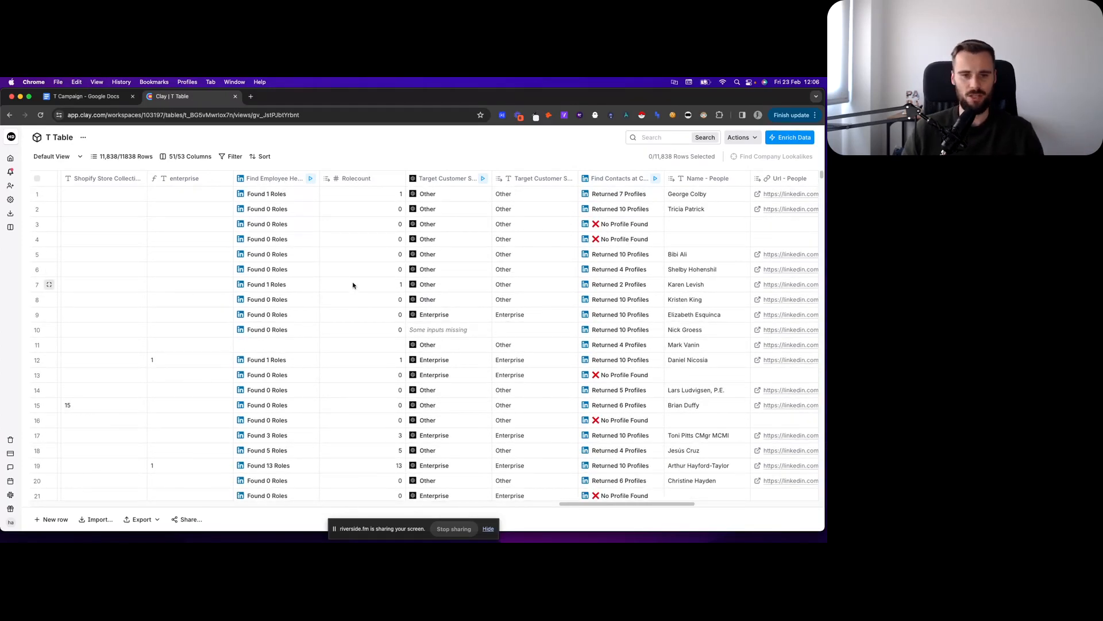
scroll(right, 3)
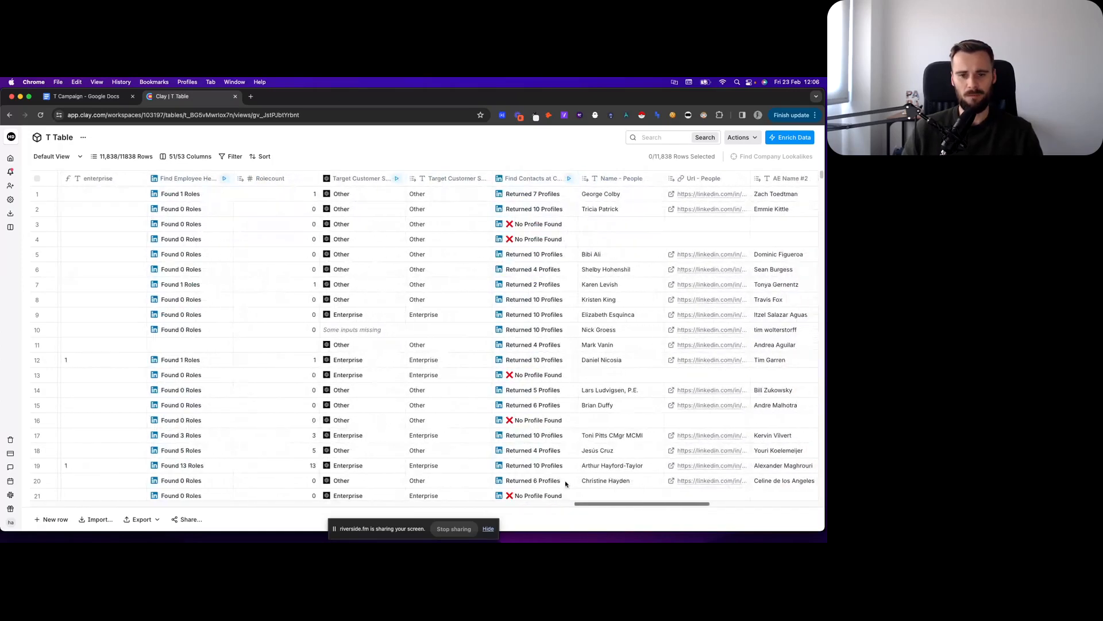
mouse_move(367, 155)
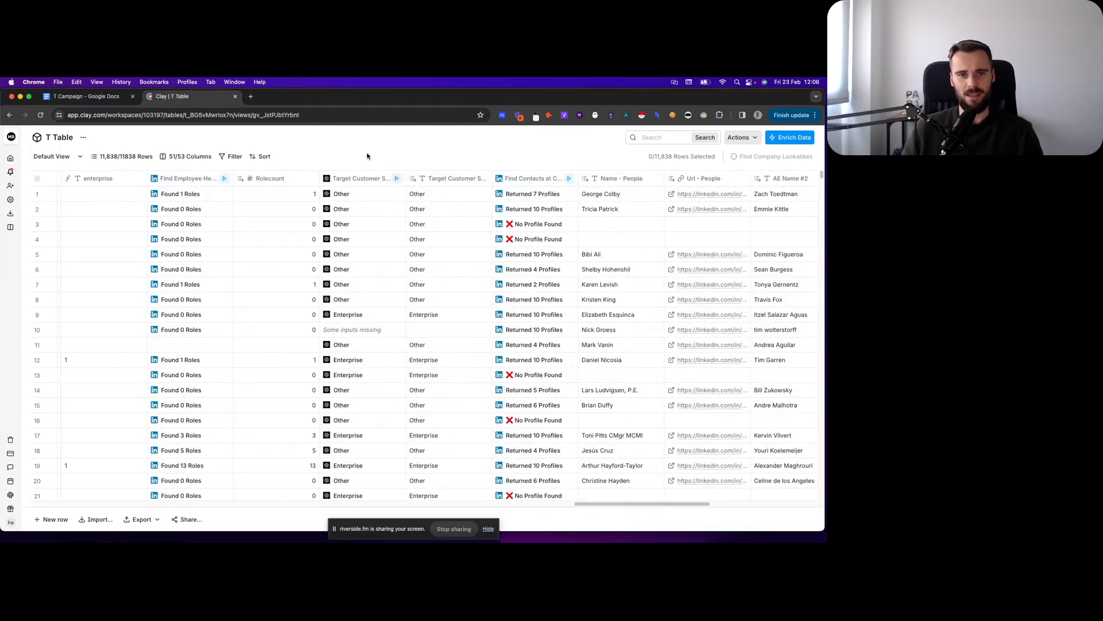
click(88, 96)
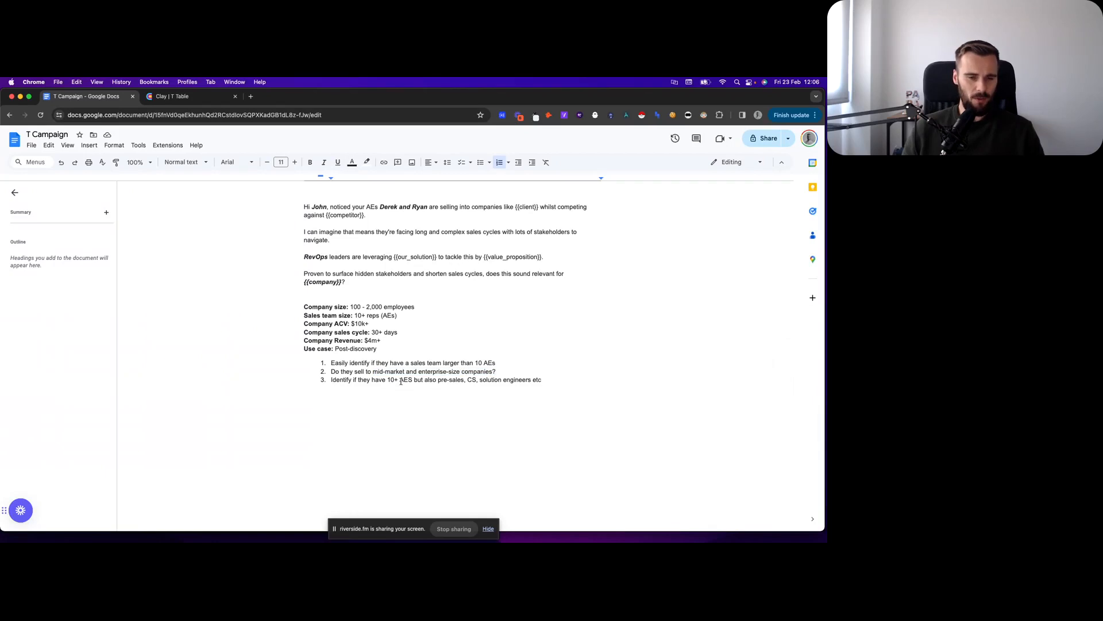
double_click(456, 371)
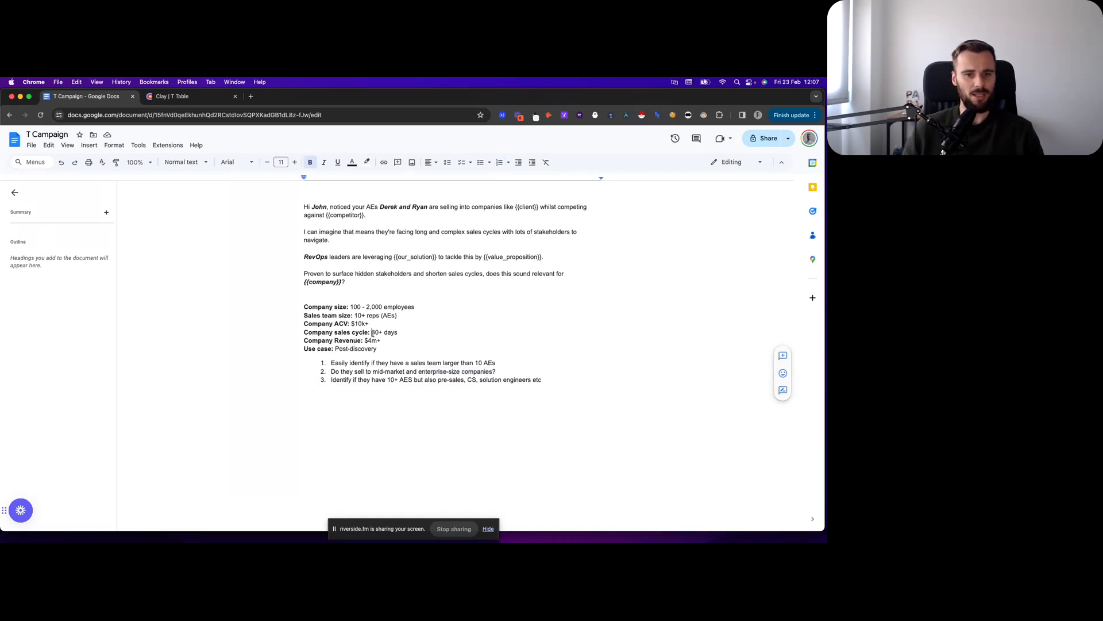
double_click(384, 332)
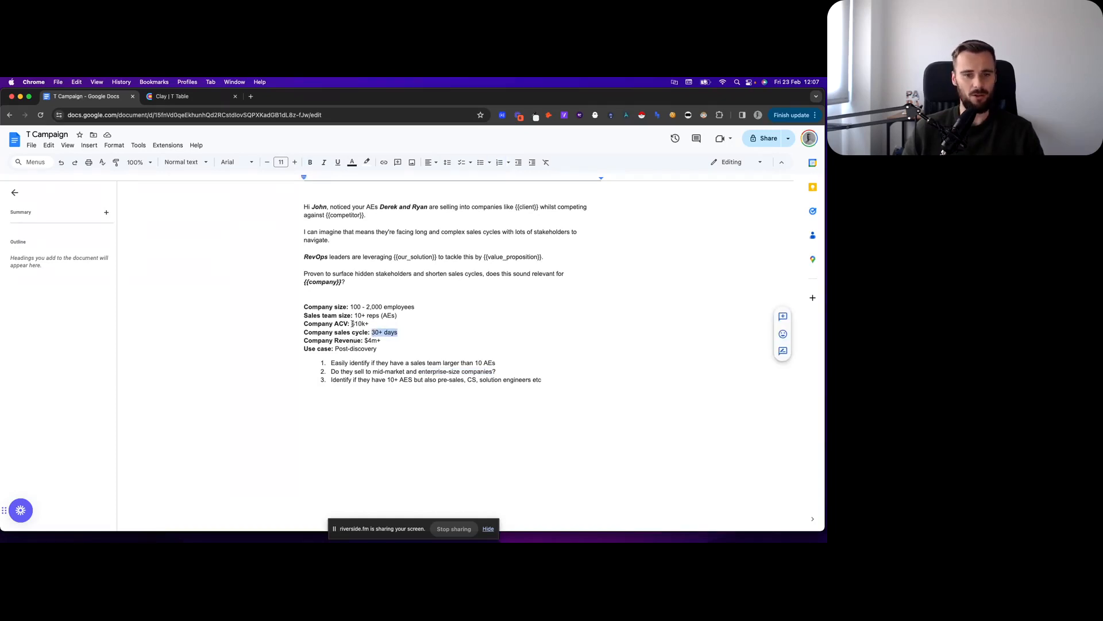
double_click(358, 323)
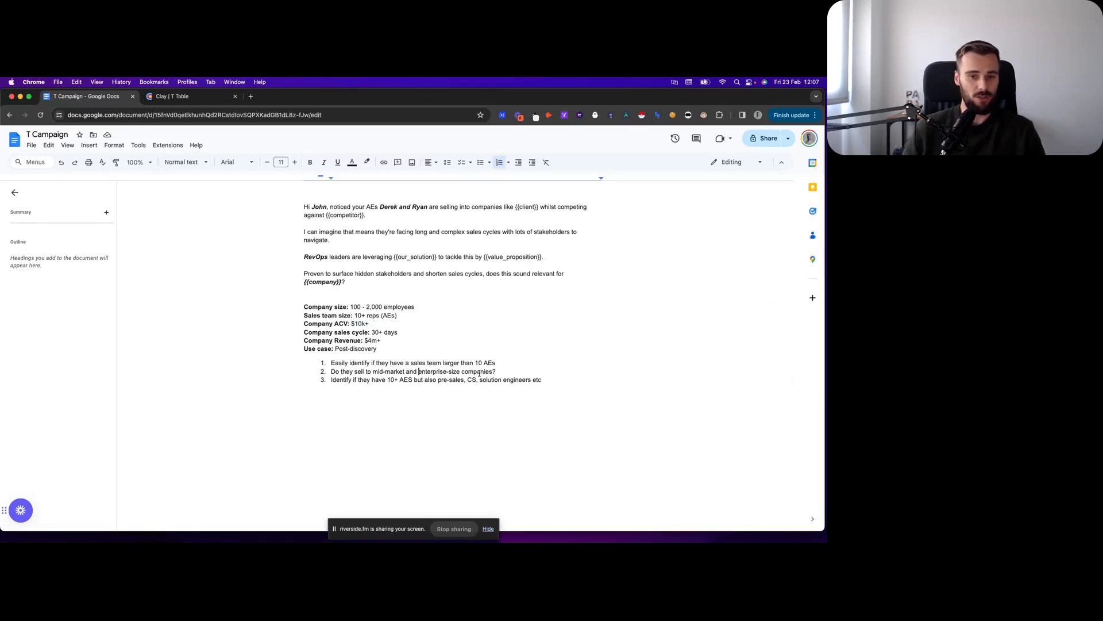
double_click(455, 372)
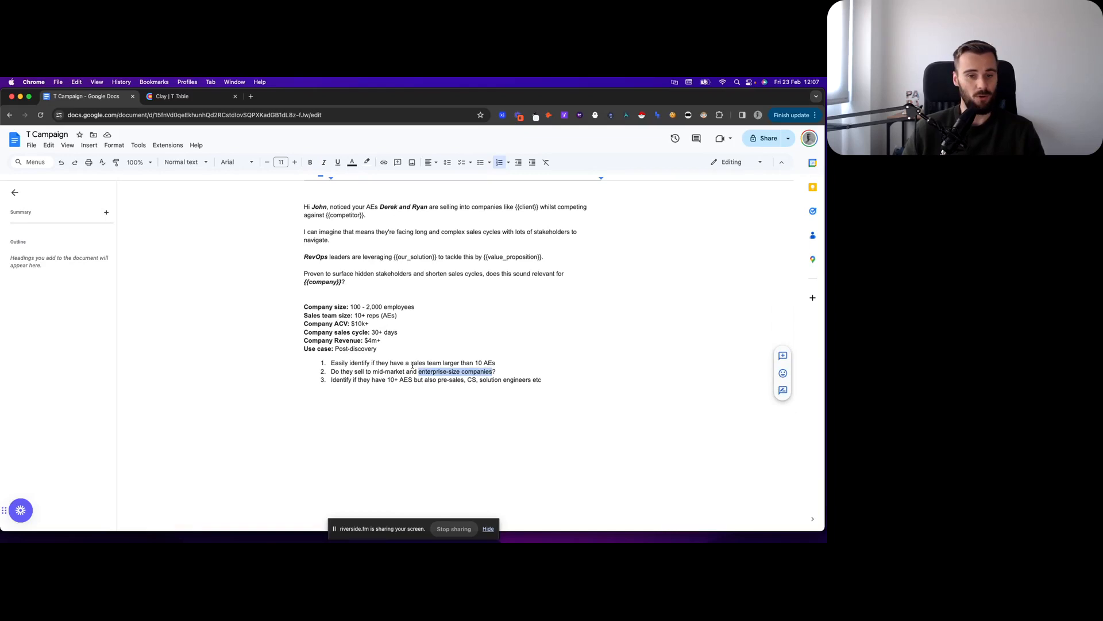
click(187, 95)
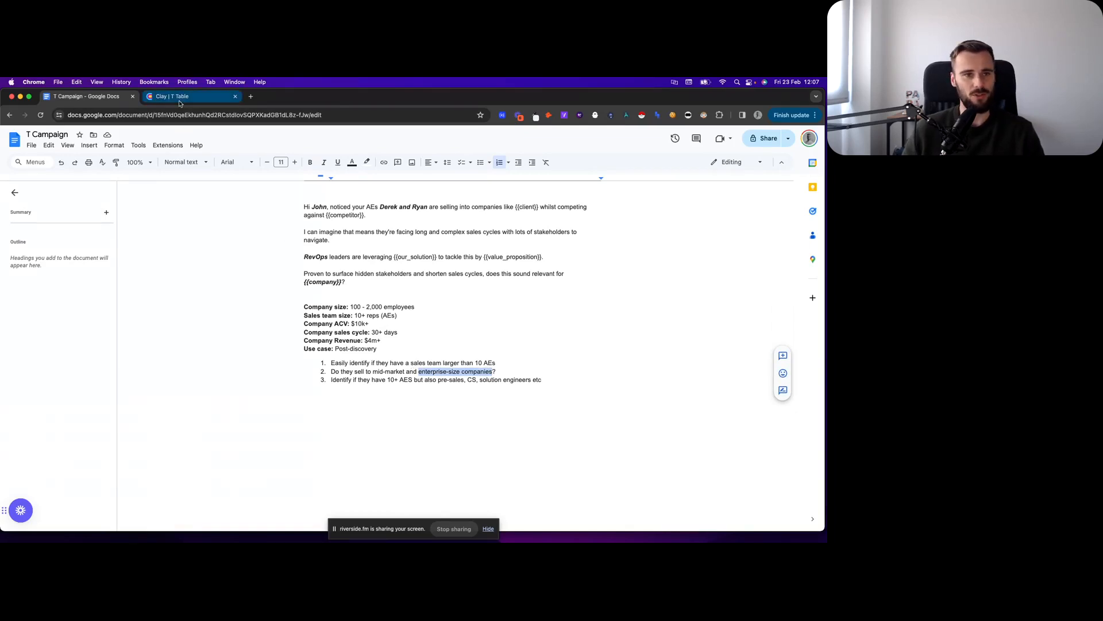
click(190, 96)
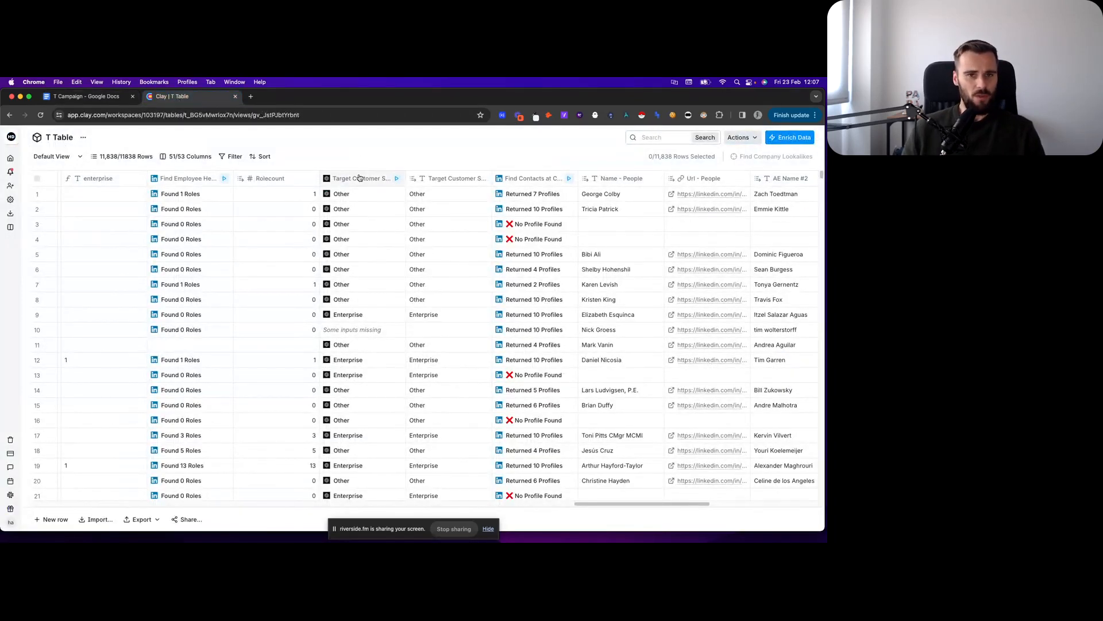
click(363, 178)
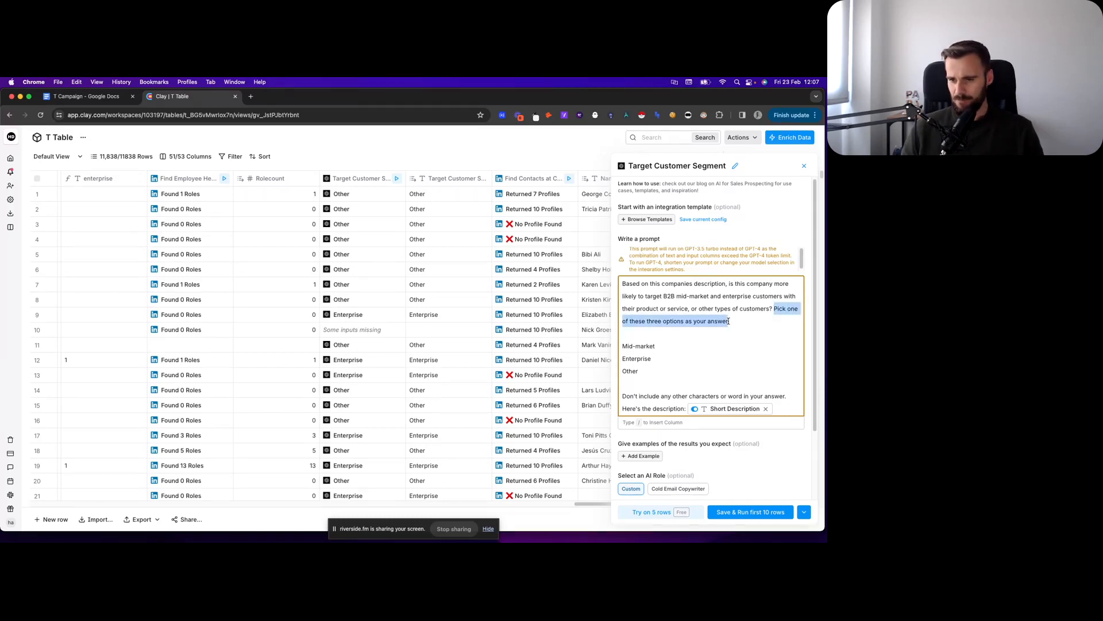
click(681, 343)
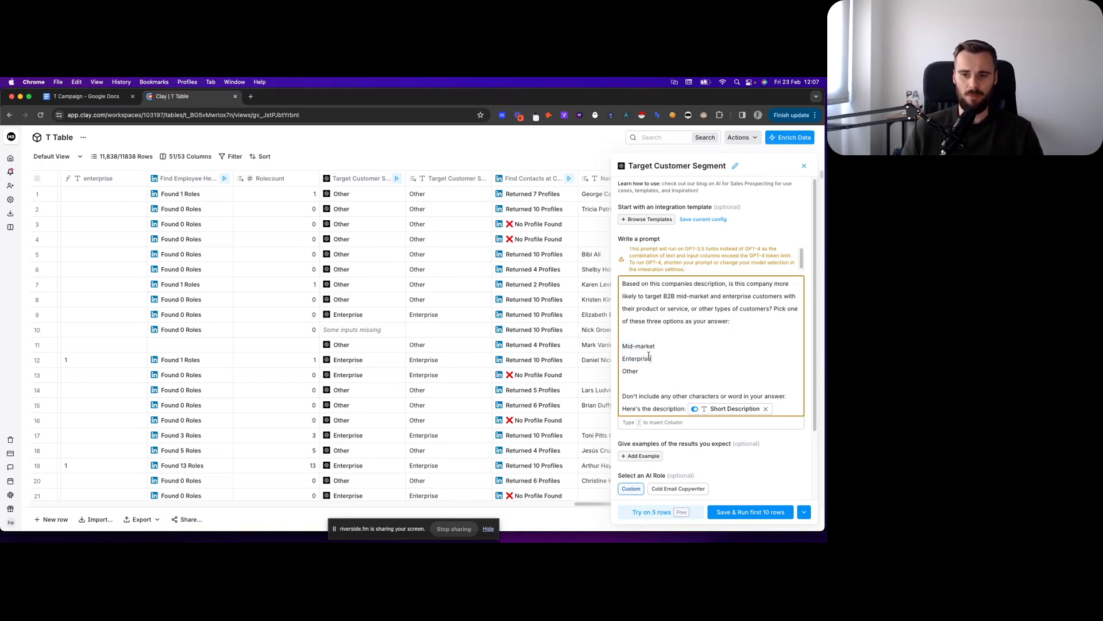
scroll(down, 3)
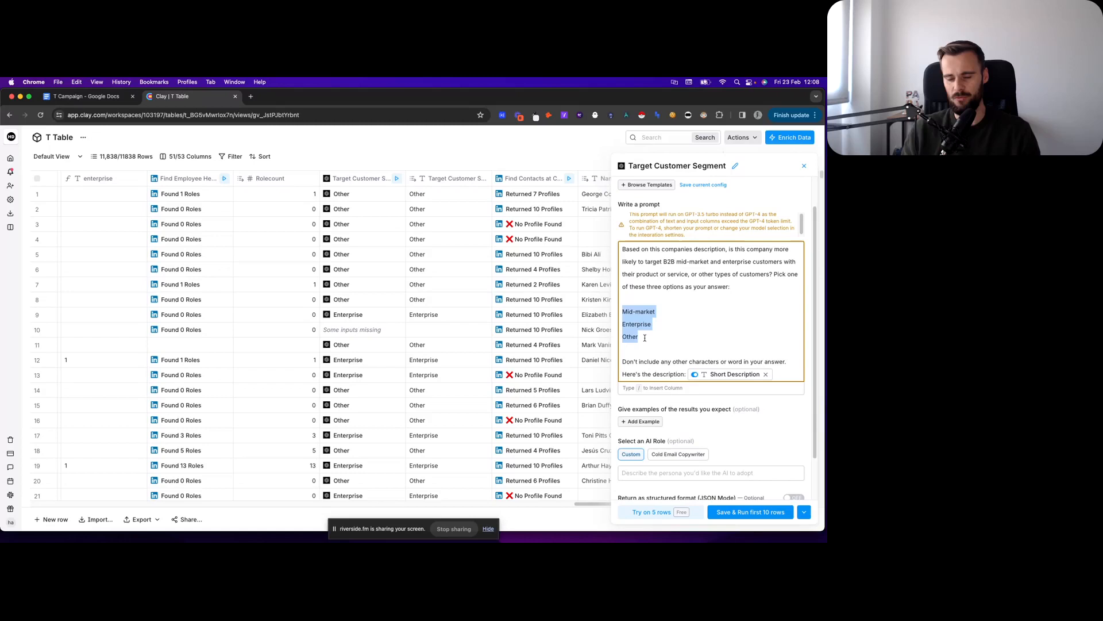
click(641, 337)
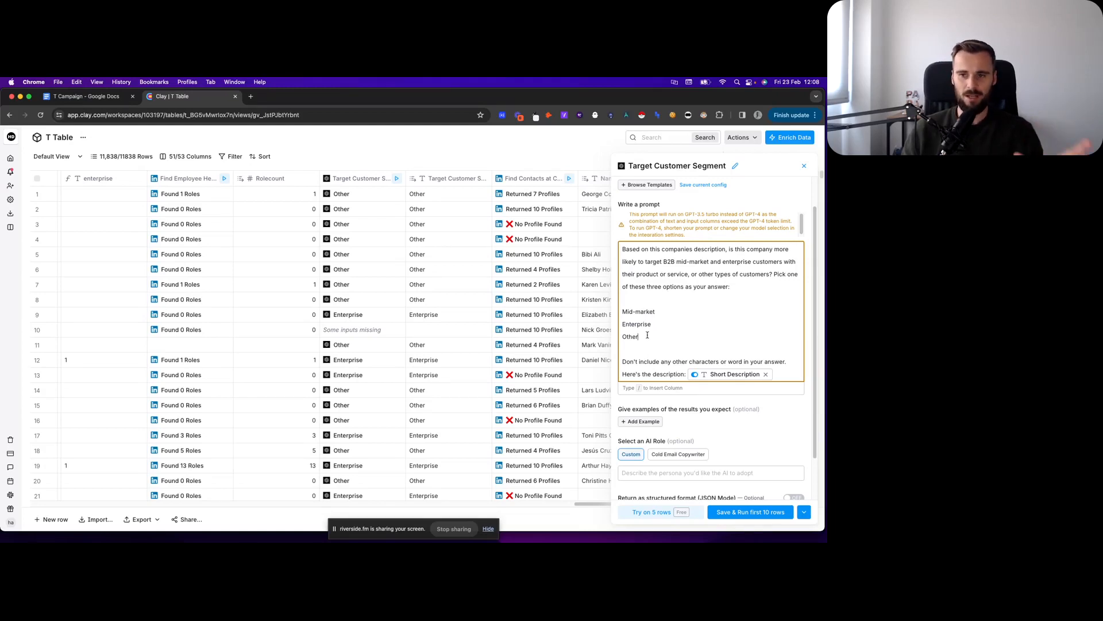
scroll(up, 3)
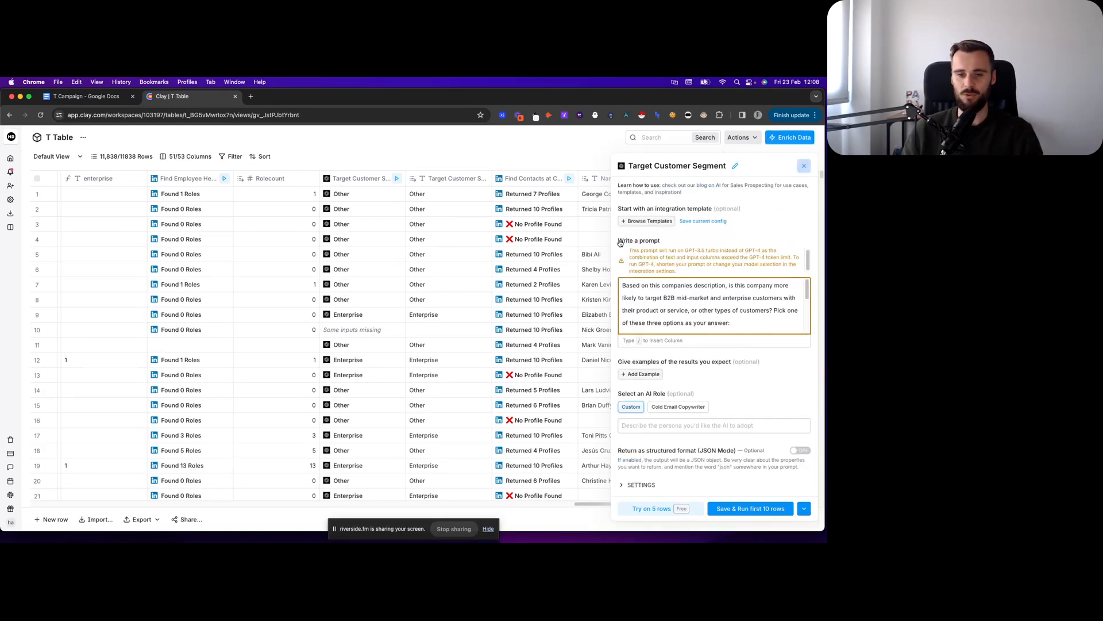
click(803, 165)
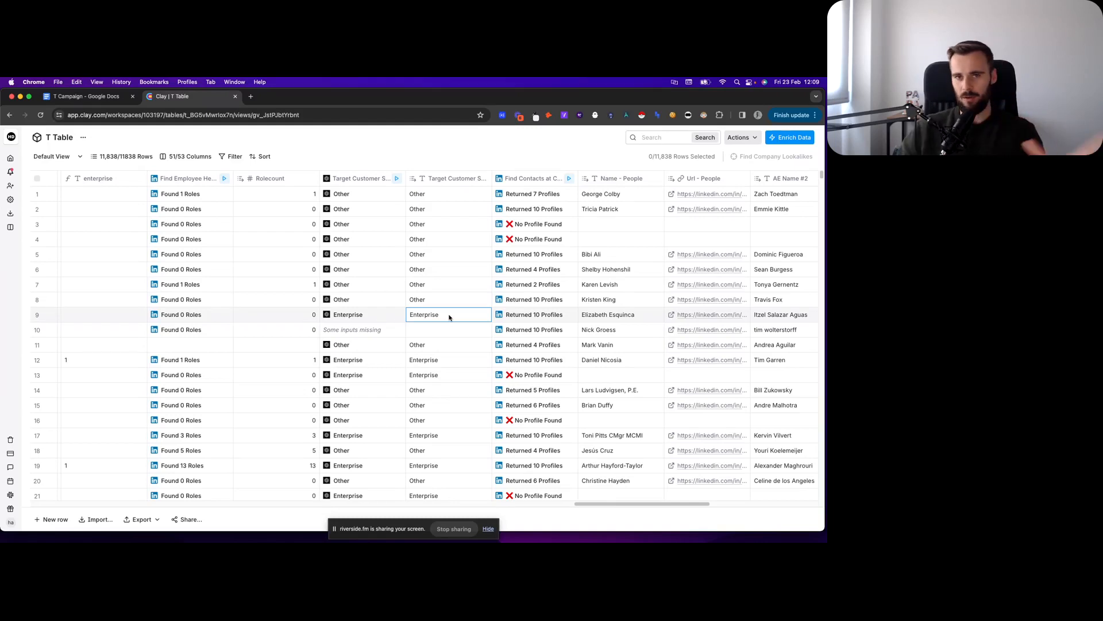
mouse_move(444, 303)
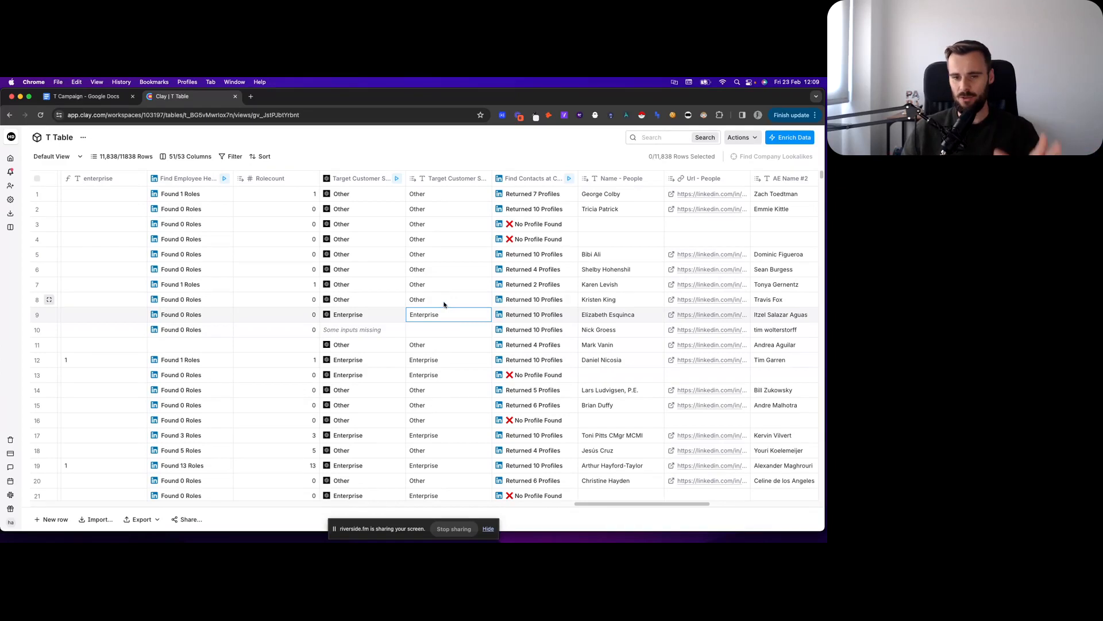
click(448, 299)
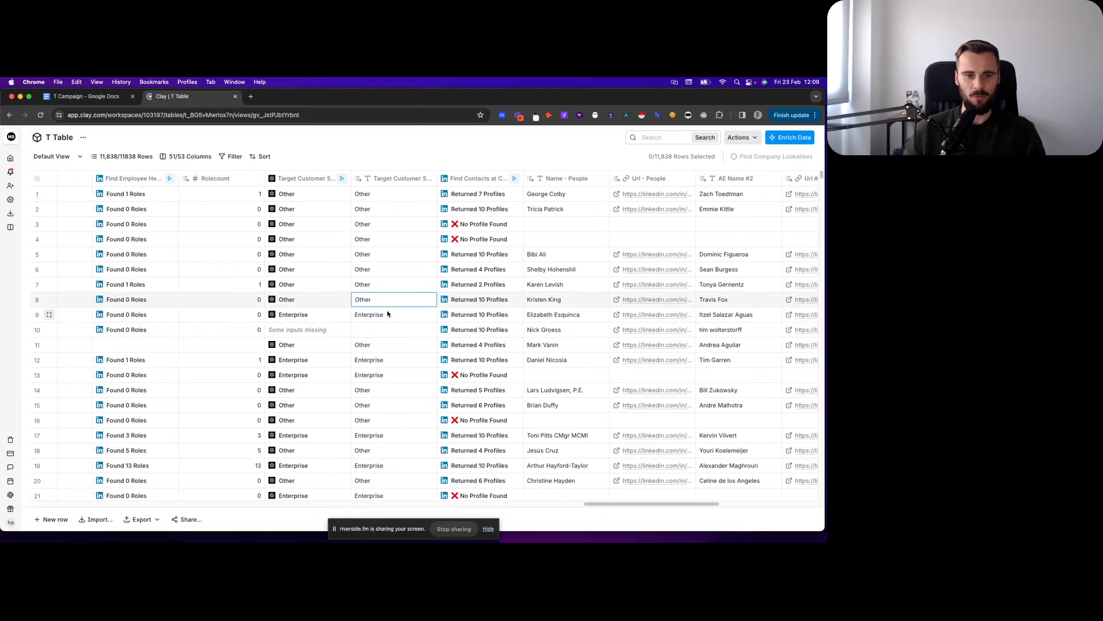
click(393, 314)
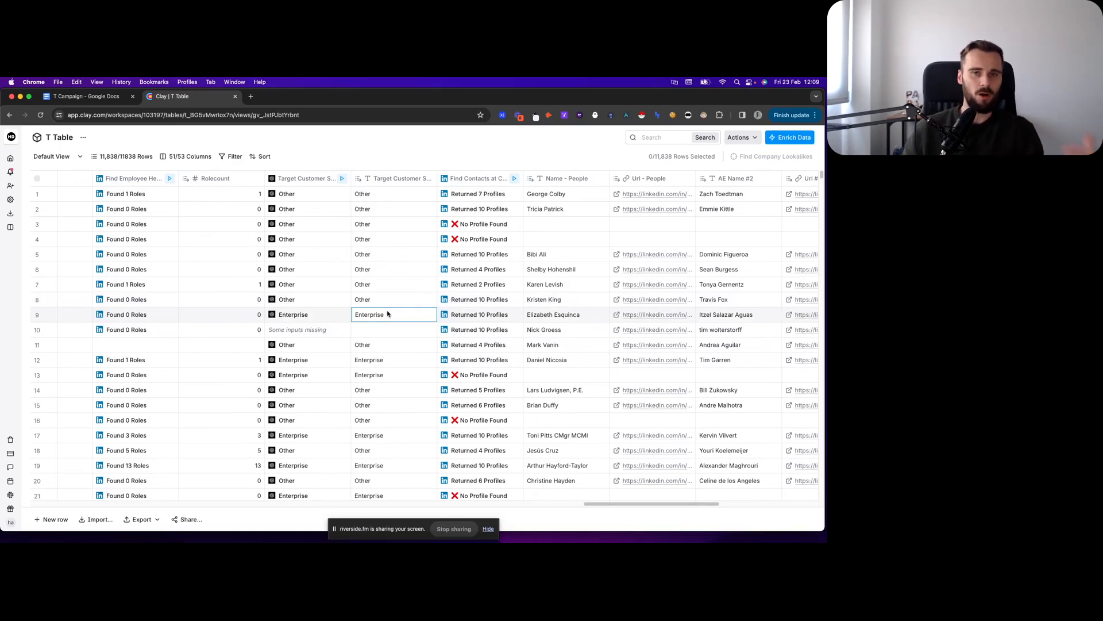
mouse_move(385, 323)
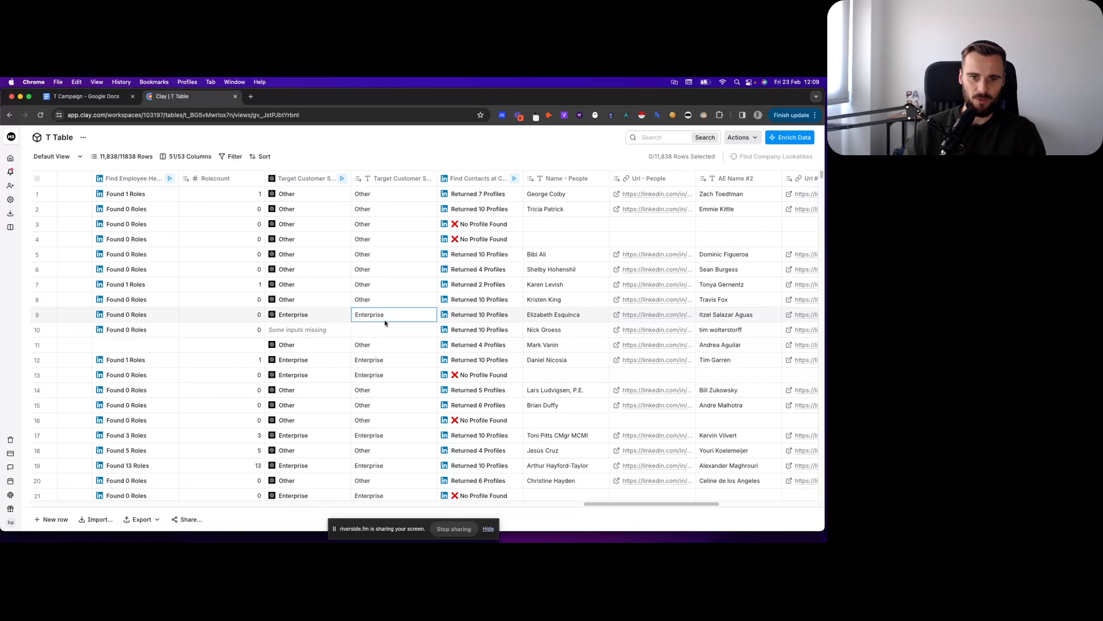
mouse_move(391, 232)
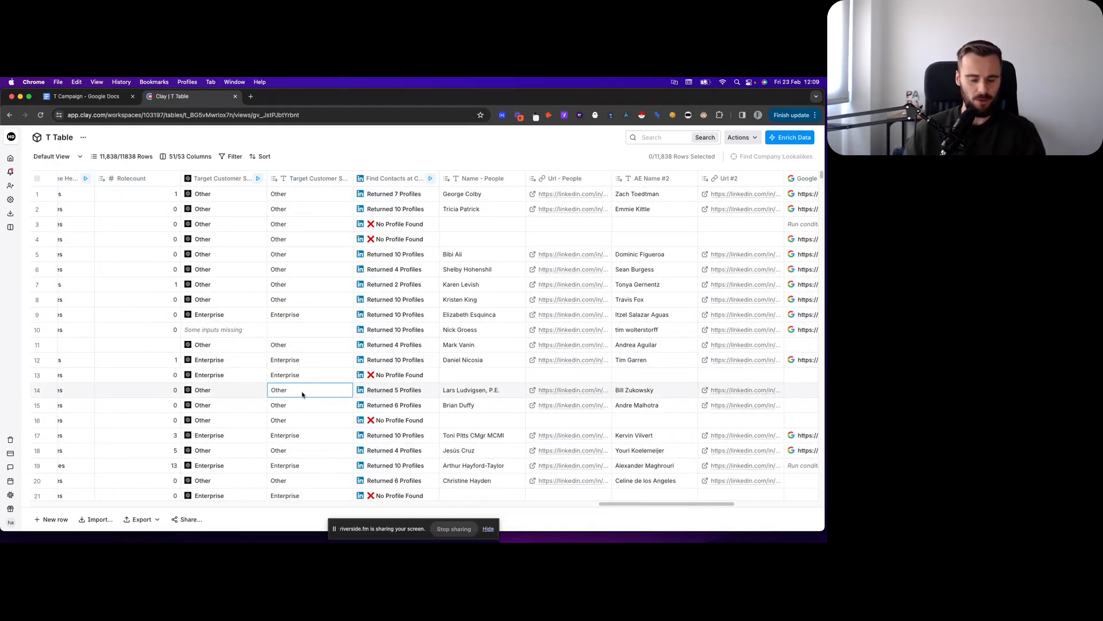
scroll(right, 3)
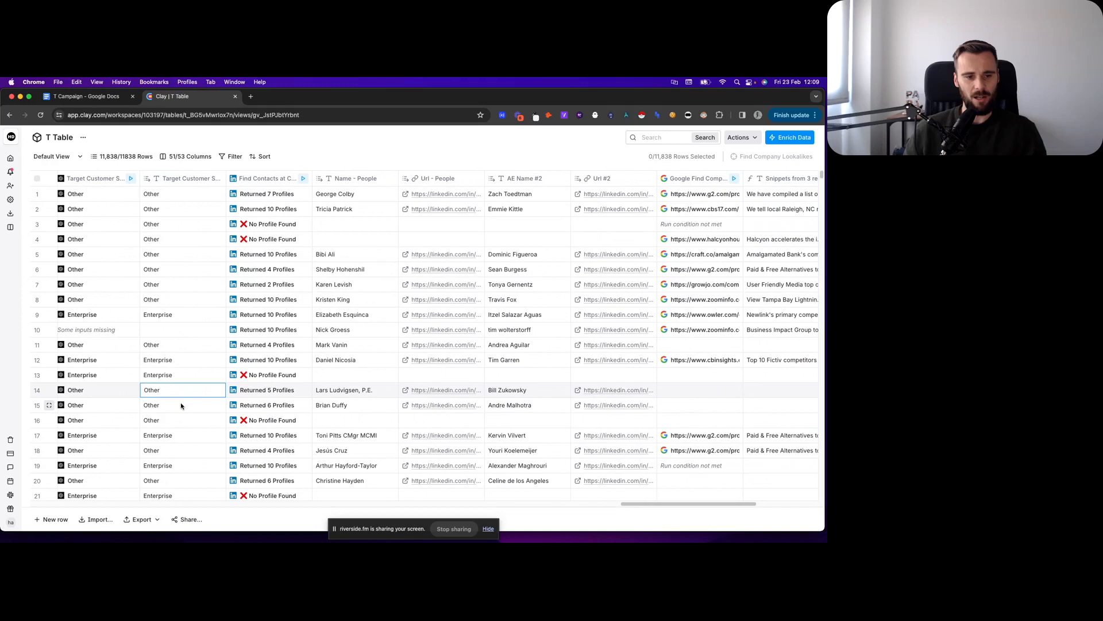
mouse_move(192, 404)
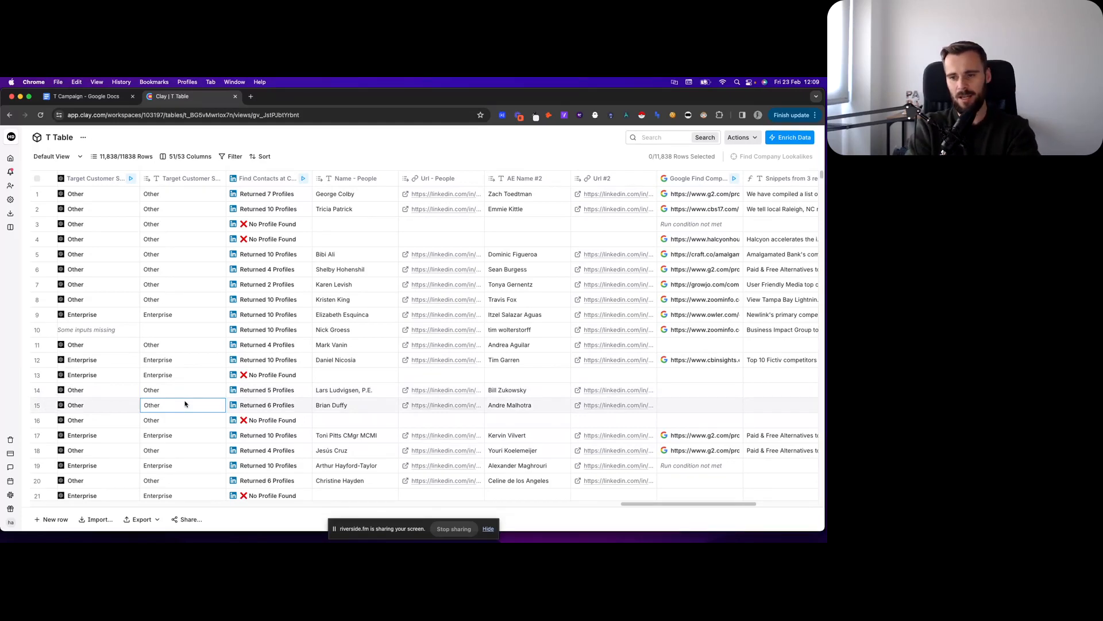
mouse_move(464, 507)
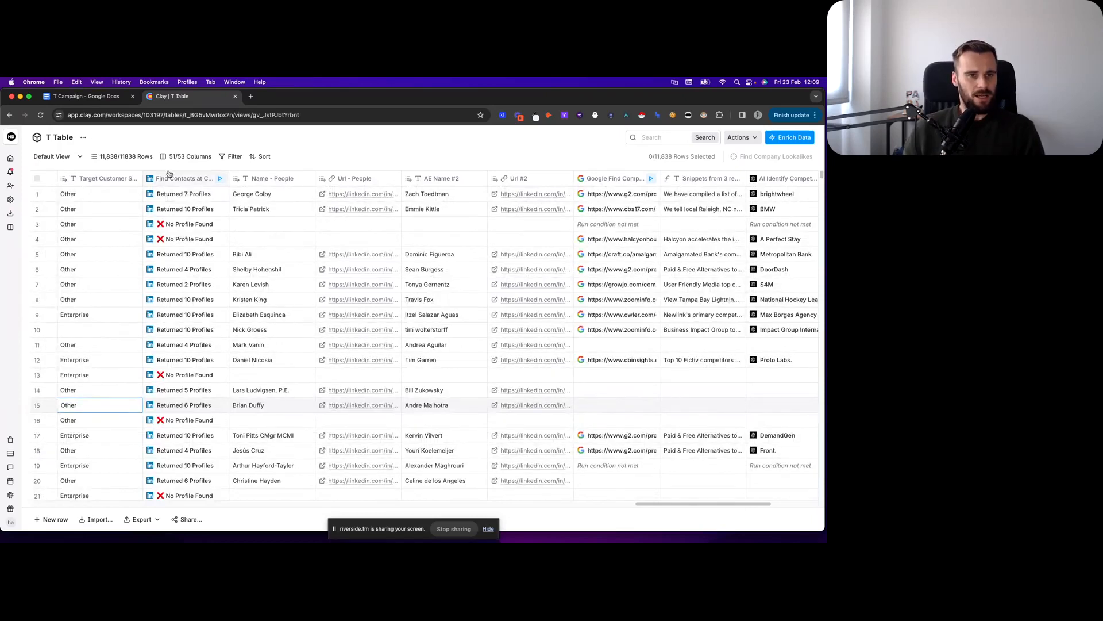
click(86, 95)
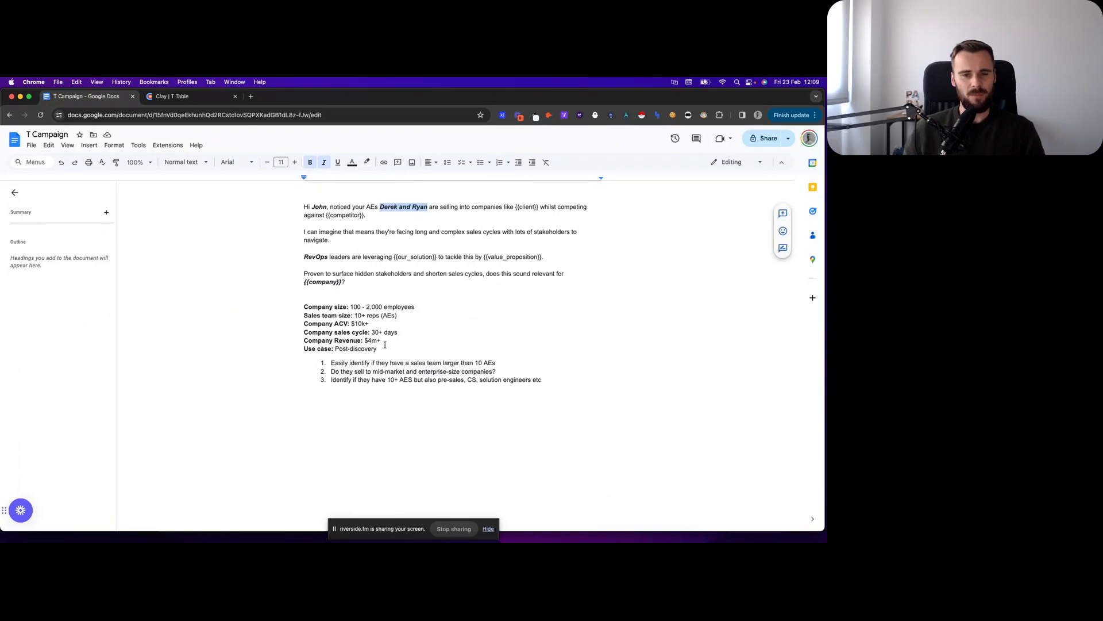
Step: Review the Find Contacts at Company inputs (LinkedIn URL, Account Executive titles) and return to the table
double_click(375, 315)
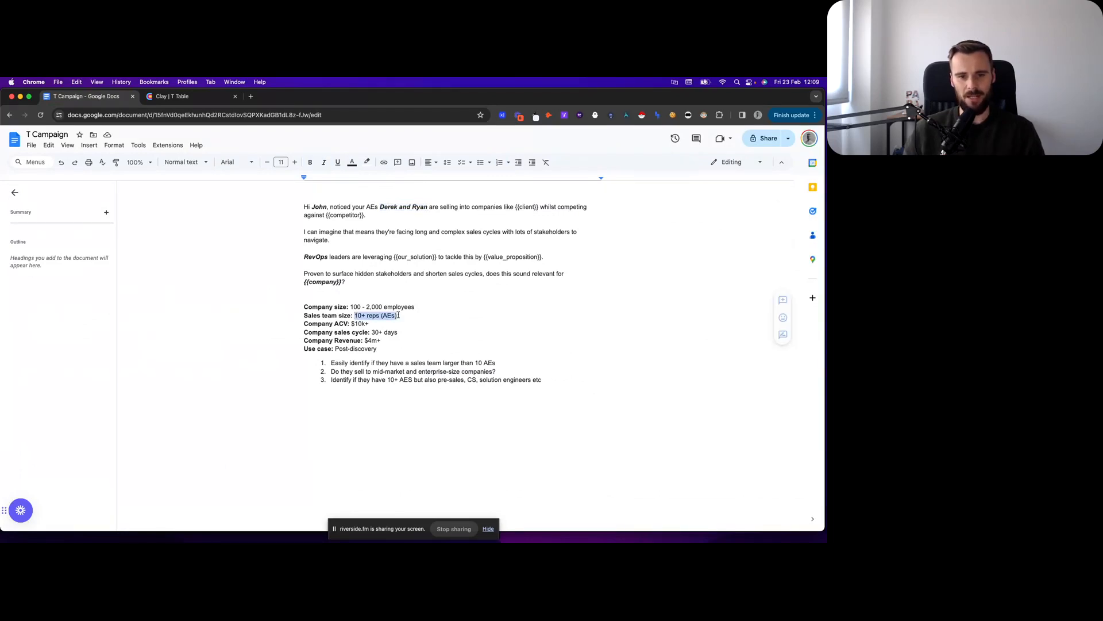
click(171, 95)
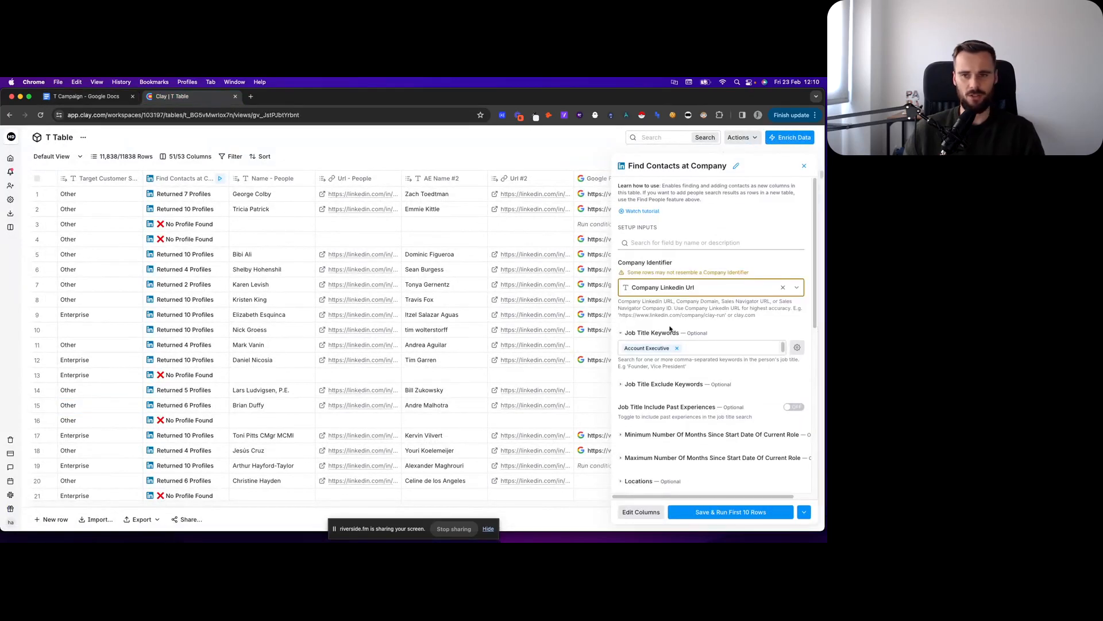
mouse_move(222, 350)
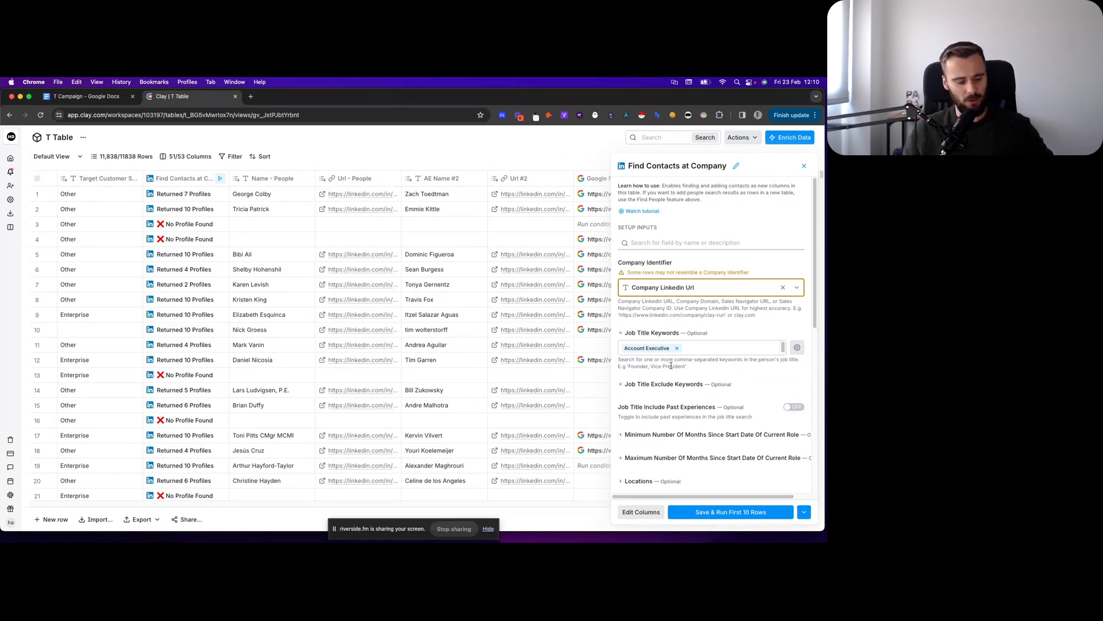
mouse_move(654, 362)
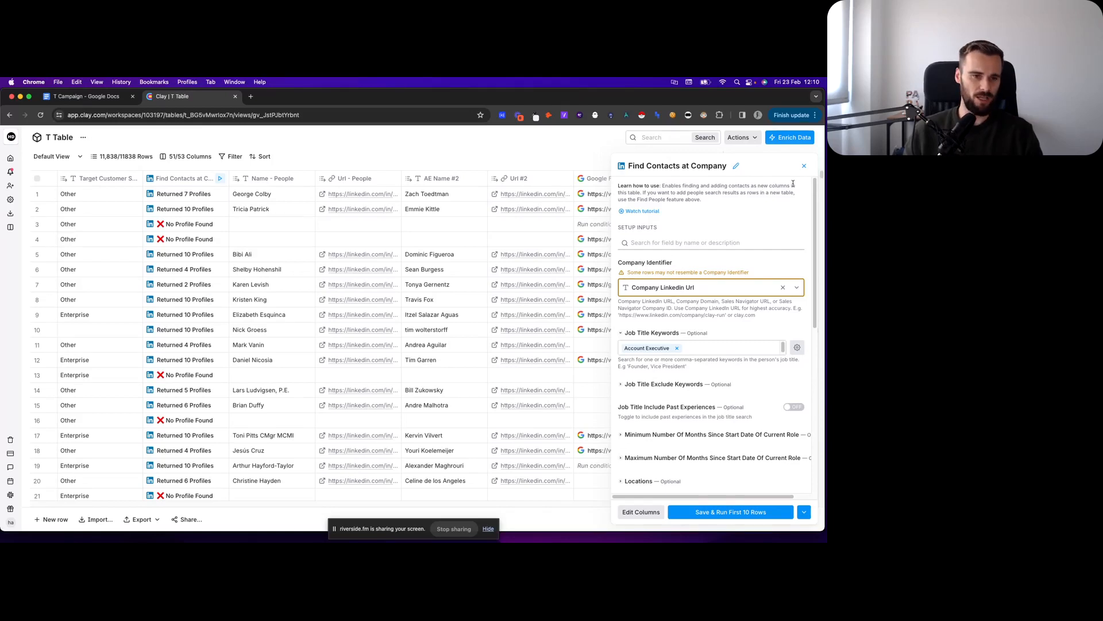
click(803, 166)
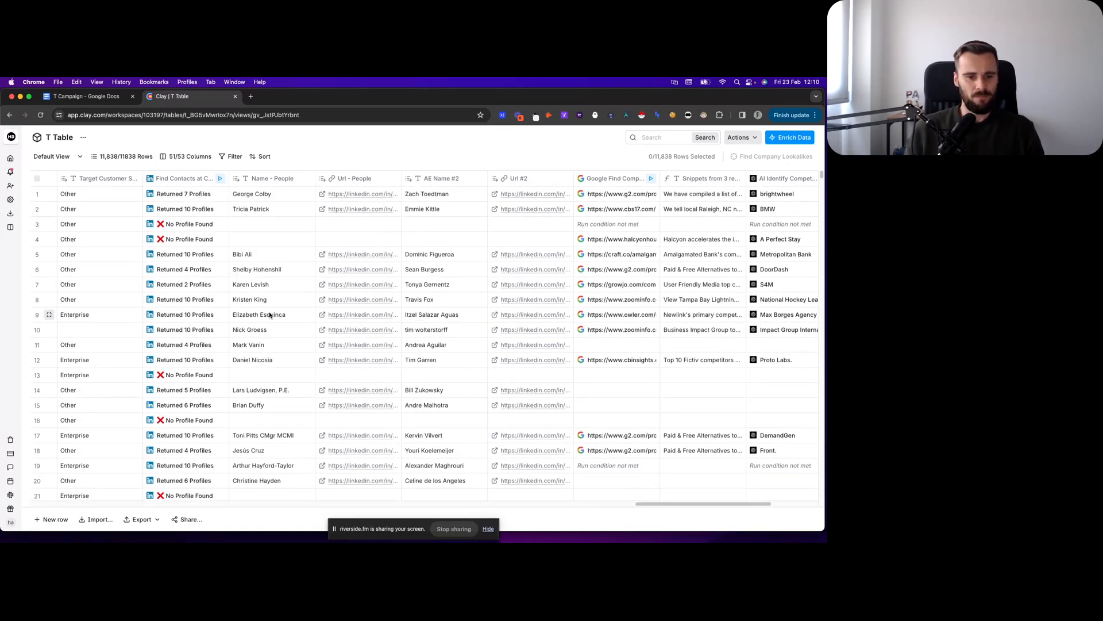
click(271, 390)
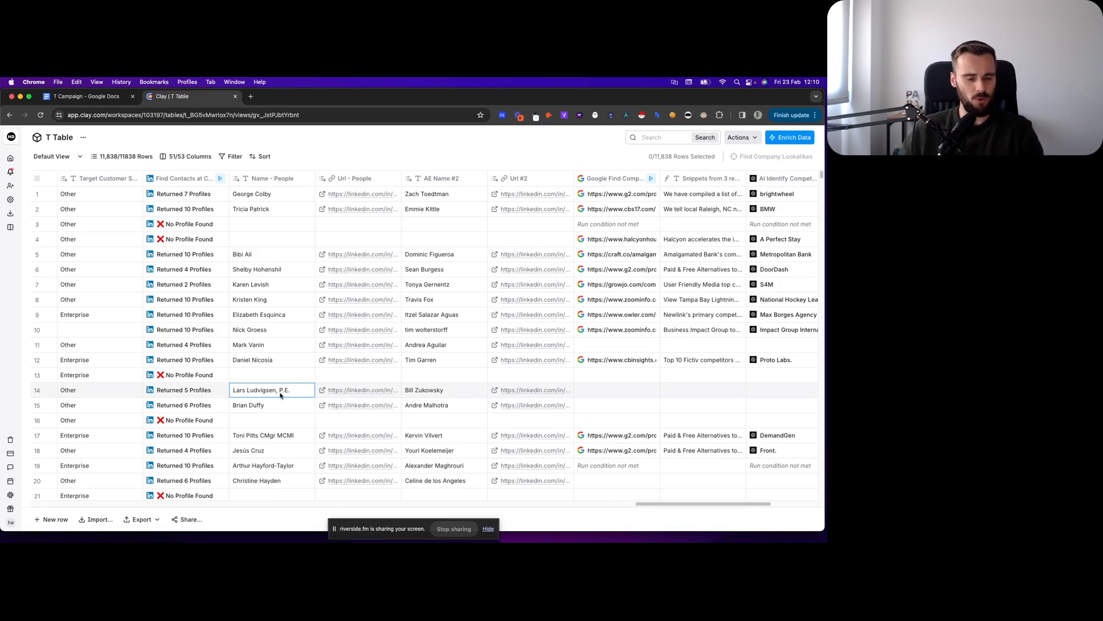
click(84, 95)
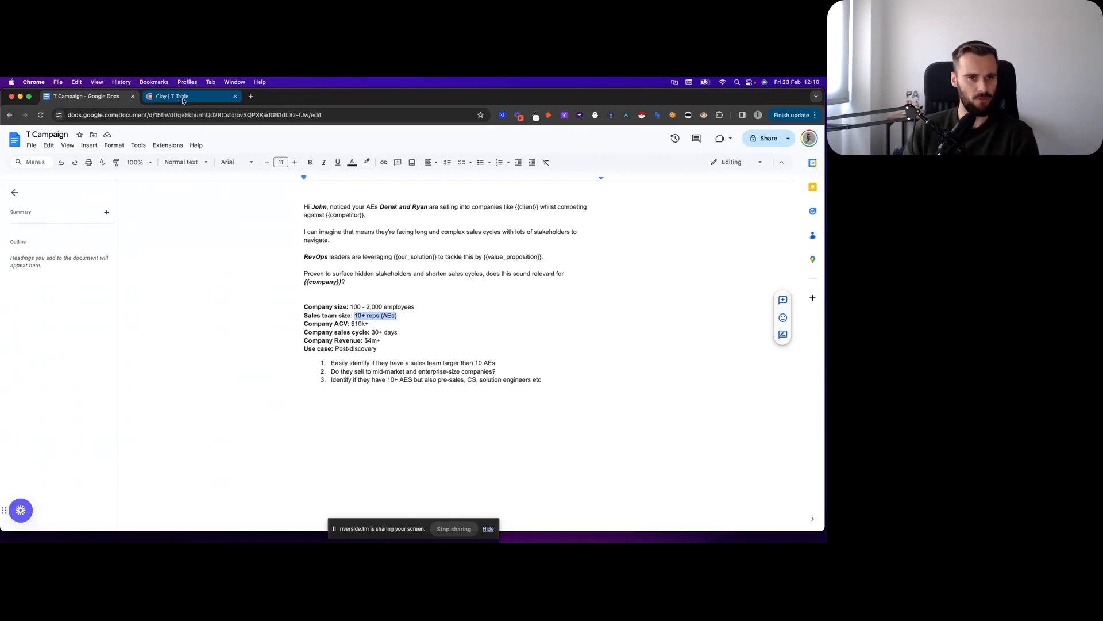
click(190, 96)
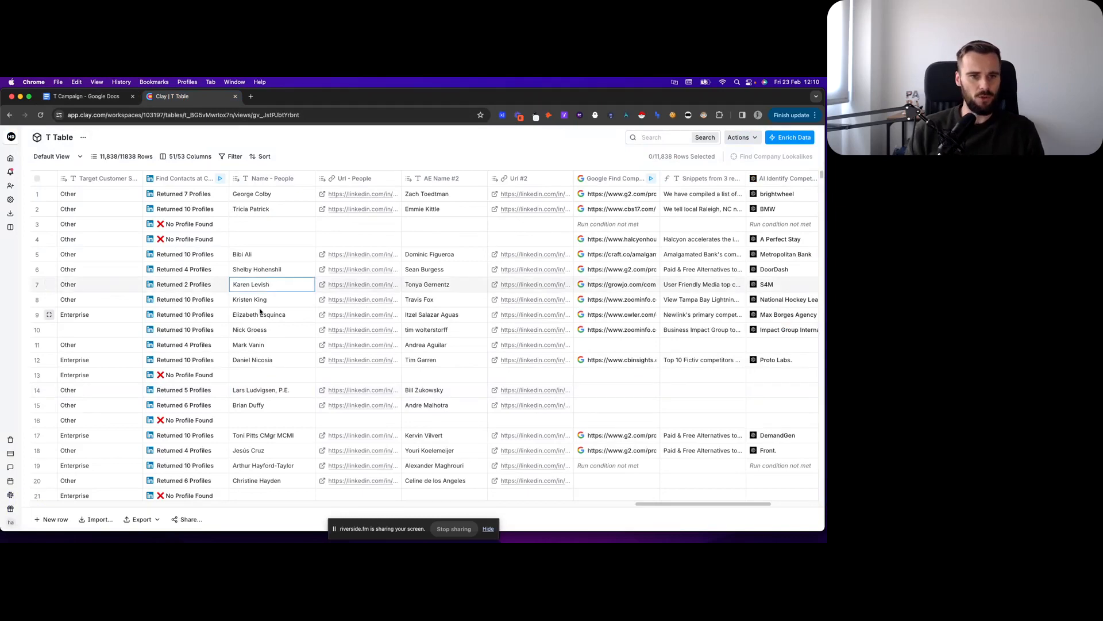
mouse_move(601, 519)
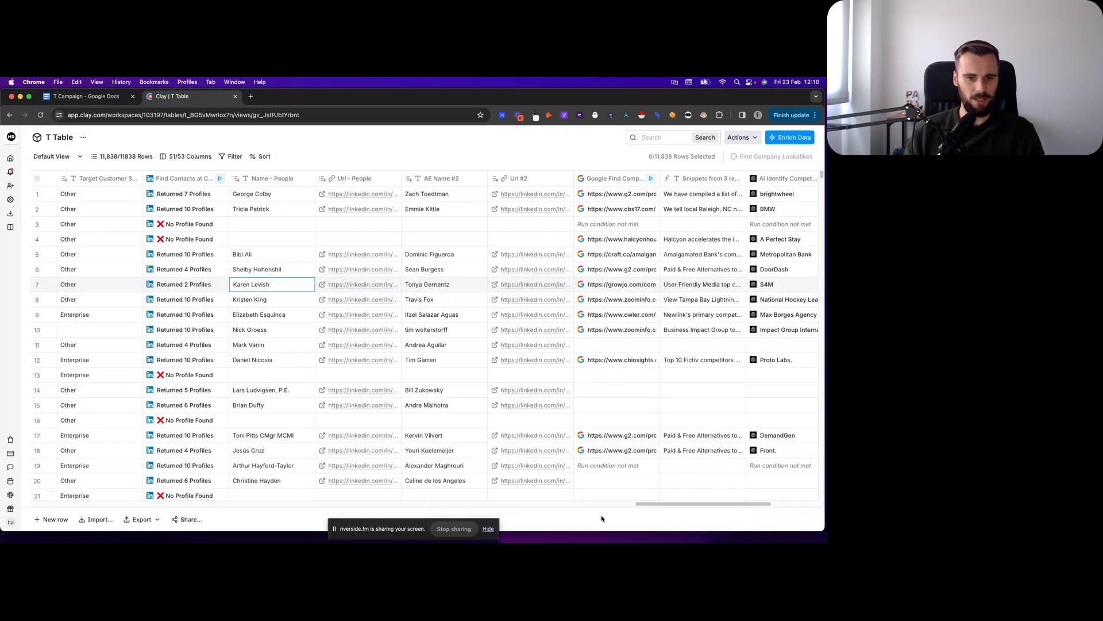
scroll(right, 3)
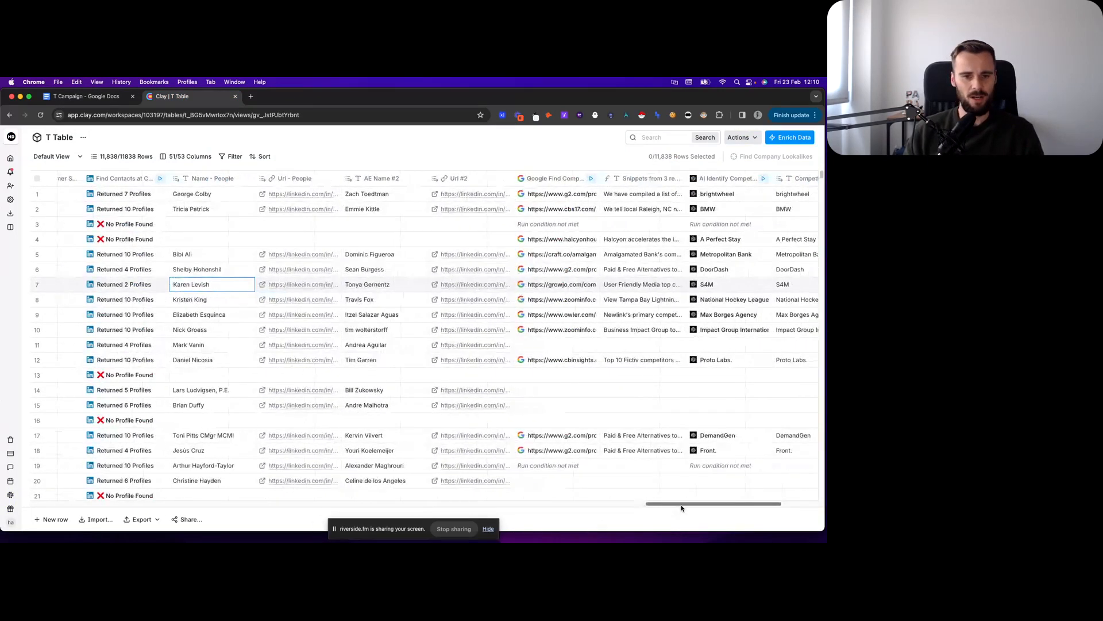
scroll(right, 3)
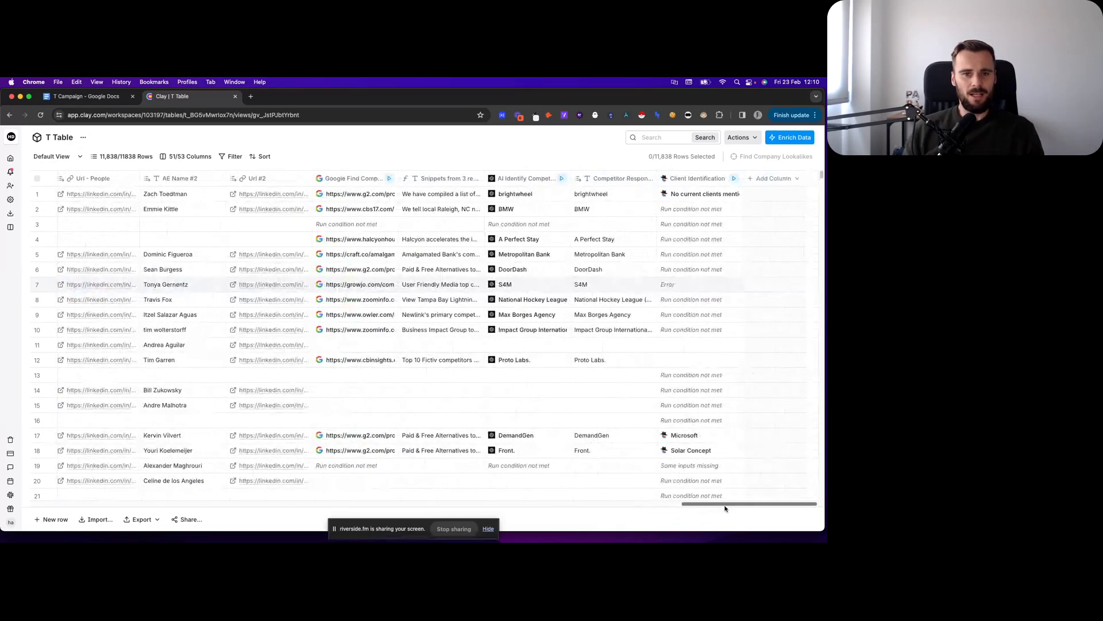
scroll(left, 3)
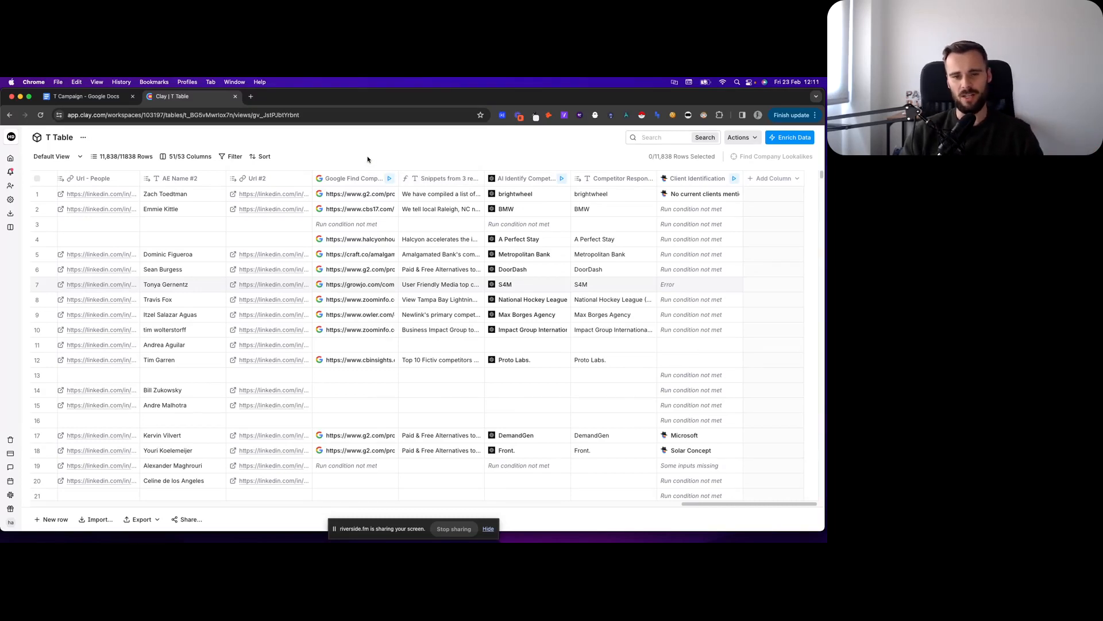
mouse_move(374, 182)
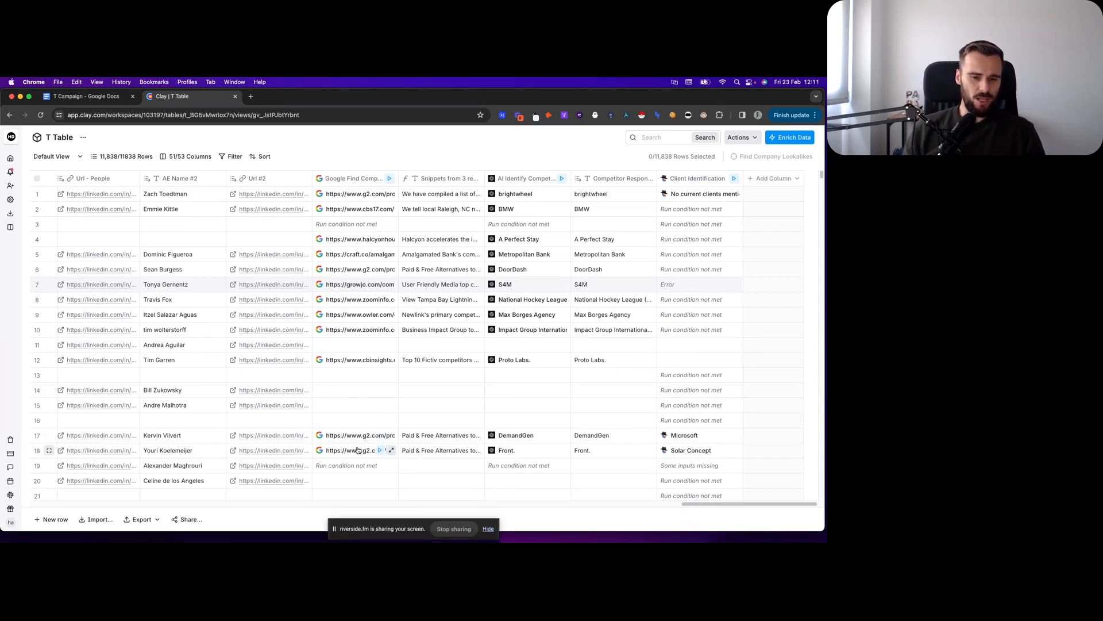
mouse_move(352, 159)
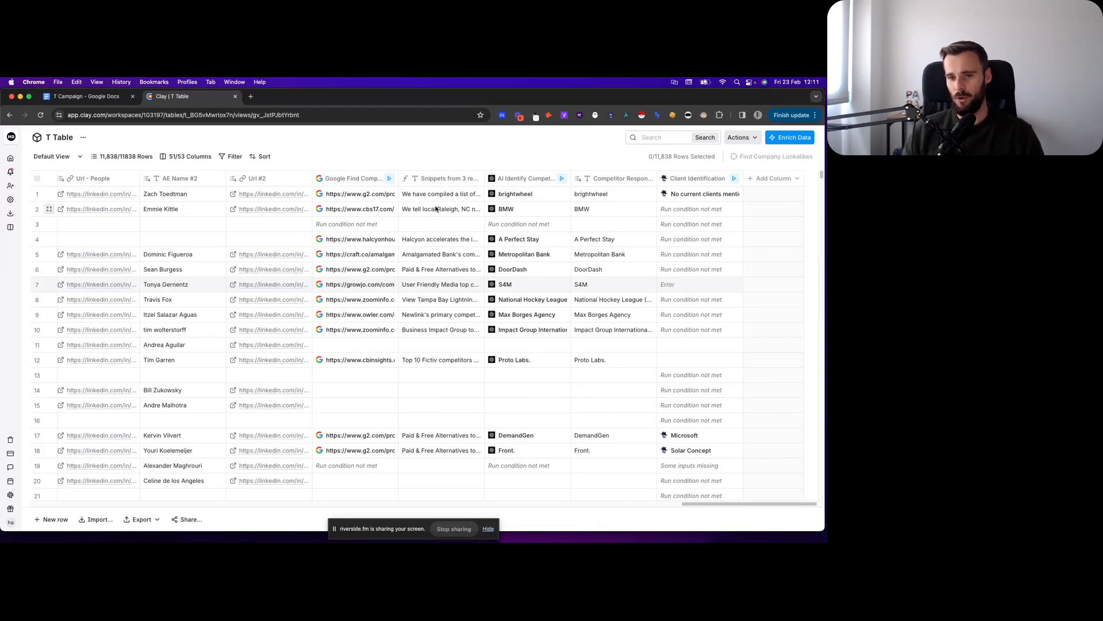
mouse_move(448, 408)
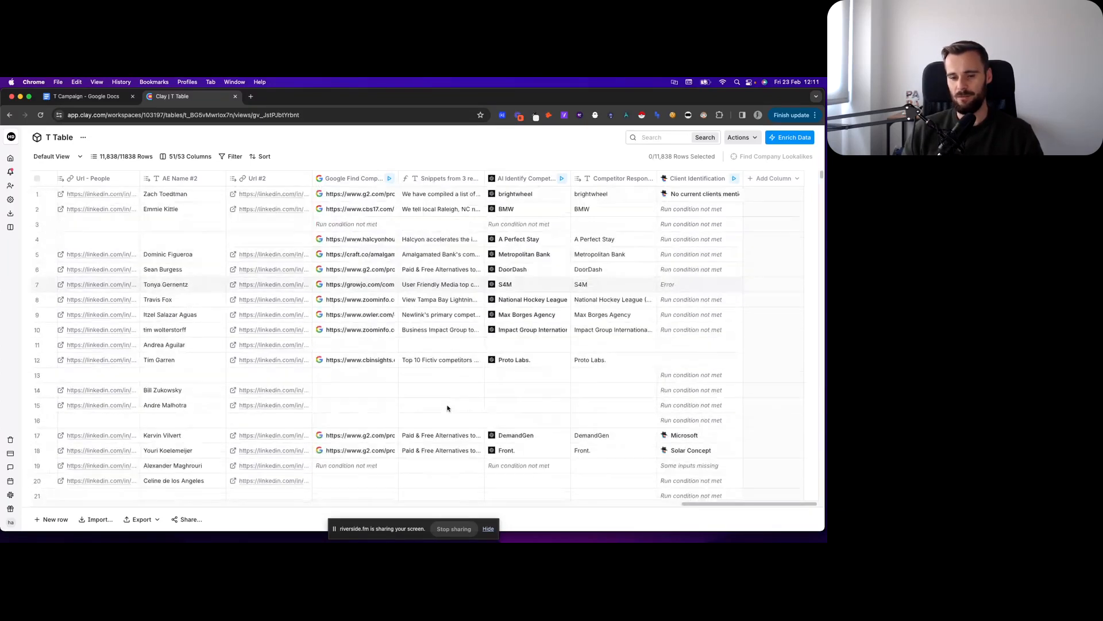
mouse_move(434, 392)
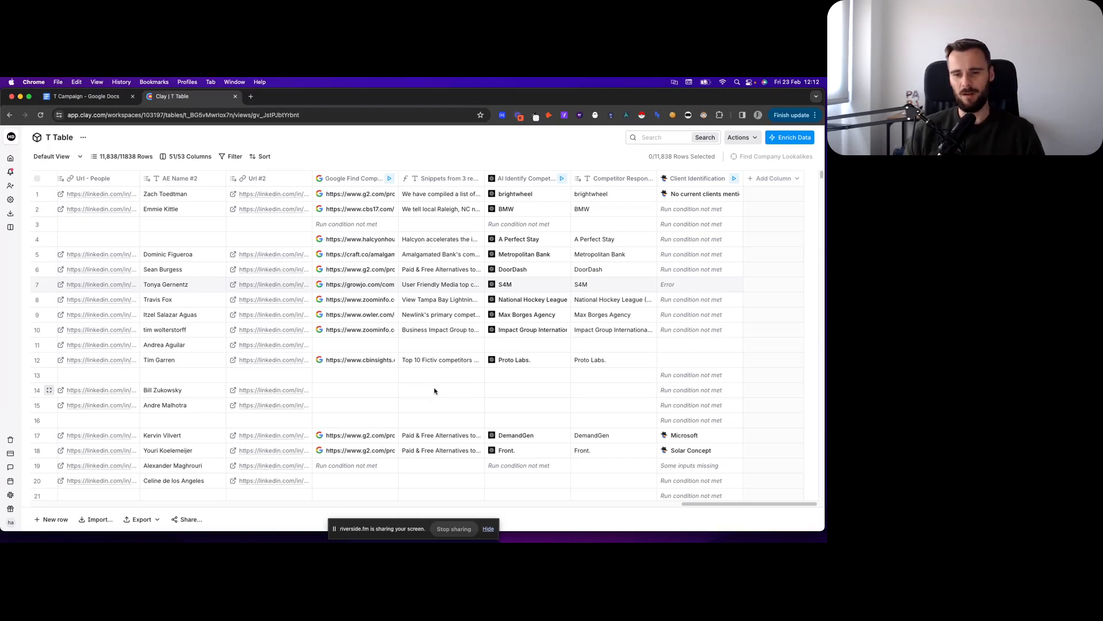
mouse_move(436, 394)
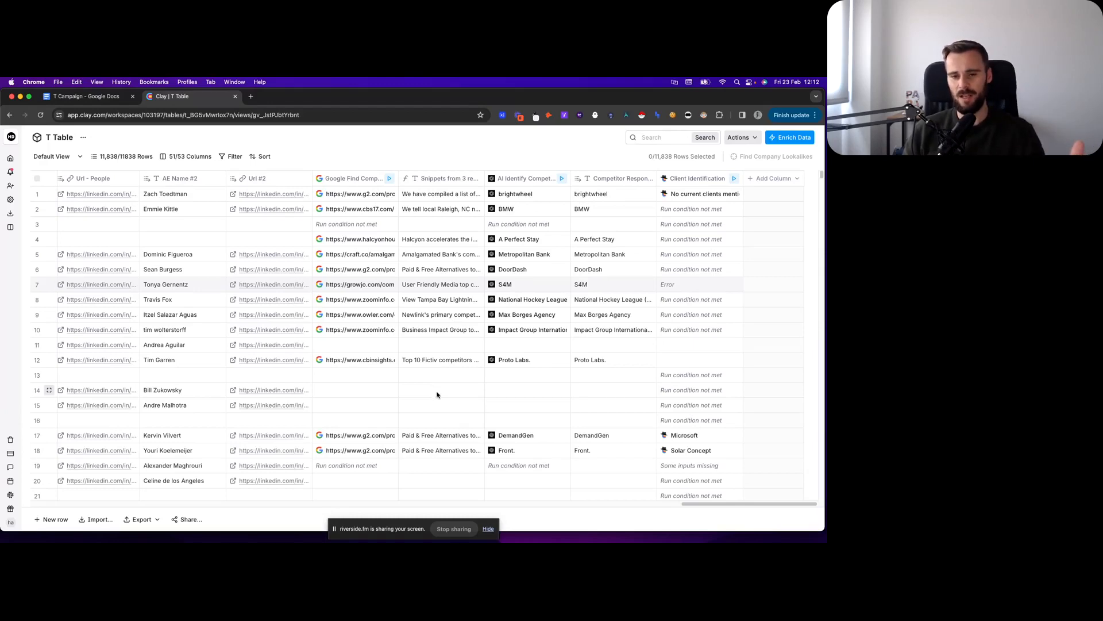
mouse_move(434, 392)
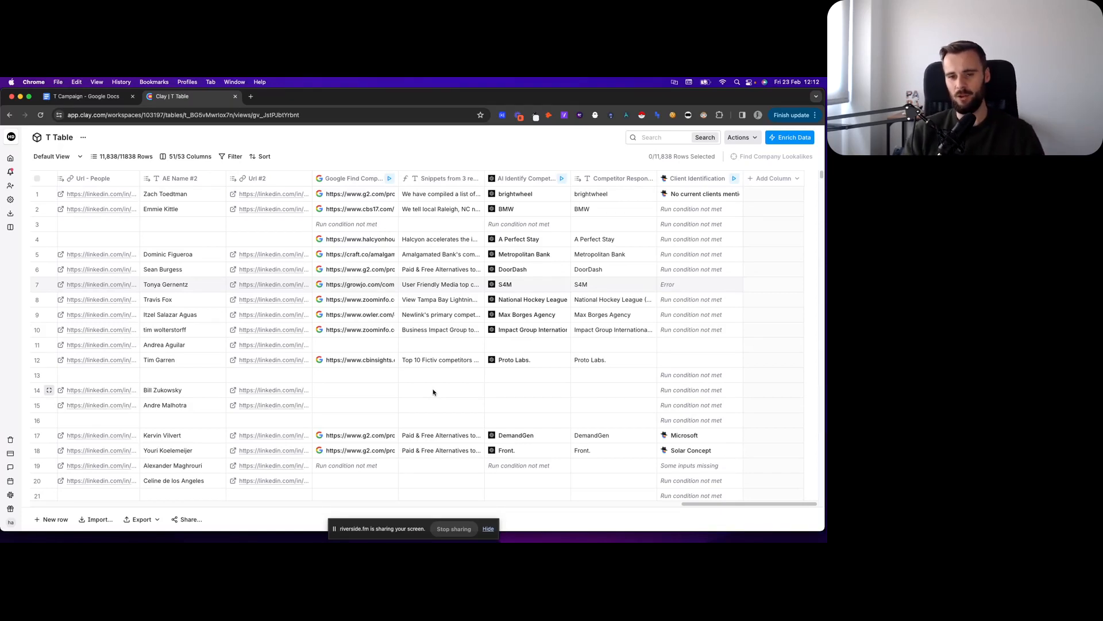
mouse_move(464, 391)
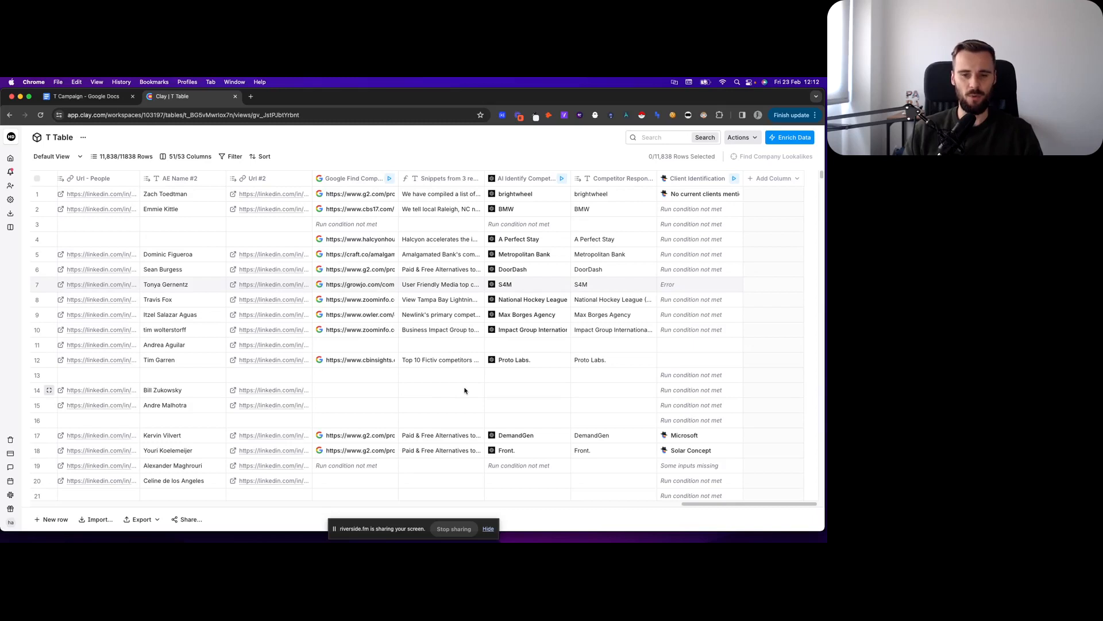
mouse_move(517, 360)
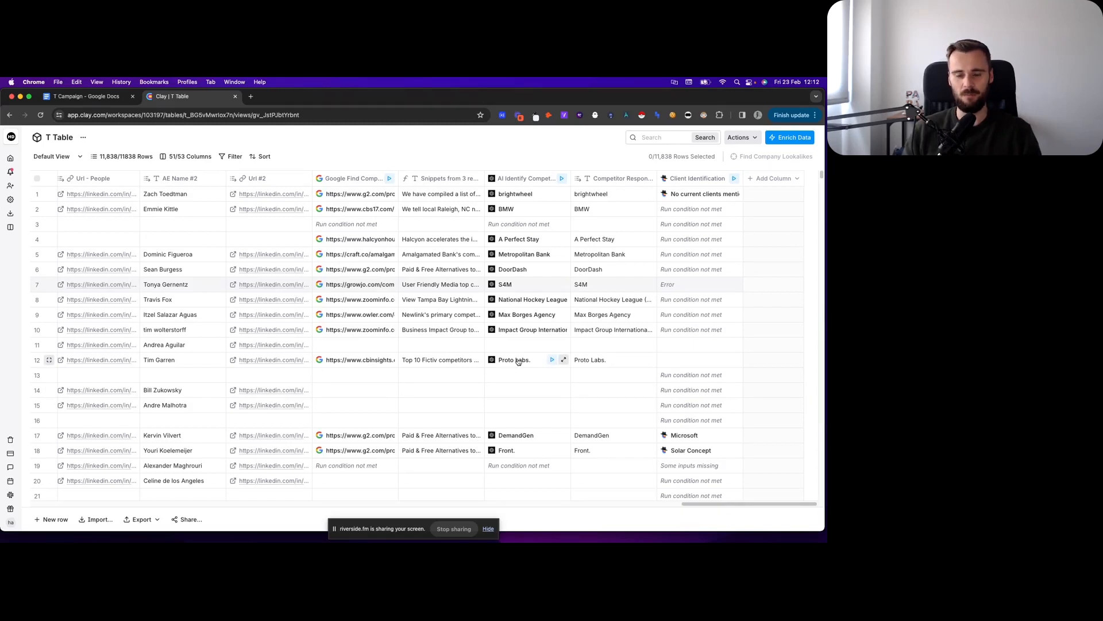
mouse_move(435, 196)
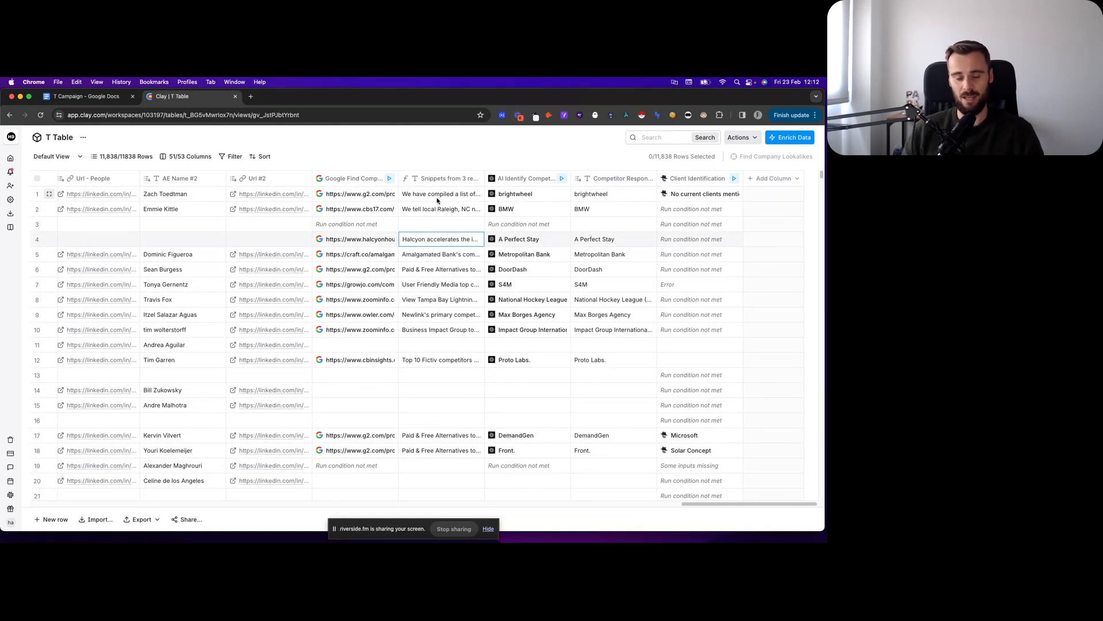
click(526, 178)
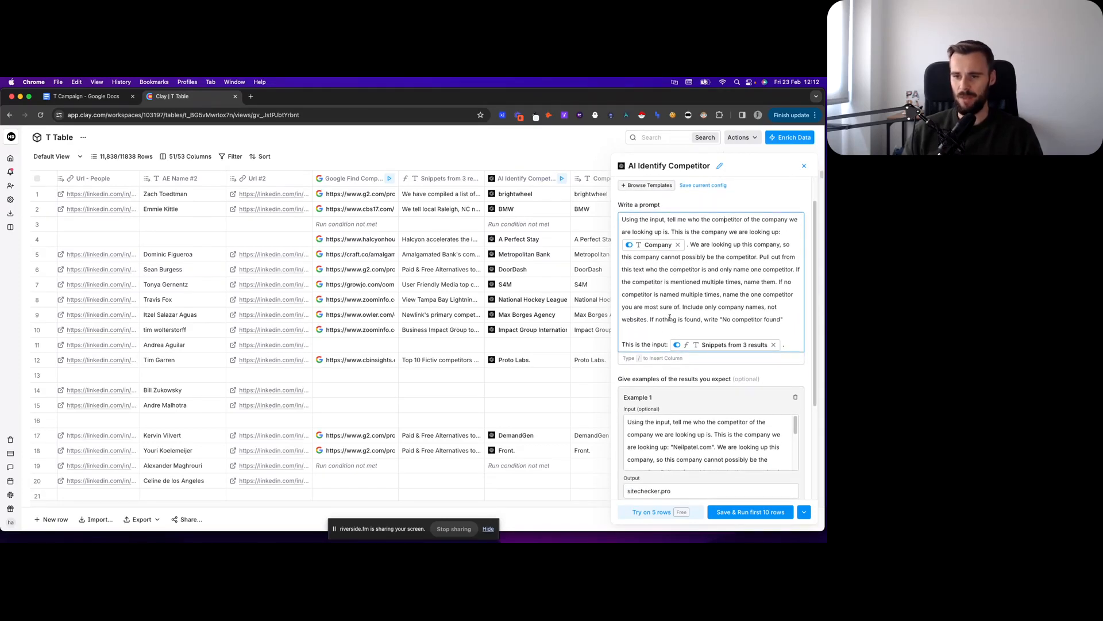
scroll(down, 3)
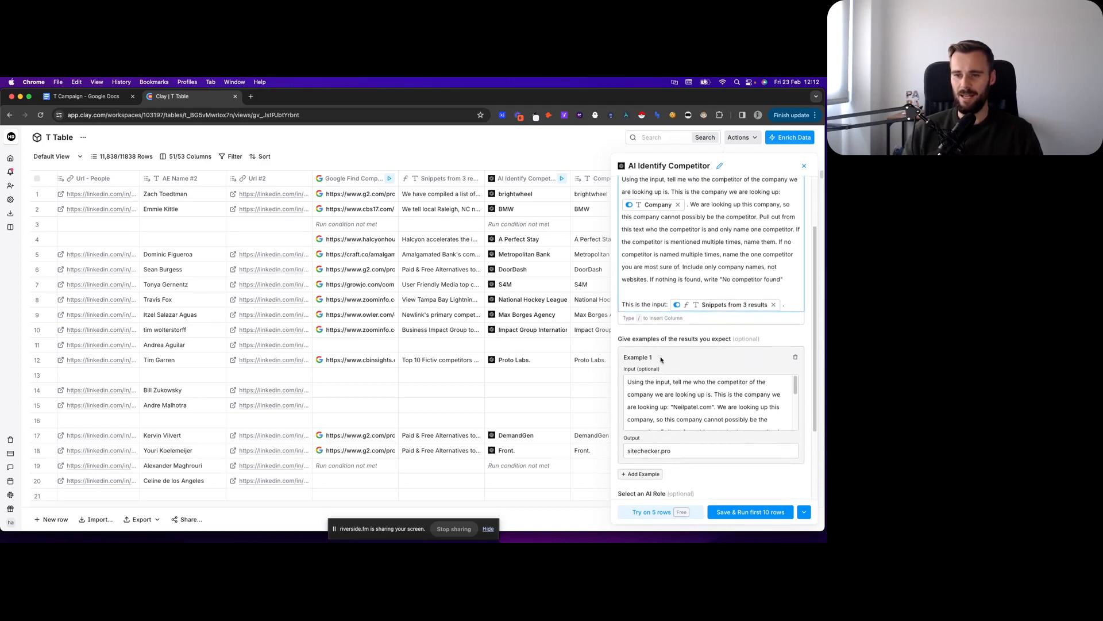
scroll(down, 3)
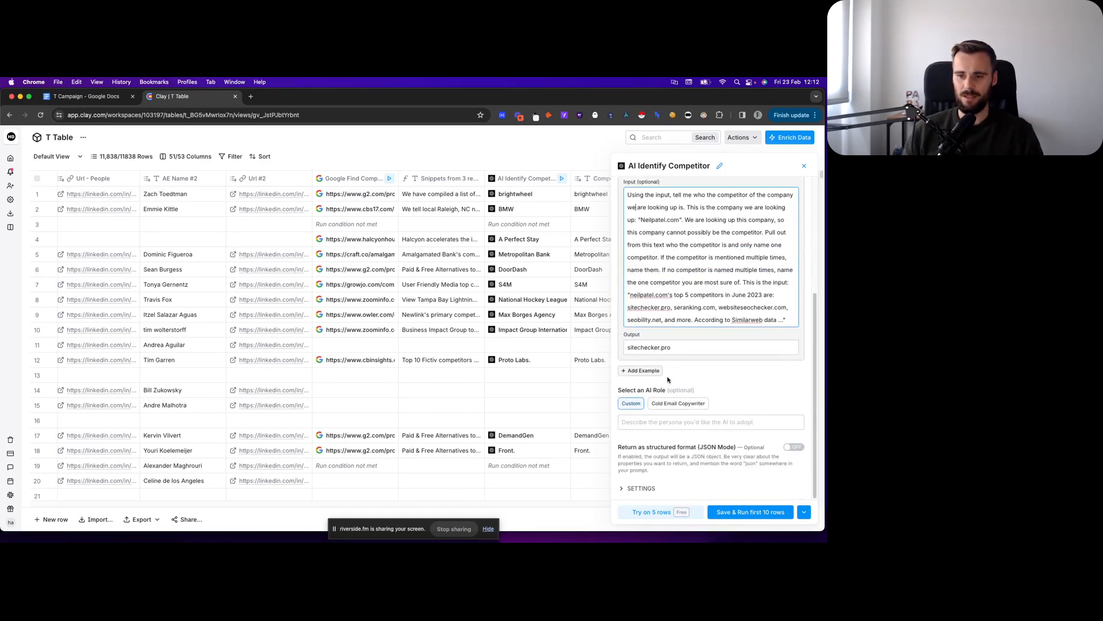
click(804, 165)
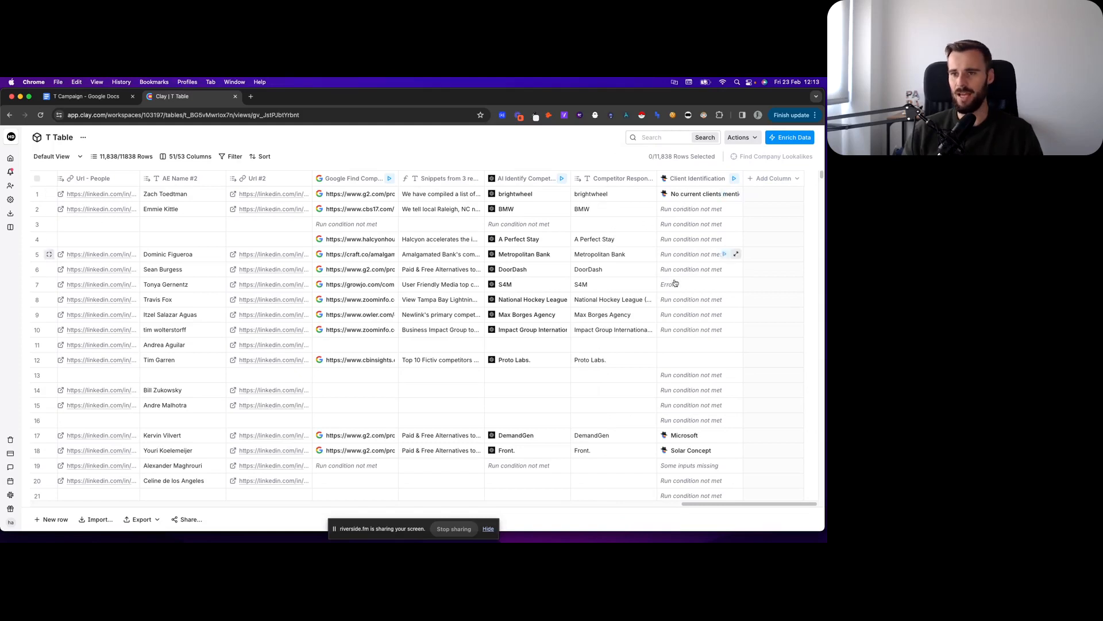
scroll(down, 3)
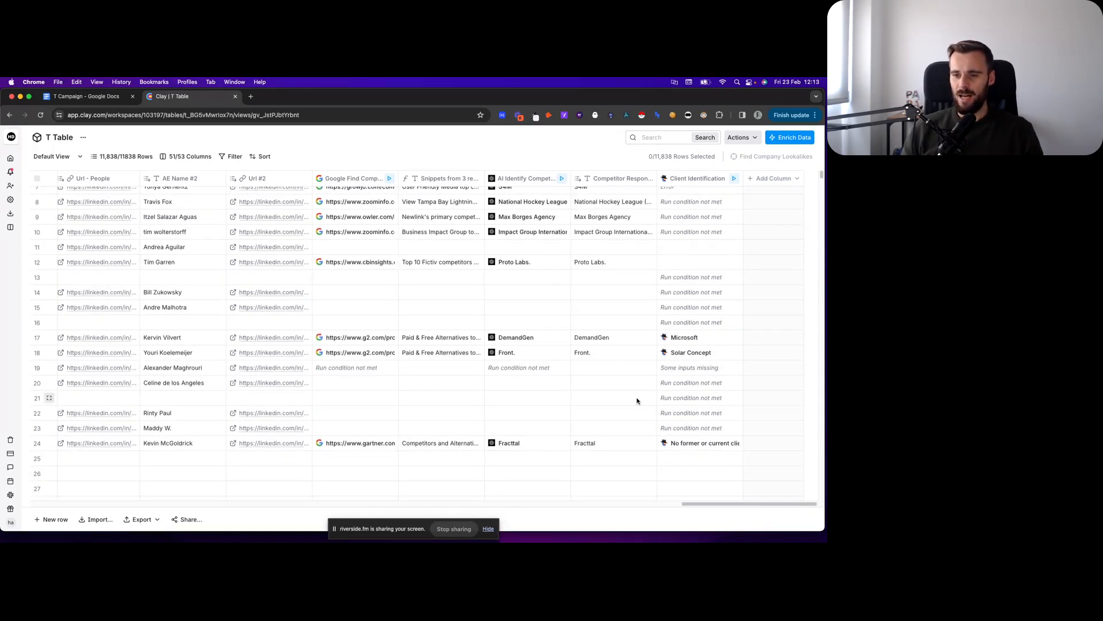
scroll(up, 3)
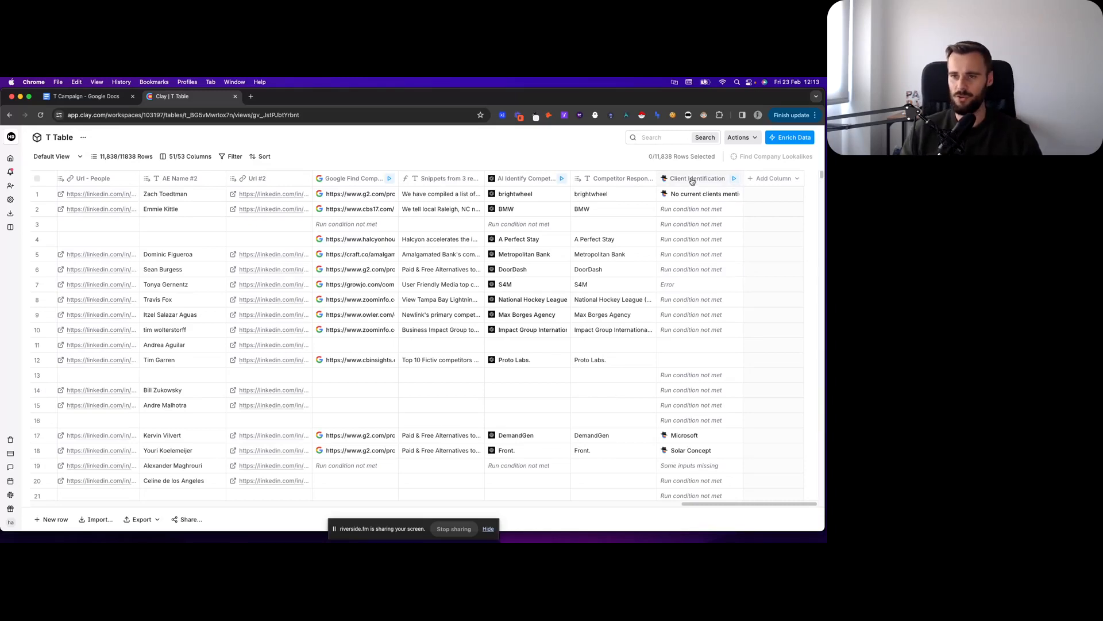
Step: Review the Client Identification prompt seeking one client from logos or testimonials, then return to the table
click(696, 178)
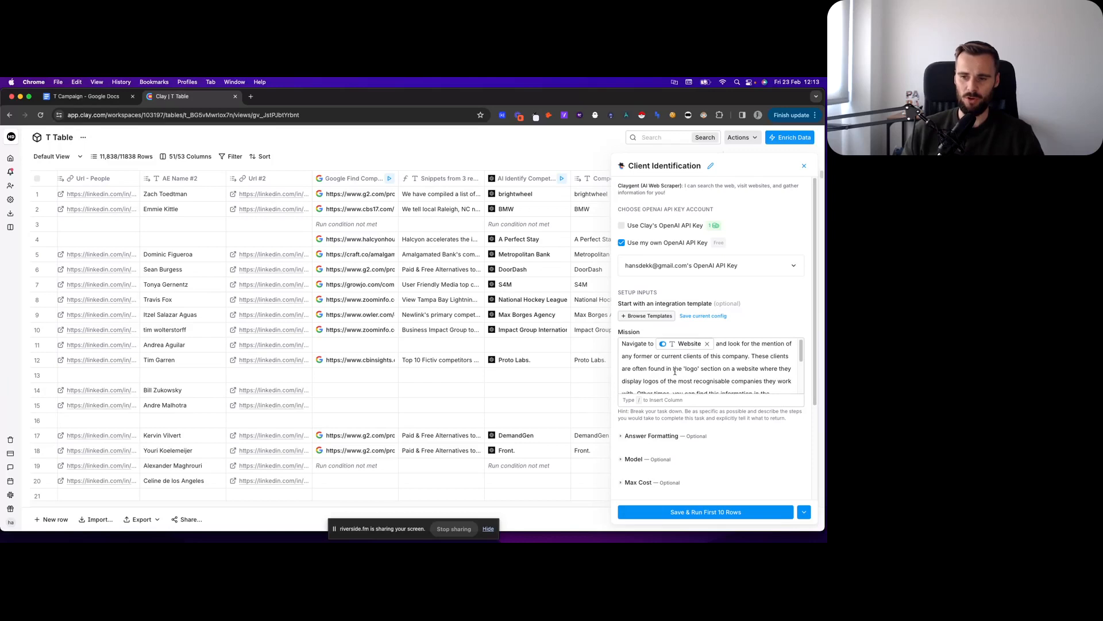
scroll(down, 3)
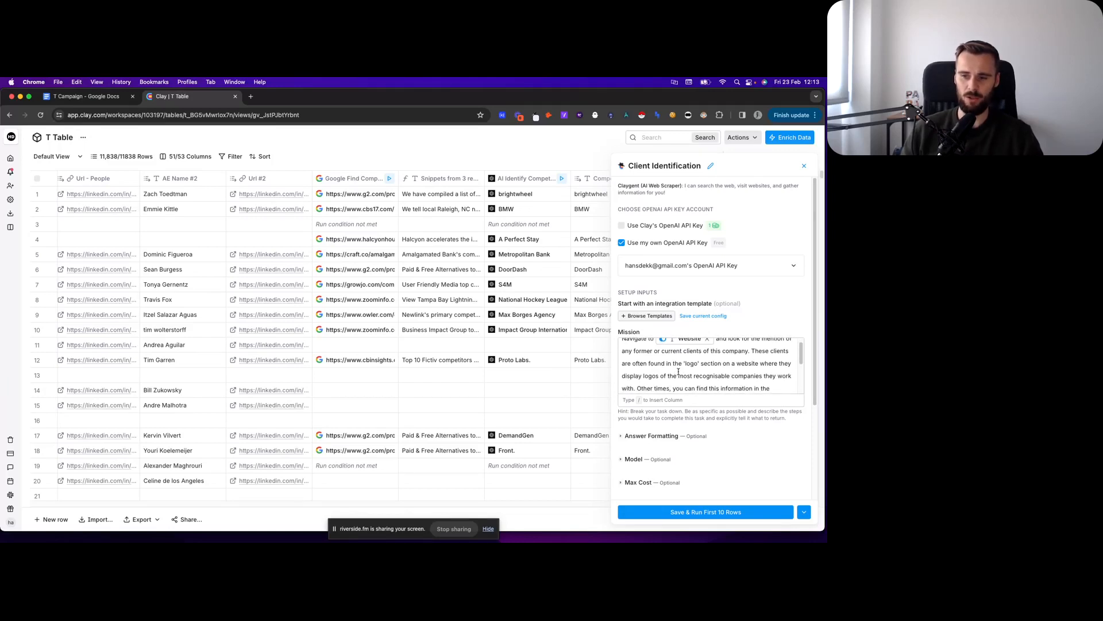
scroll(down, 3)
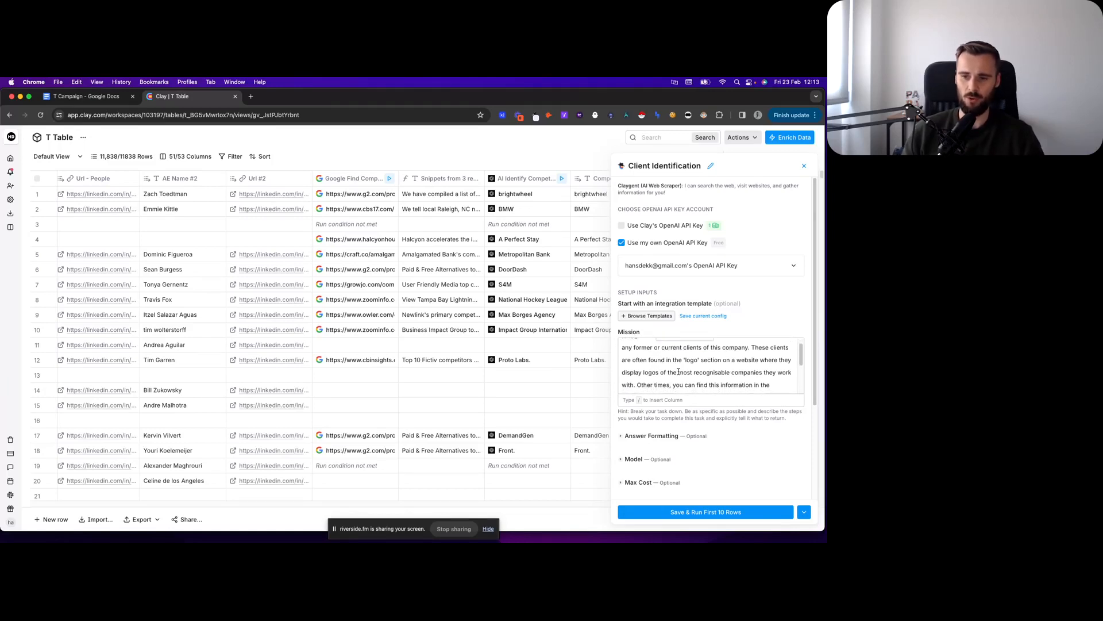
scroll(down, 3)
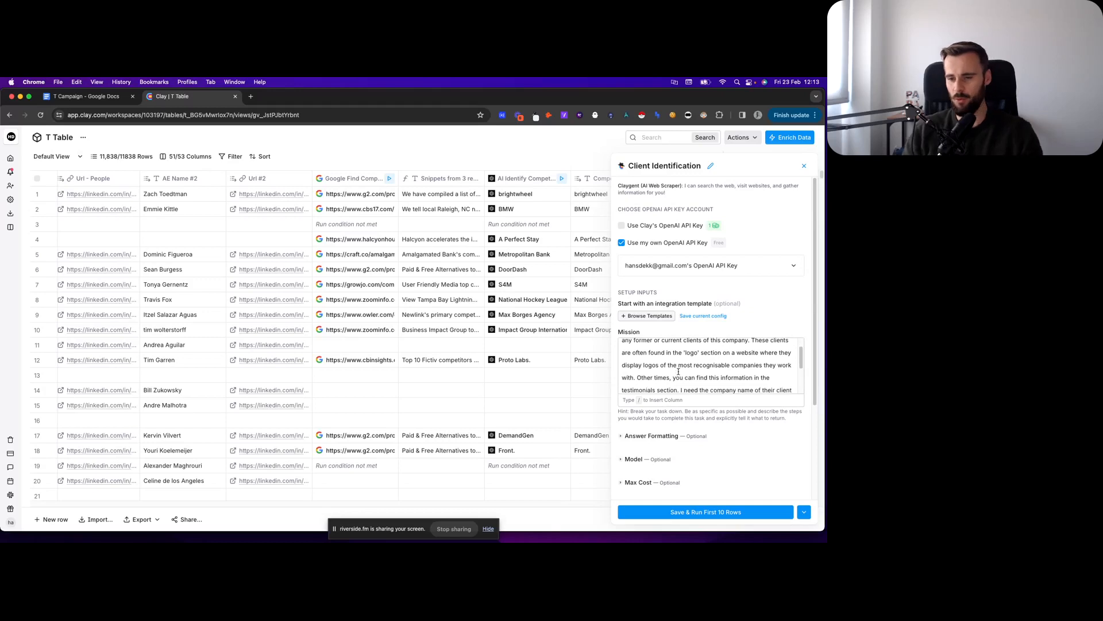
scroll(down, 3)
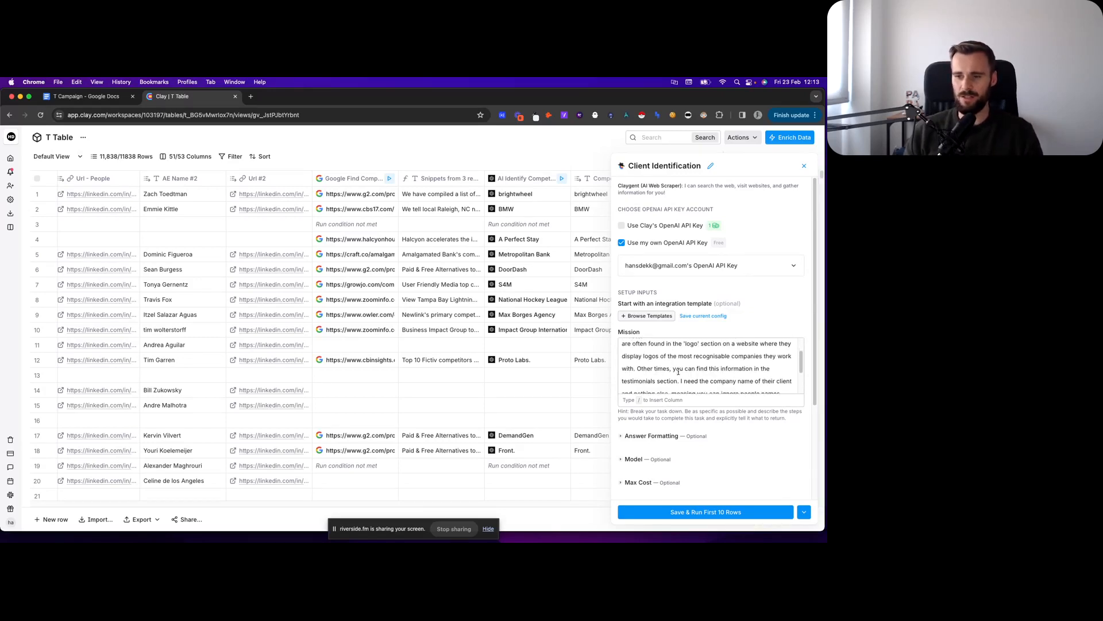
scroll(down, 3)
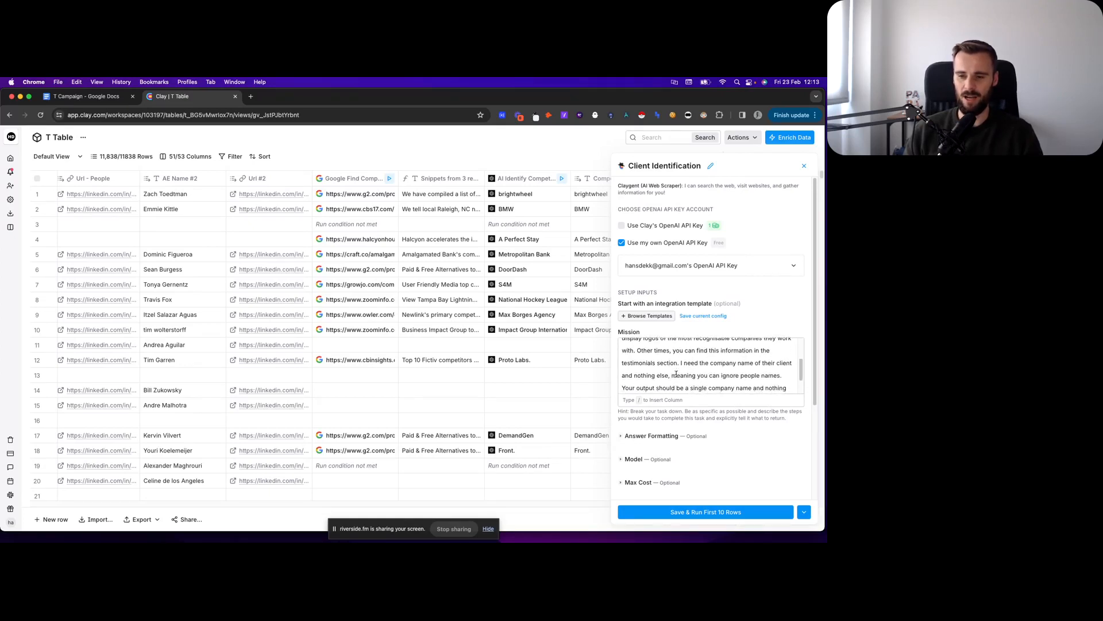
scroll(down, 3)
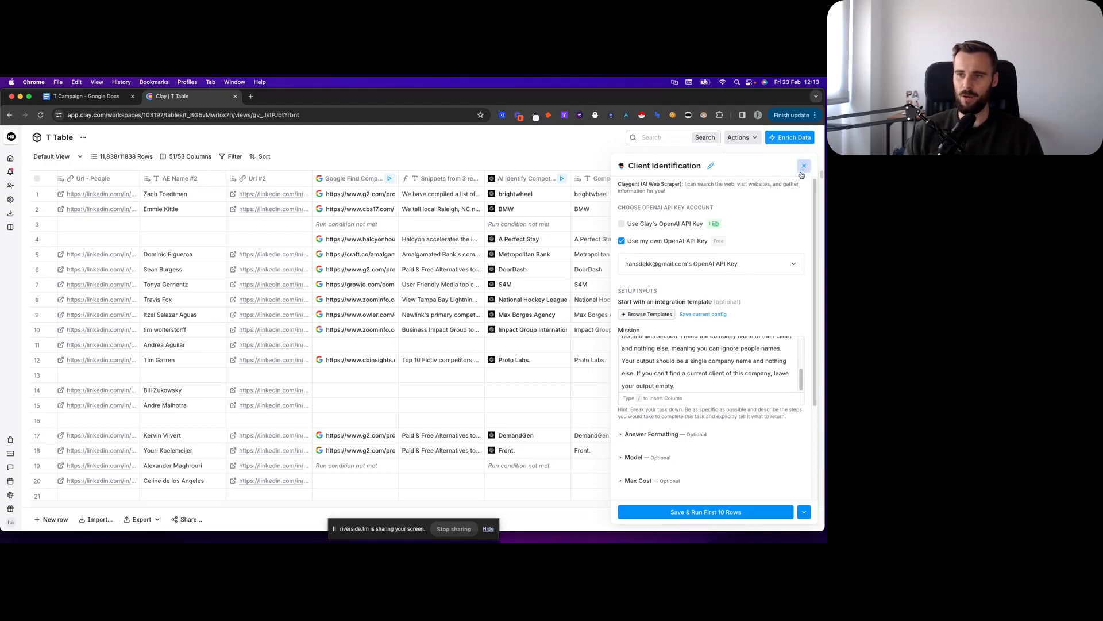
click(803, 166)
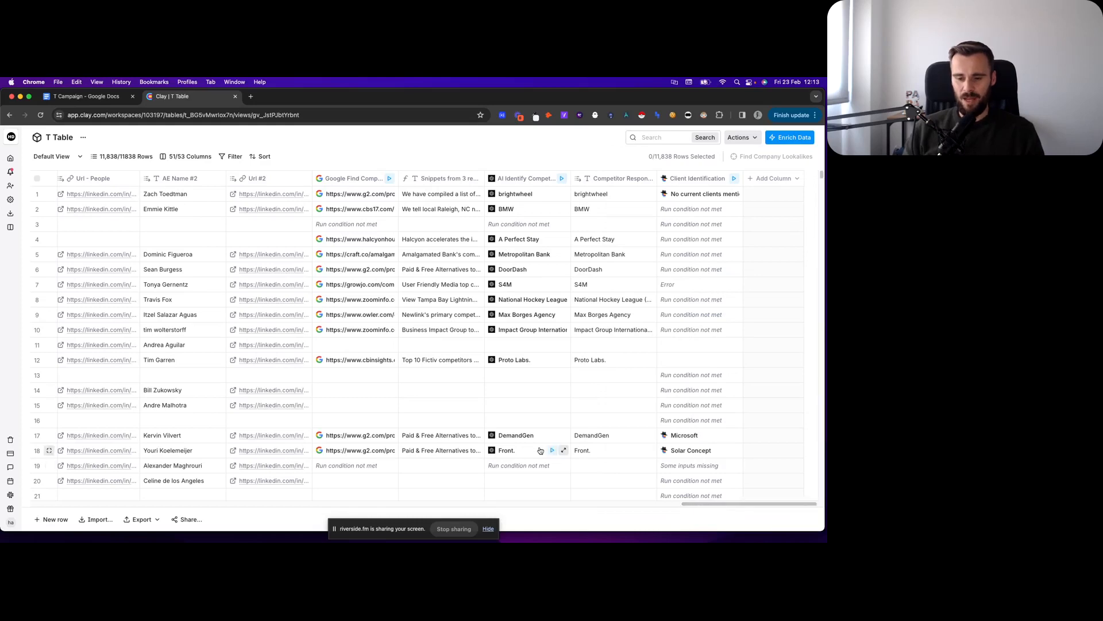
mouse_move(664, 326)
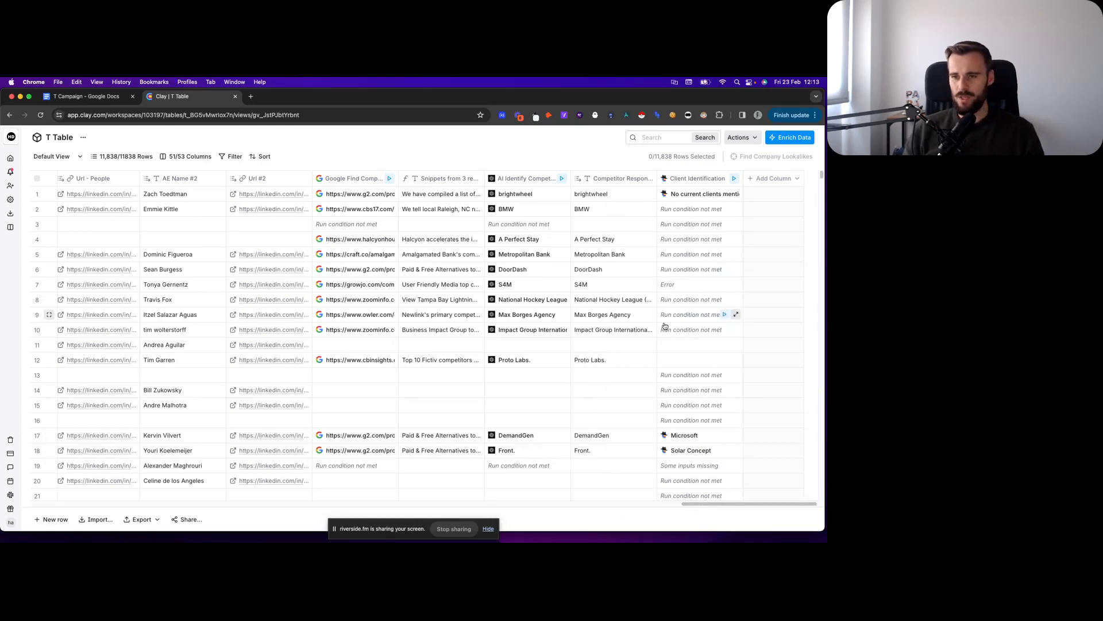
mouse_move(619, 395)
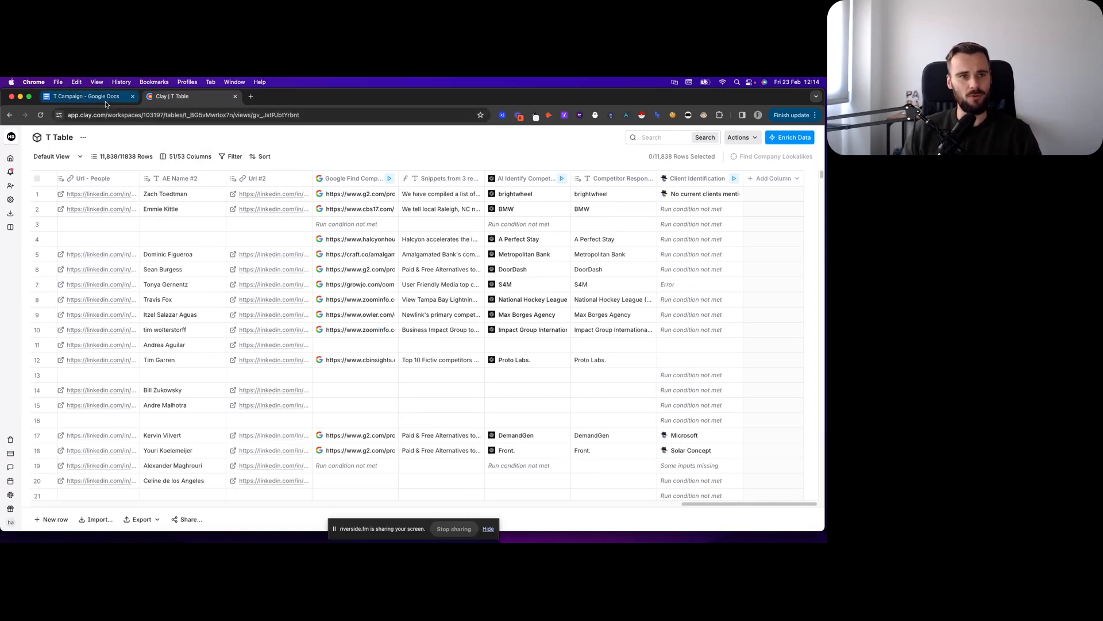
click(84, 95)
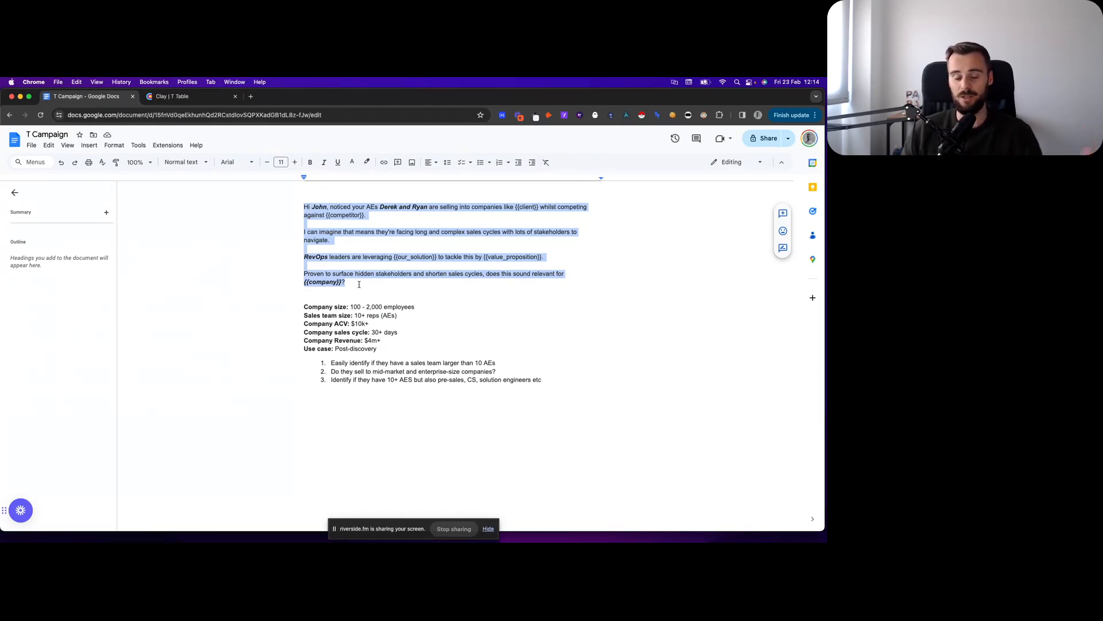
click(343, 297)
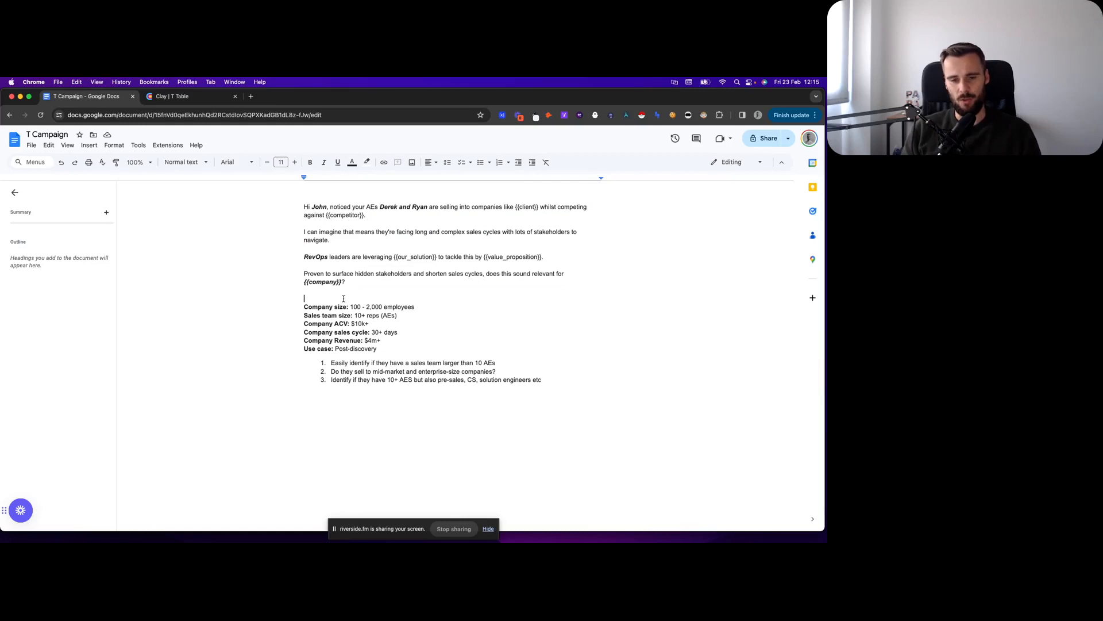
click(190, 96)
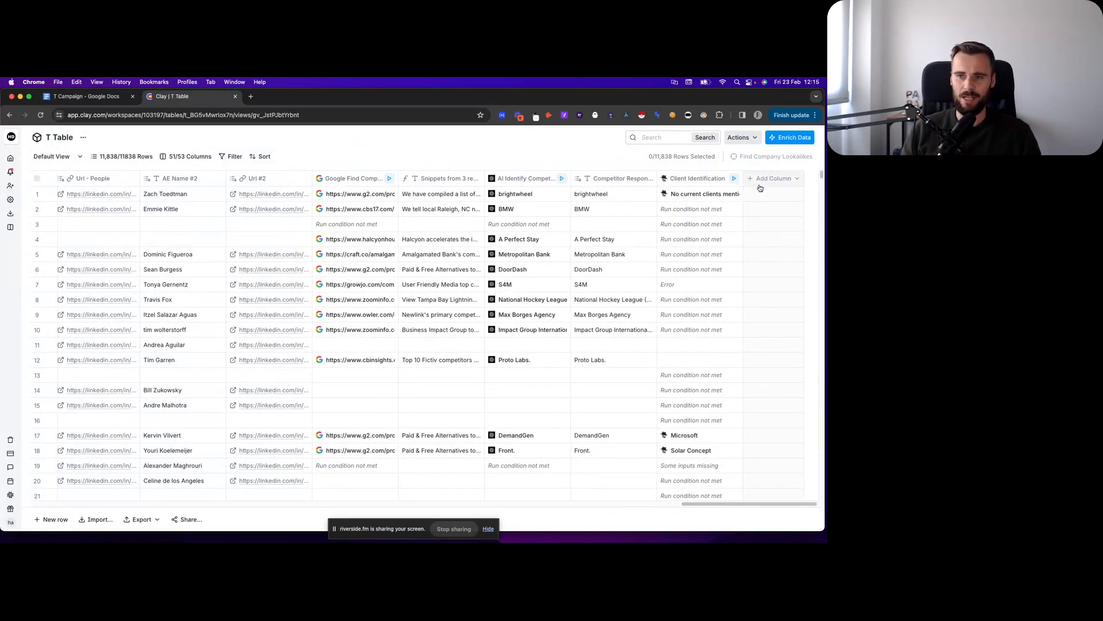
mouse_move(756, 211)
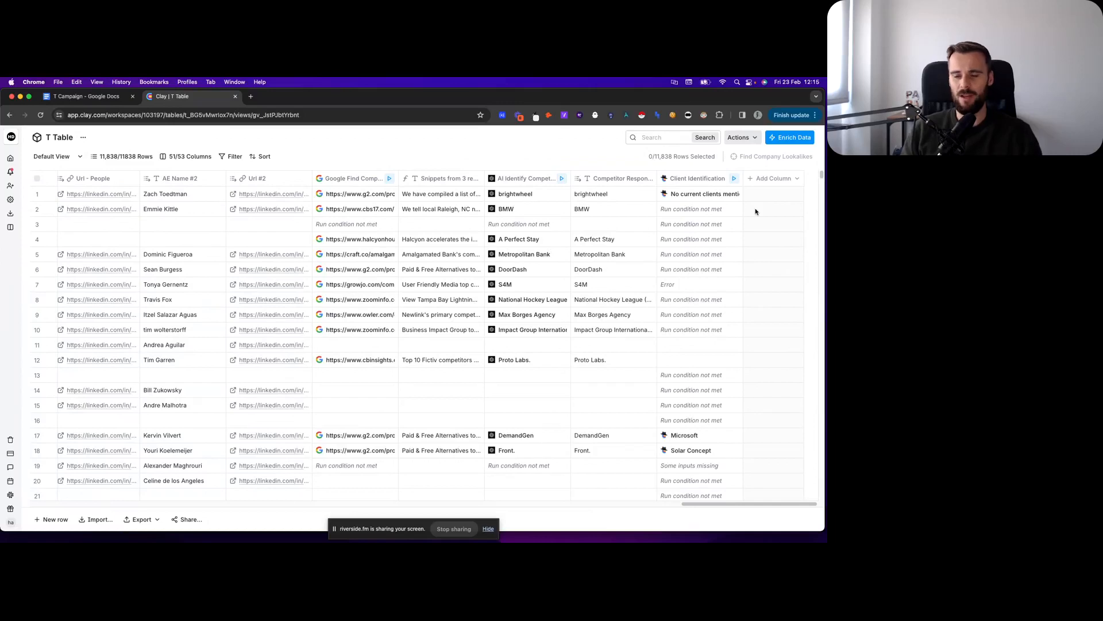
mouse_move(720, 215)
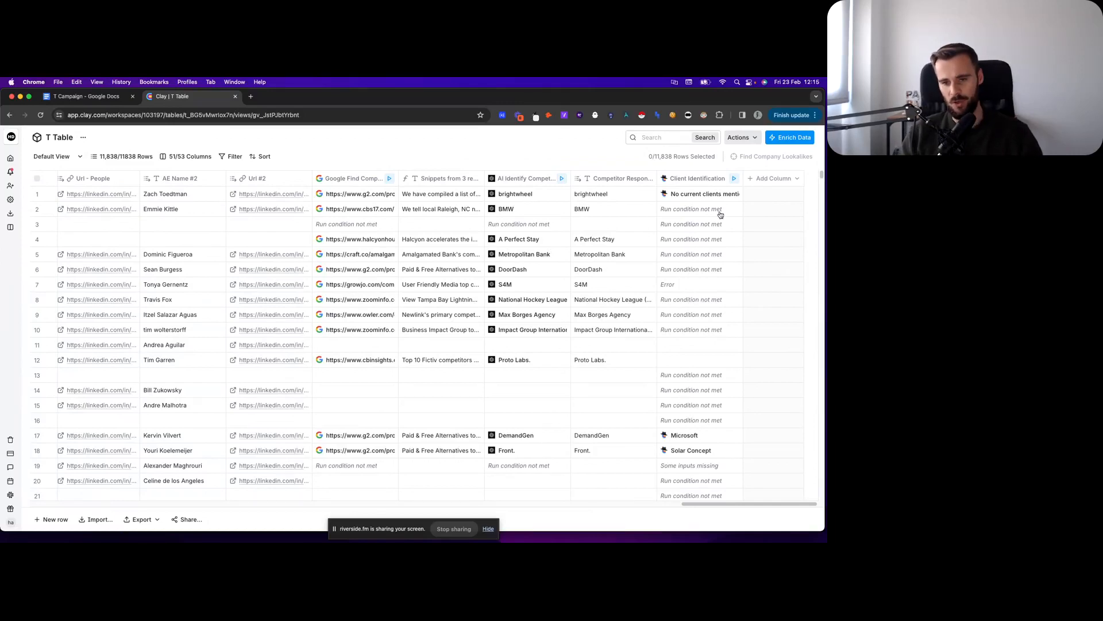
mouse_move(531, 274)
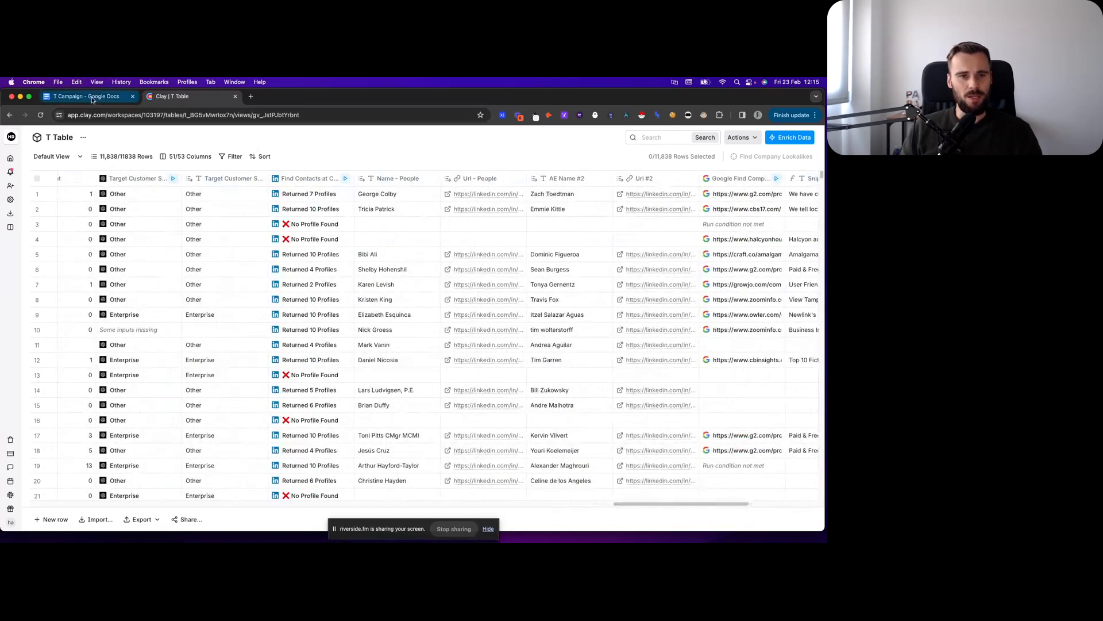
Step: Switch to the T Campaign Google Docs template and review its {{client}}, {{competitor}} and {{company}} placeholders
click(83, 95)
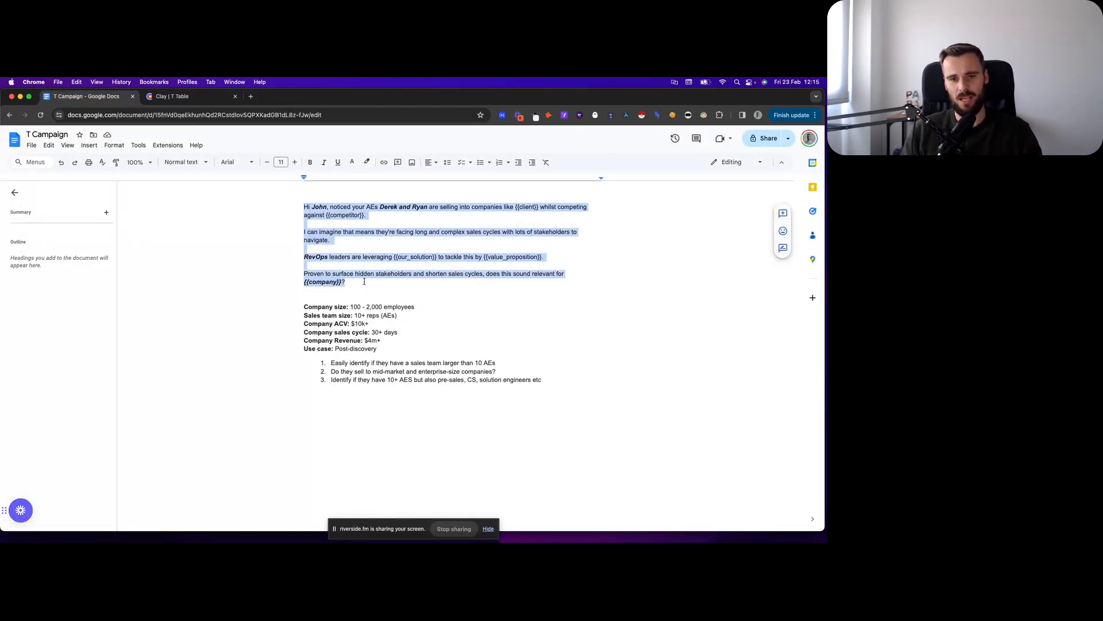
click(345, 281)
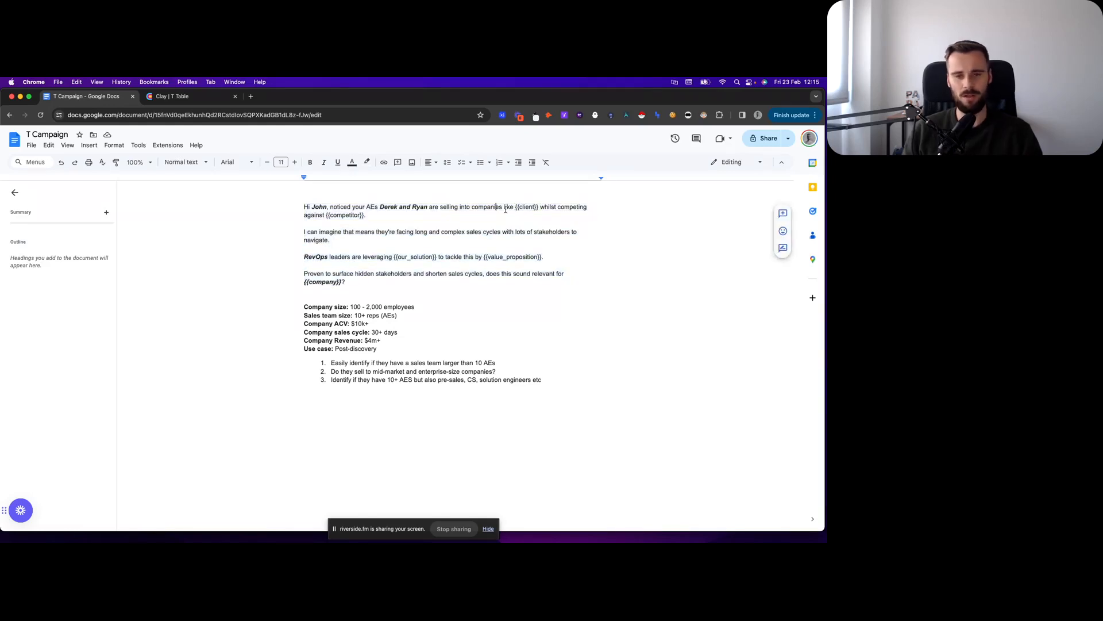
double_click(524, 206)
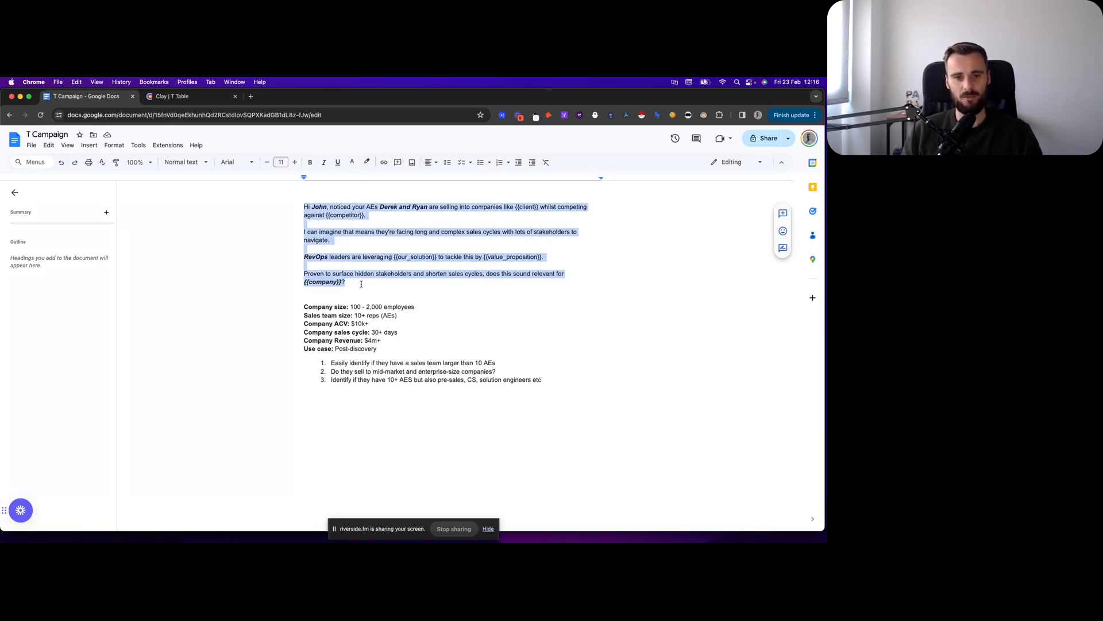
click(352, 288)
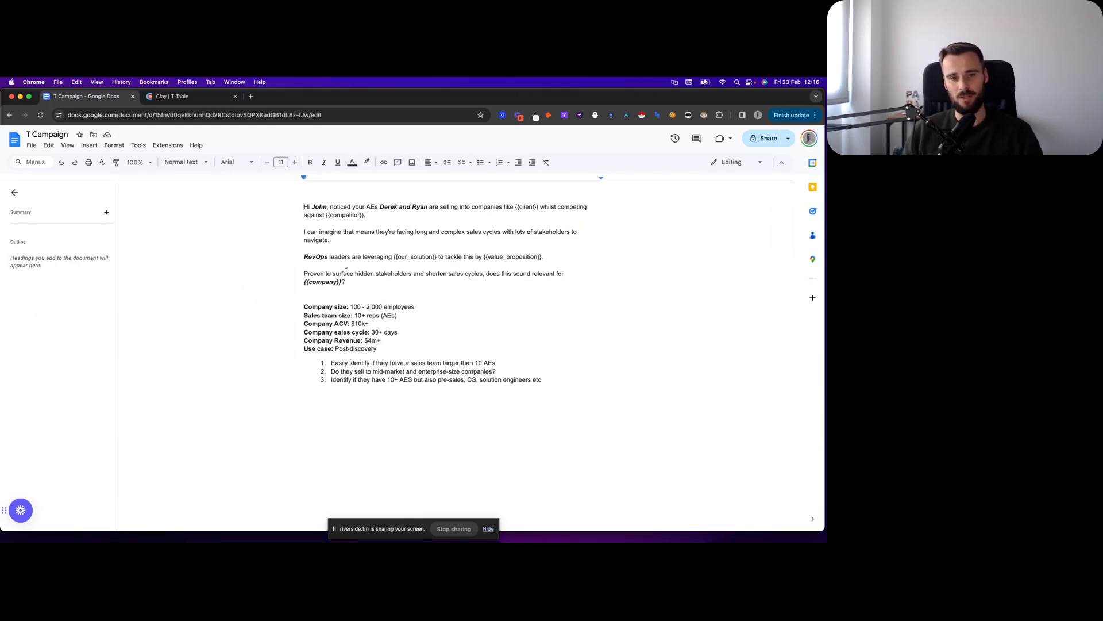
click(390, 348)
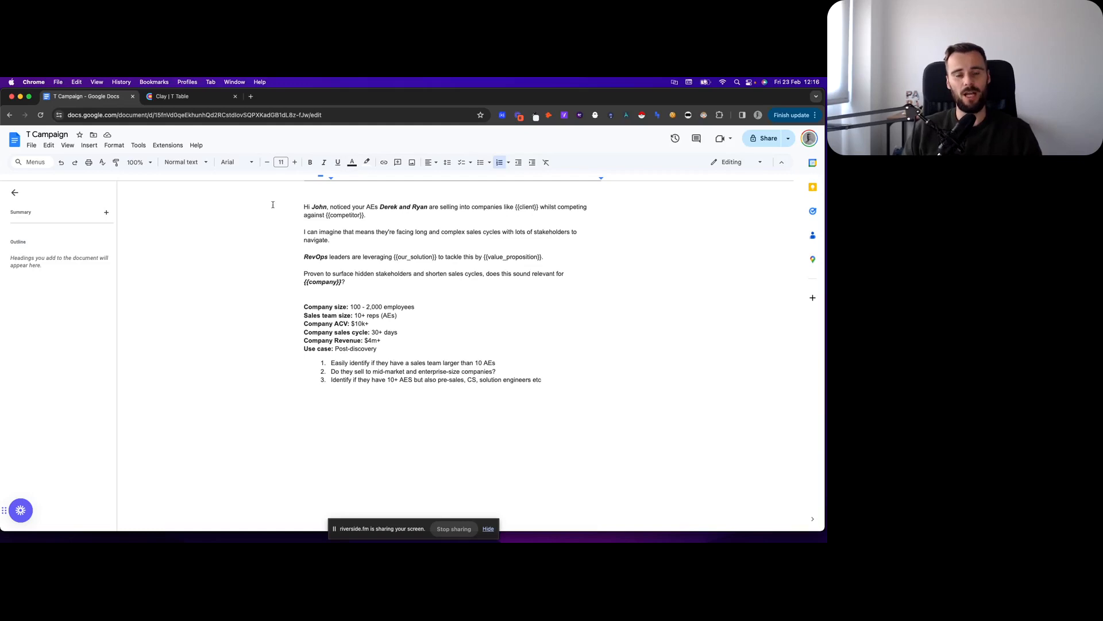
Step: Return to the Clay table and scroll to the headcount and target customer segment columns
click(190, 96)
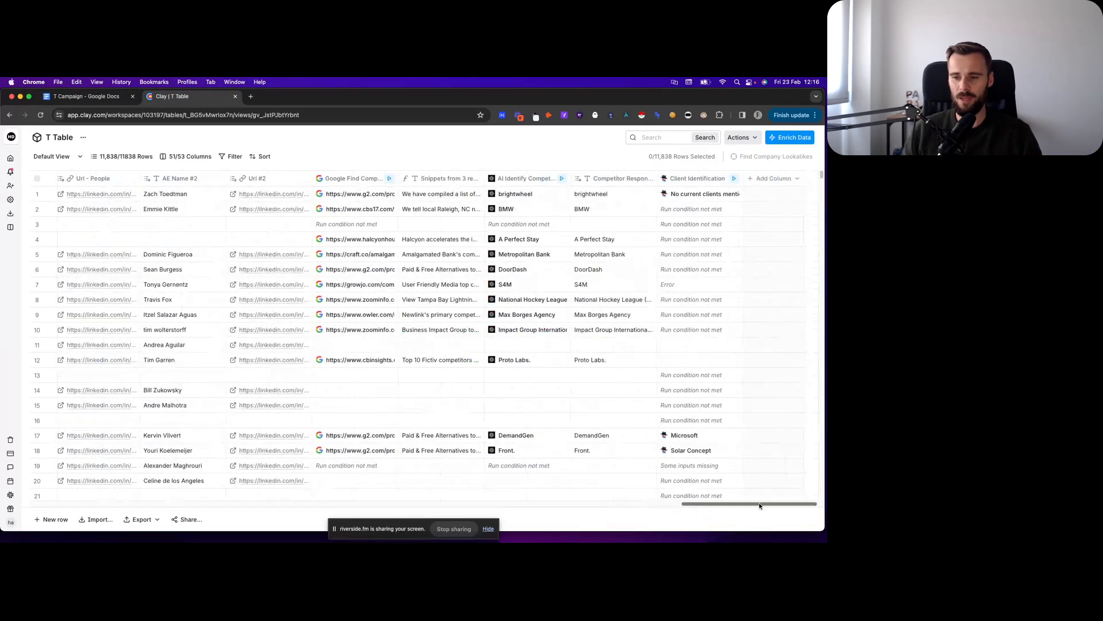
scroll(right, 3)
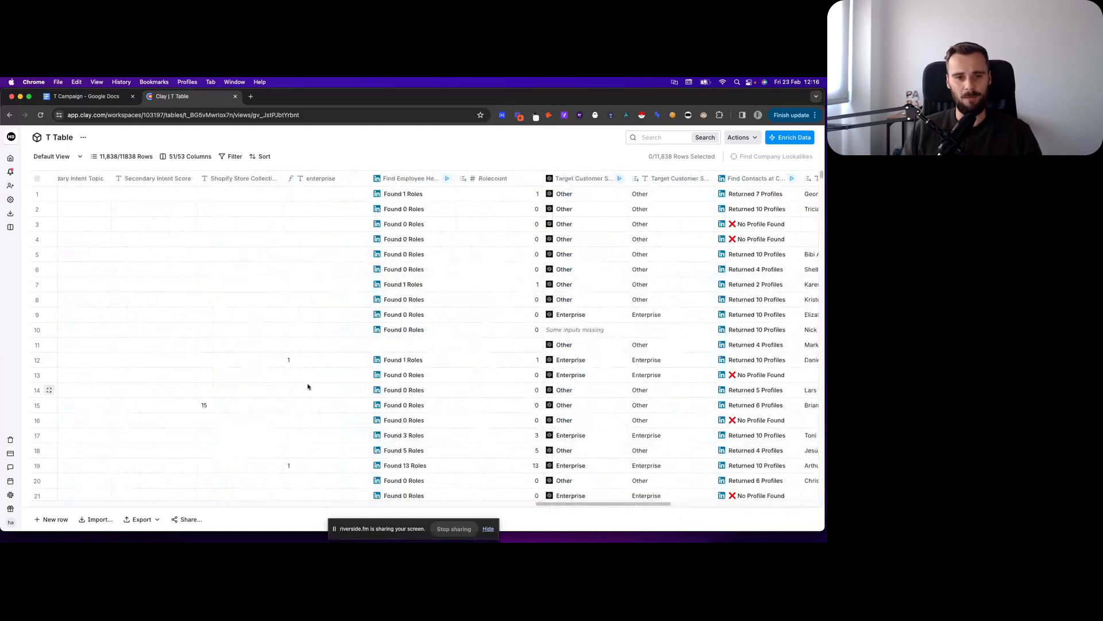
scroll(right, 3)
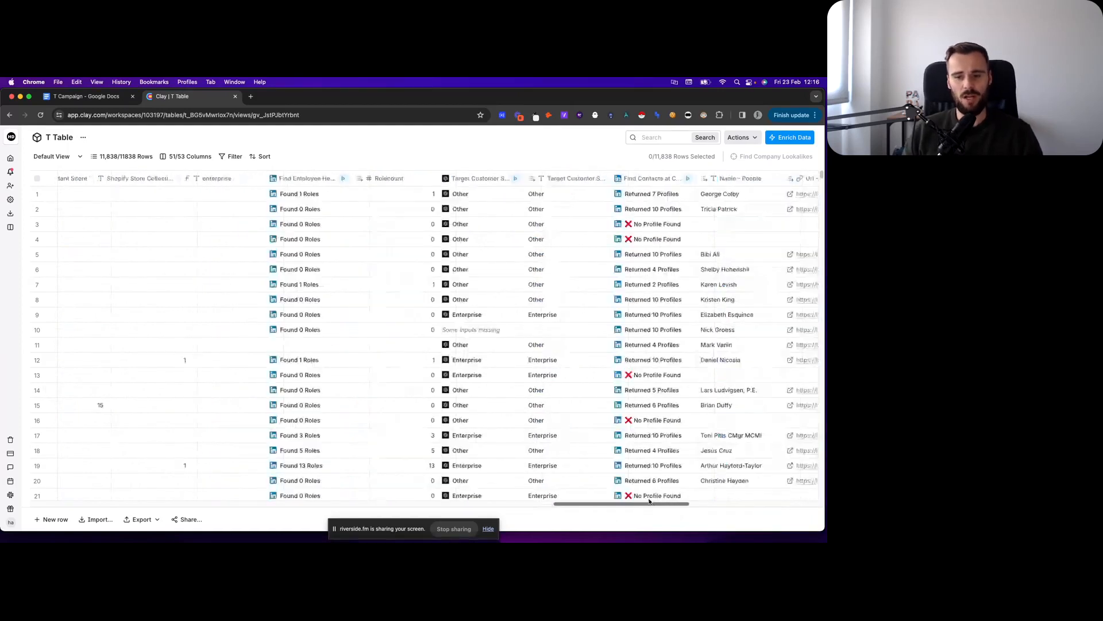
scroll(right, 3)
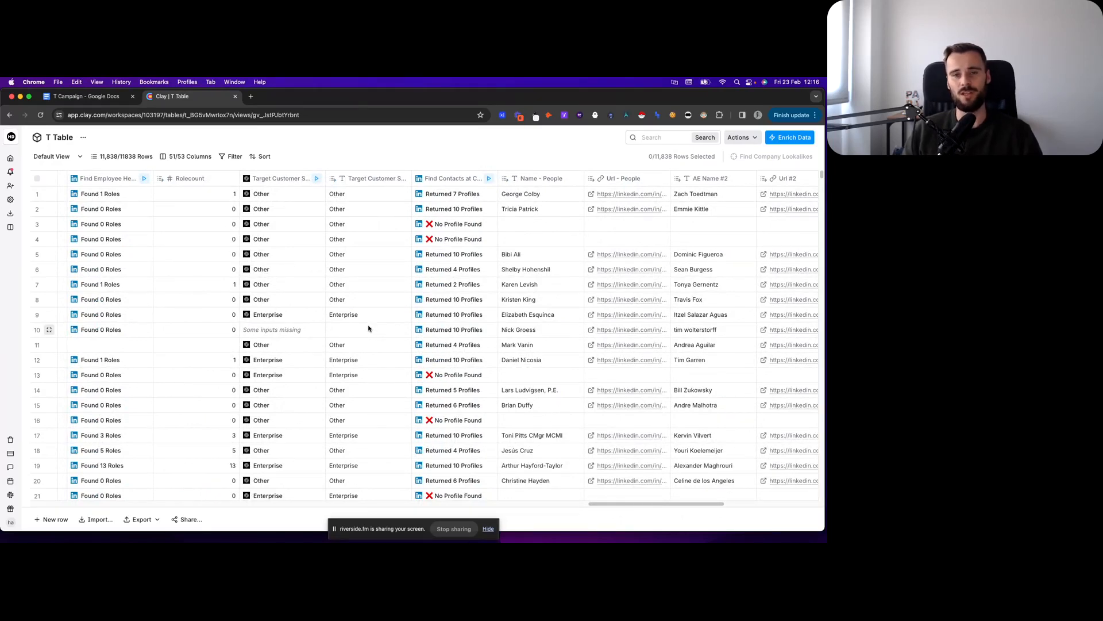
mouse_move(365, 336)
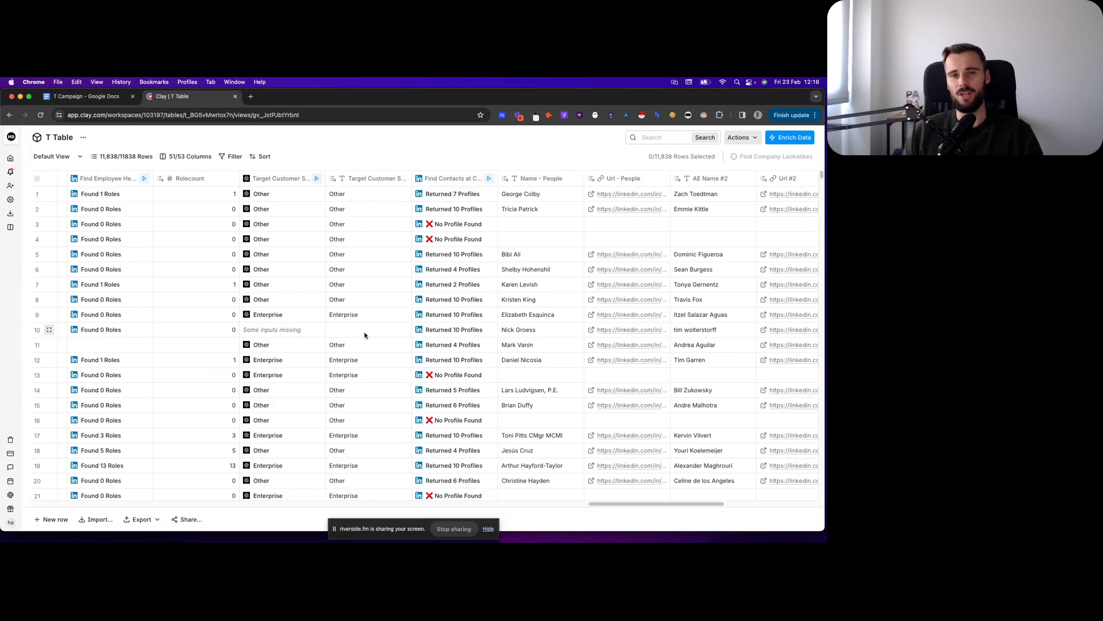